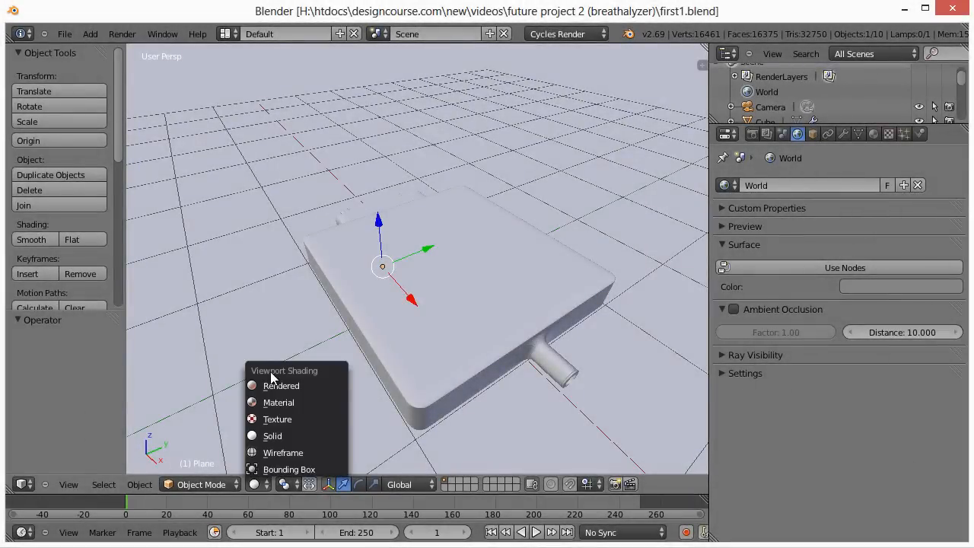
# Step: Box-select the body's top rim in Edit Mode and separate it into its own object
pyautogui.click(280, 387)
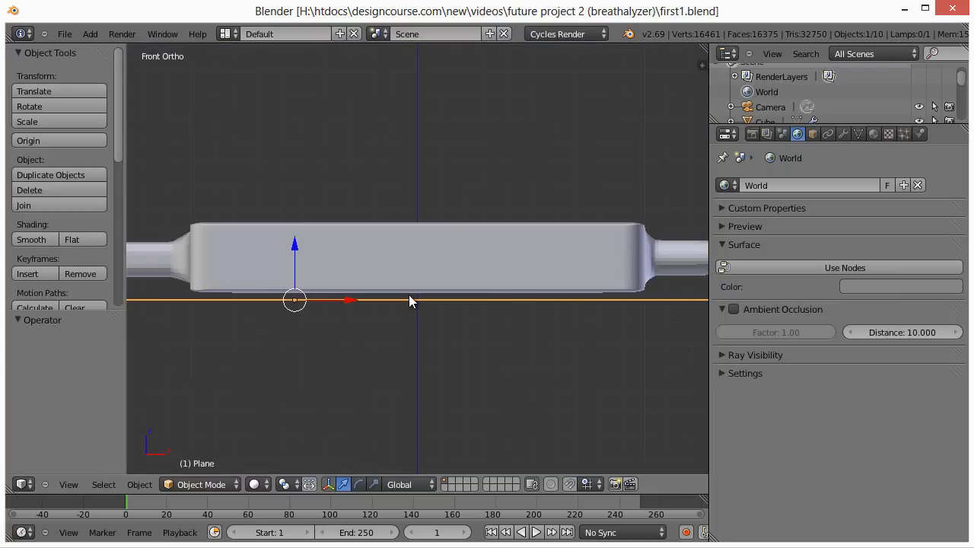
pyautogui.click(338, 255)
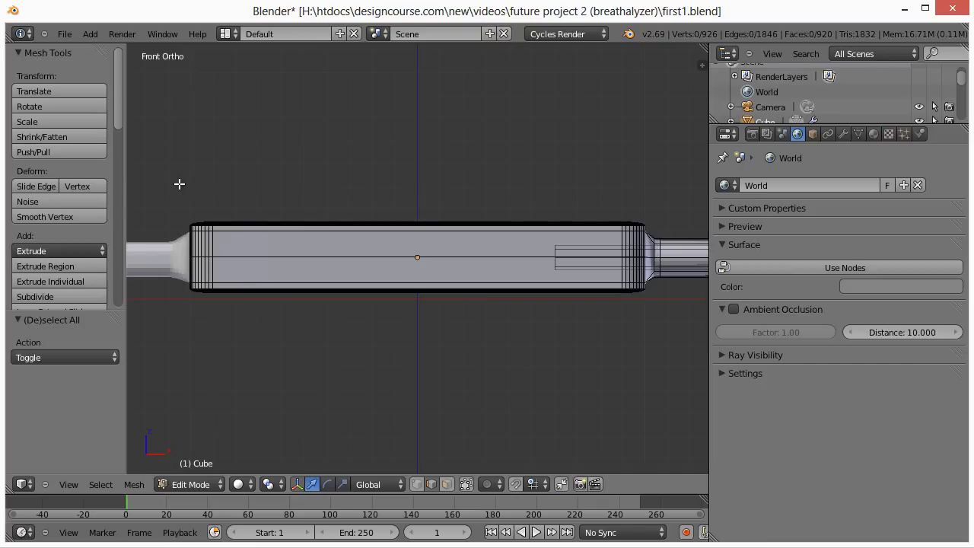
pyautogui.moveTo(177, 186); pyautogui.dragTo(662, 222)
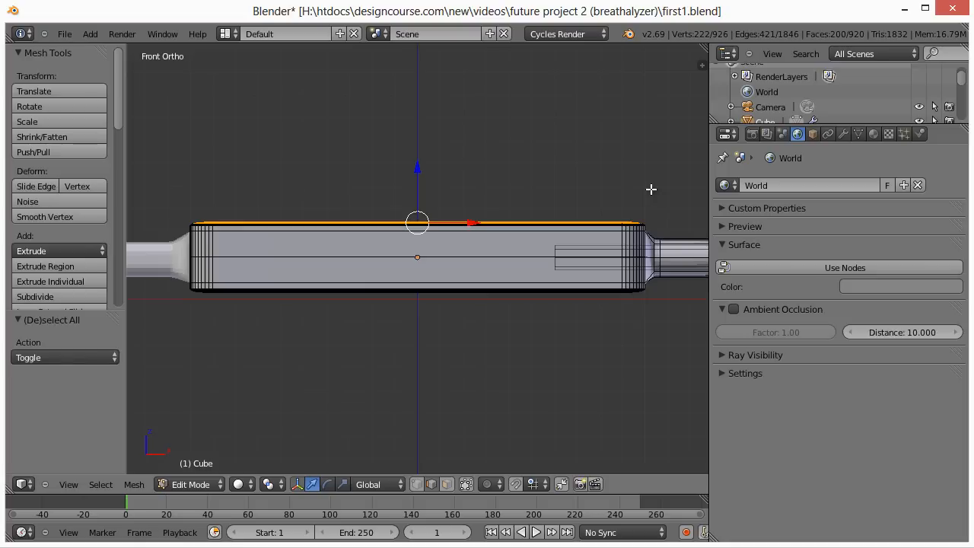
pyautogui.moveTo(559, 295)
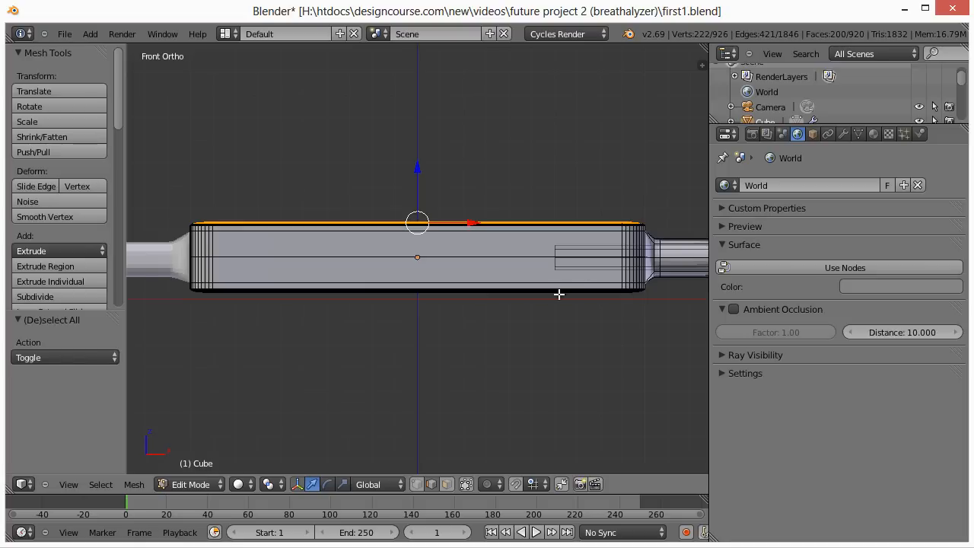
pyautogui.moveTo(530, 310)
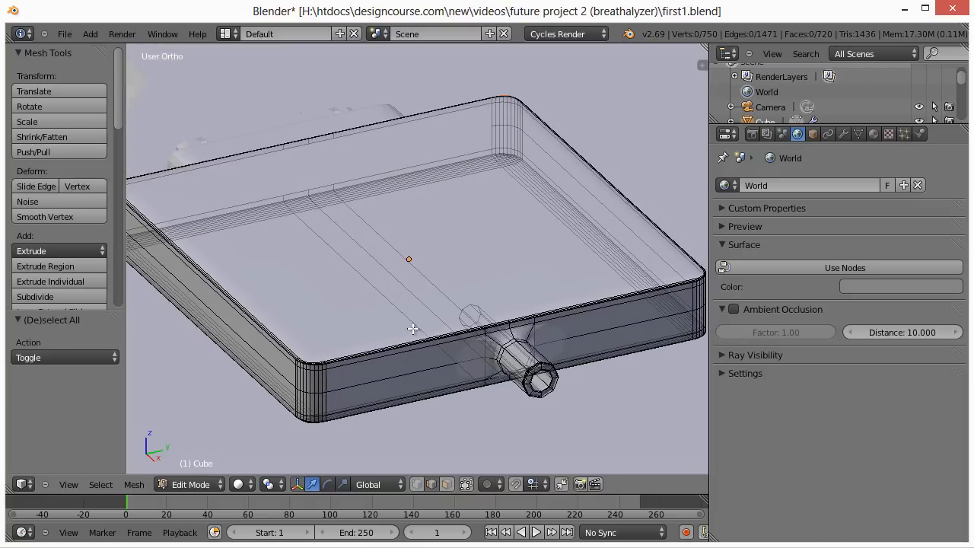
pyautogui.press('Tab')
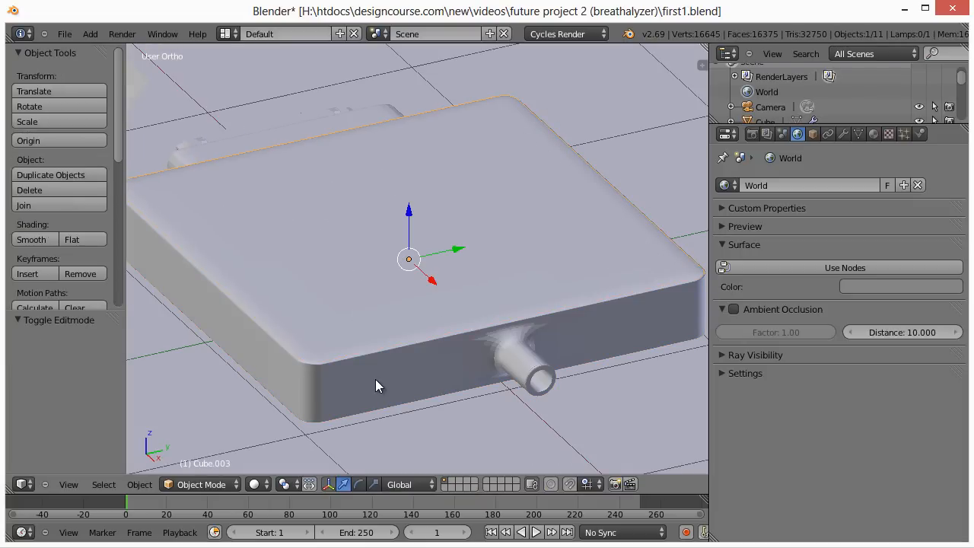
pyautogui.moveTo(524, 109)
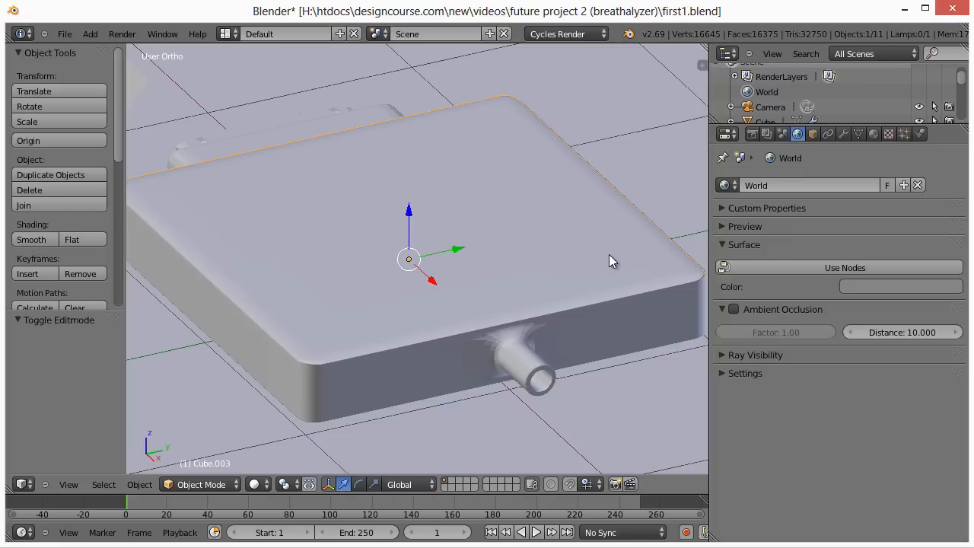
# Step: Create a new Anisotropic BSDF material on the body and set viewport shading to Rendered
pyautogui.moveTo(612, 262); pyautogui.dragTo(608, 320)
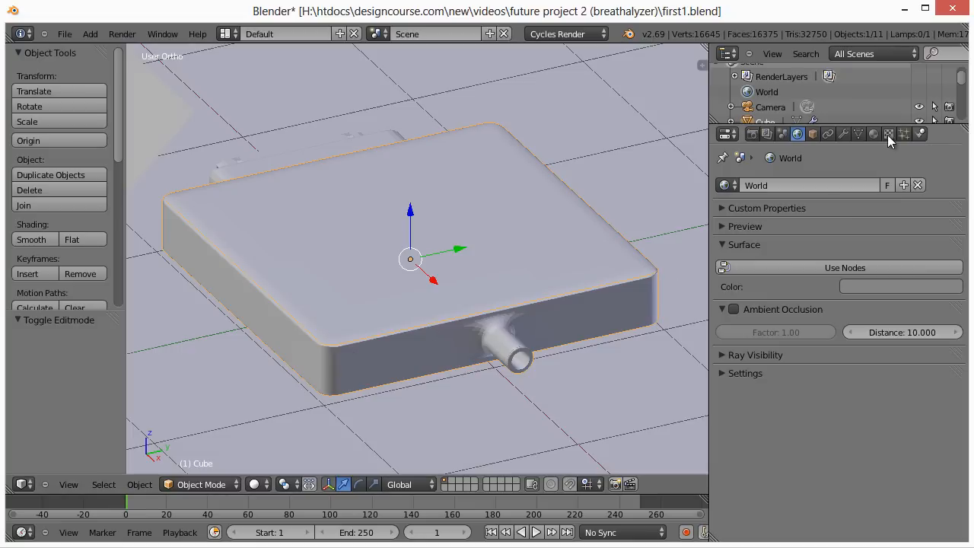
pyautogui.click(874, 134)
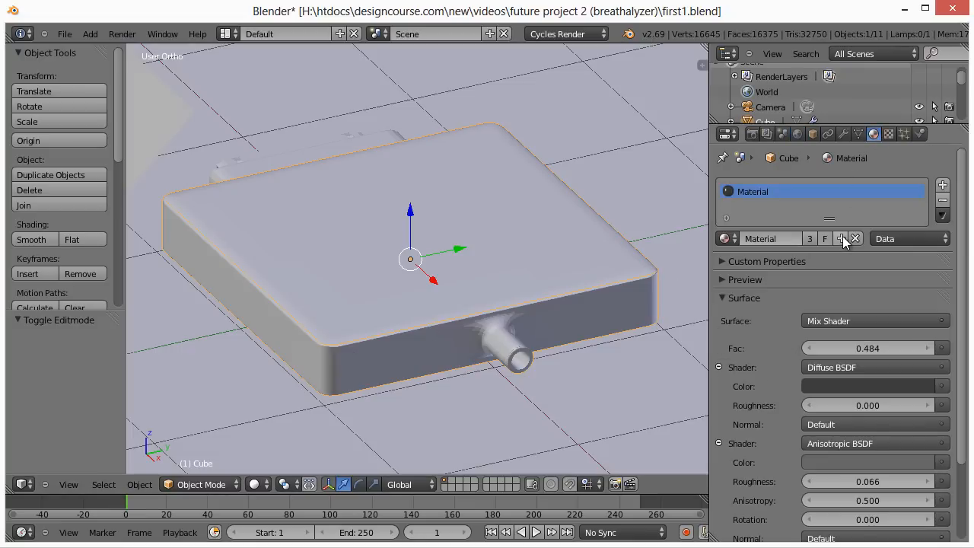
pyautogui.click(840, 238)
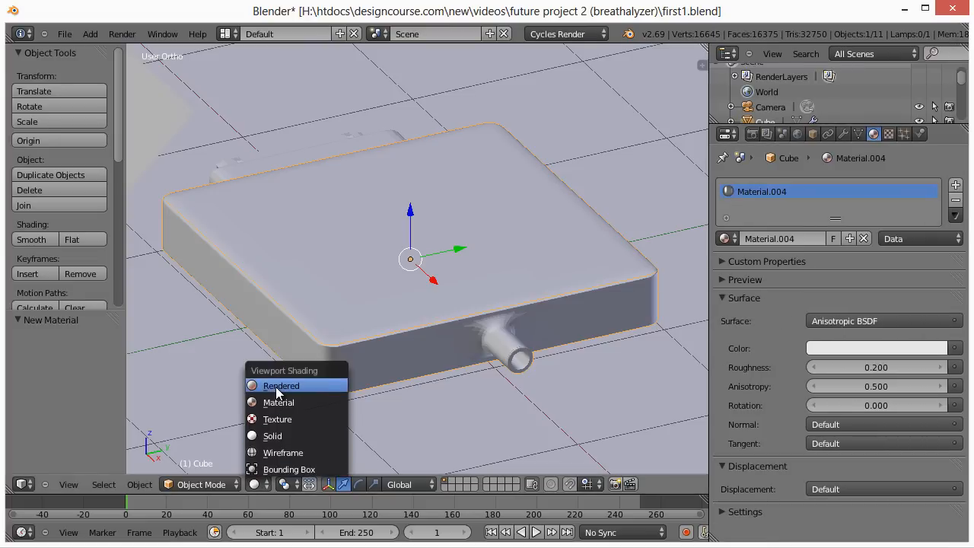
pyautogui.click(280, 385)
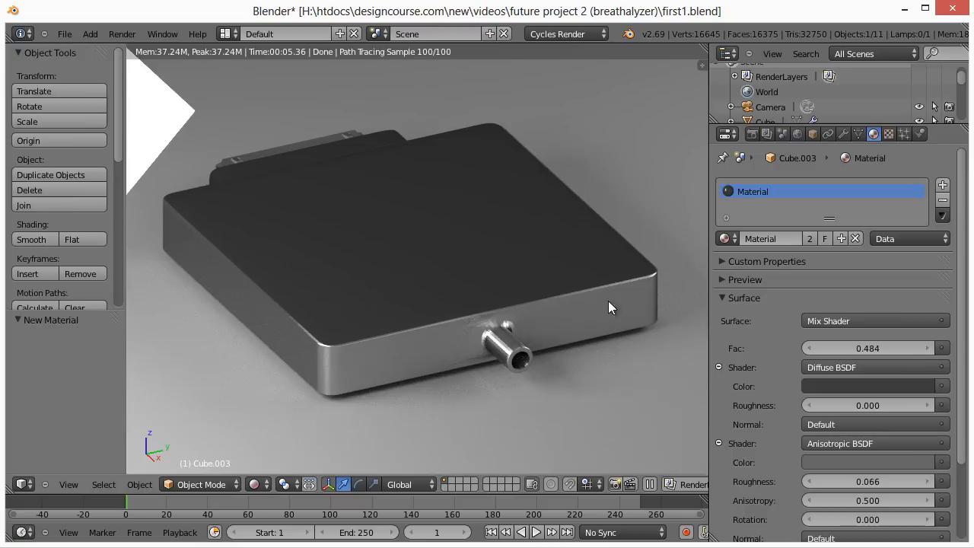
pyautogui.click(871, 386)
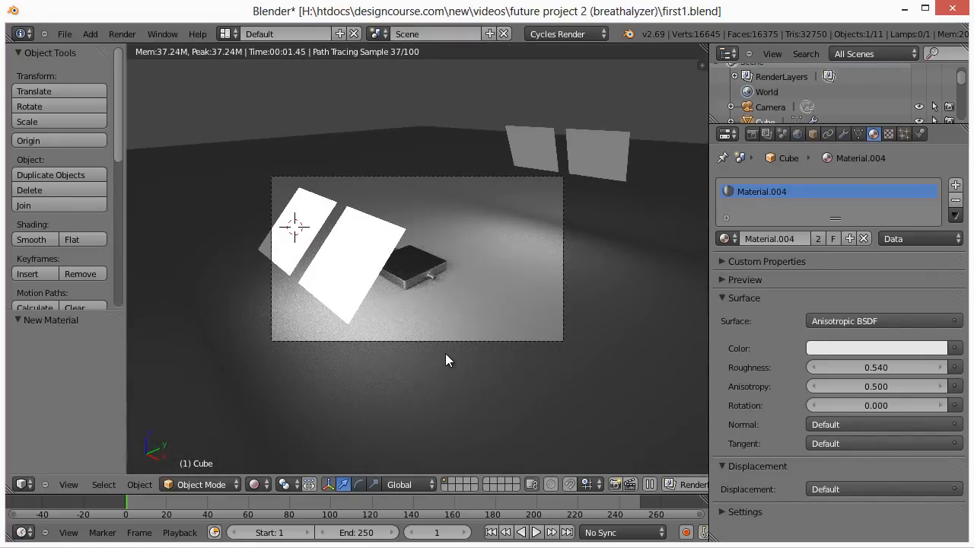
# Step: Toggle the properties sidebar to move light panel Plane.001 along Z
pyautogui.click(67, 484)
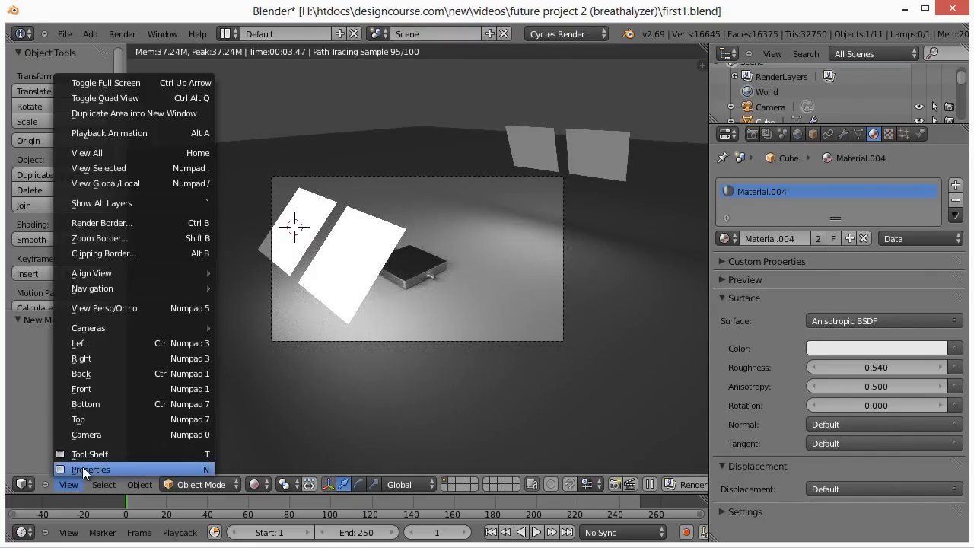
pyautogui.click(76, 469)
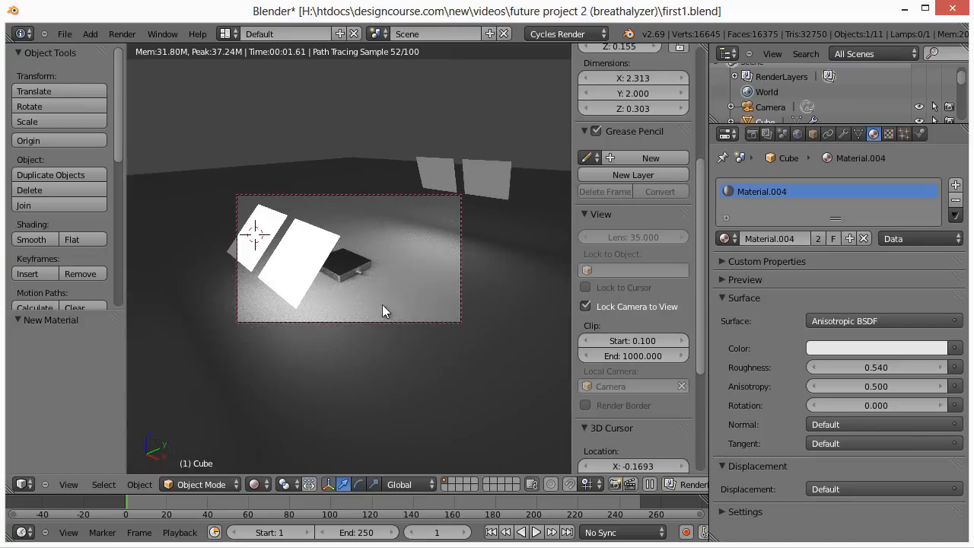
pyautogui.click(69, 484)
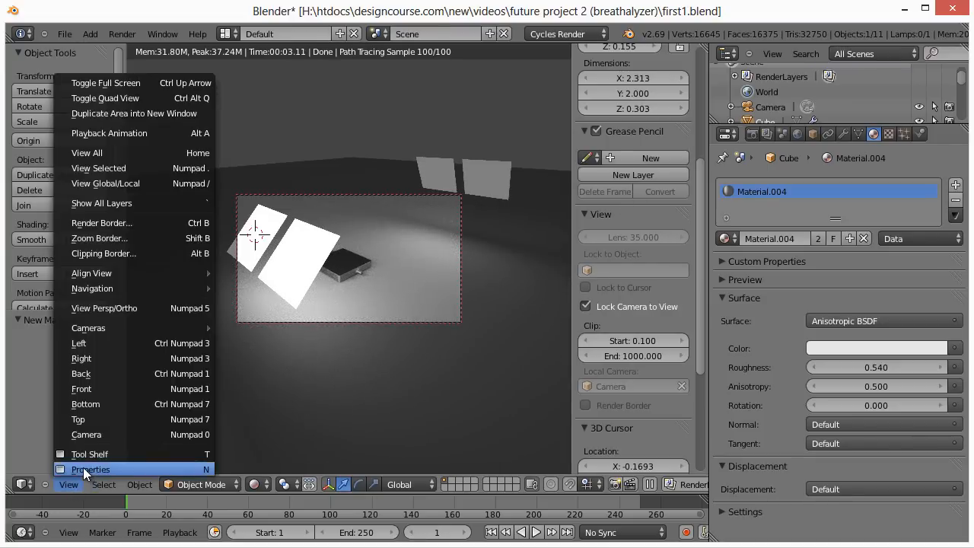
pyautogui.click(89, 468)
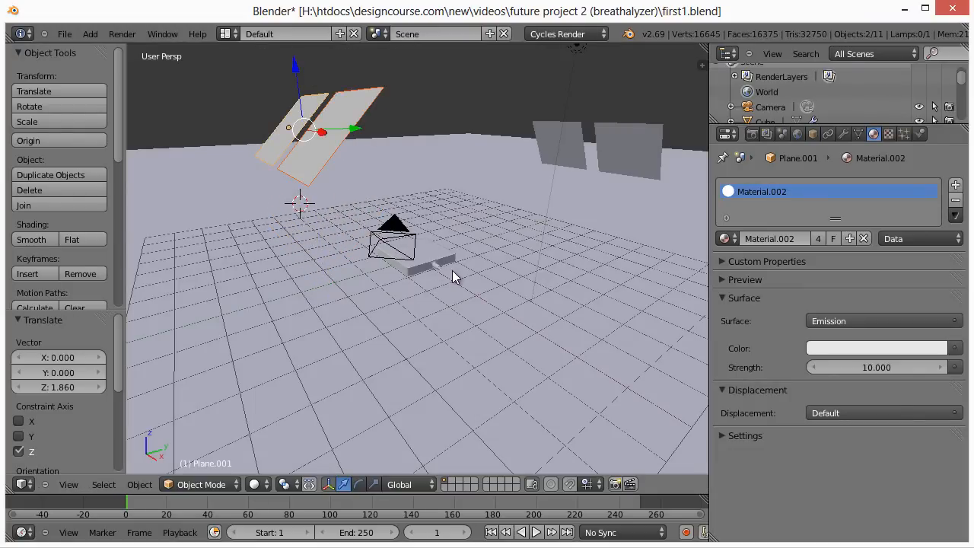
pyautogui.moveTo(296, 75)
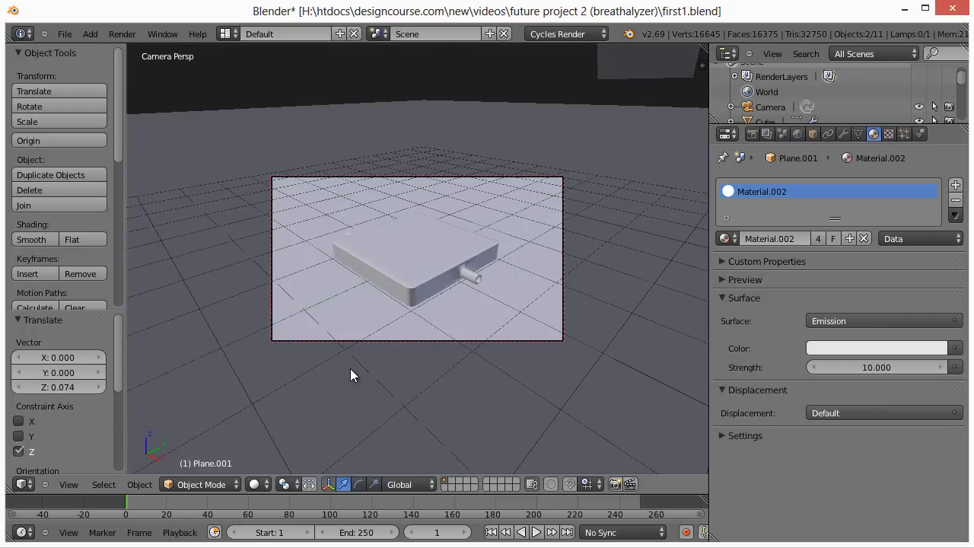
# Step: Show the camera view rendered and bring up the Render properties
pyautogui.click(252, 484)
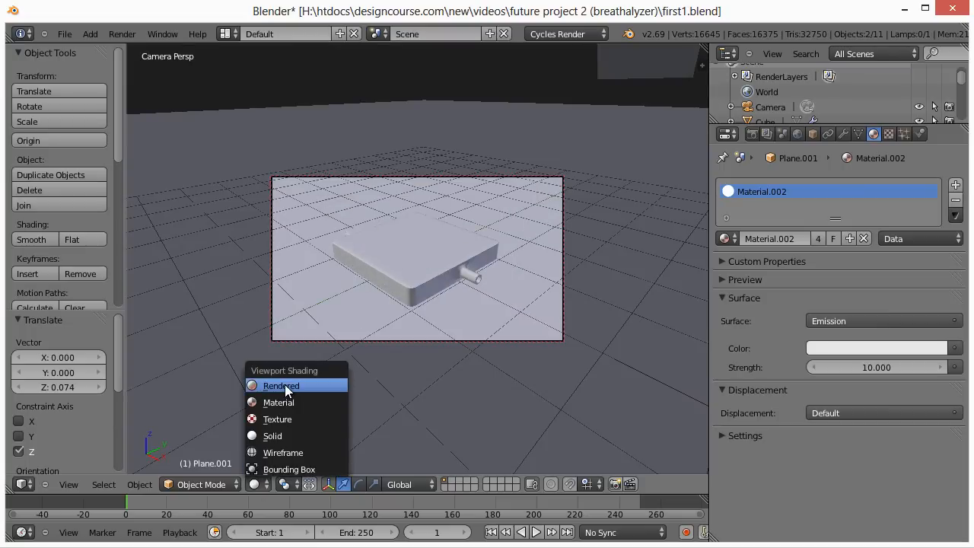
pyautogui.click(280, 385)
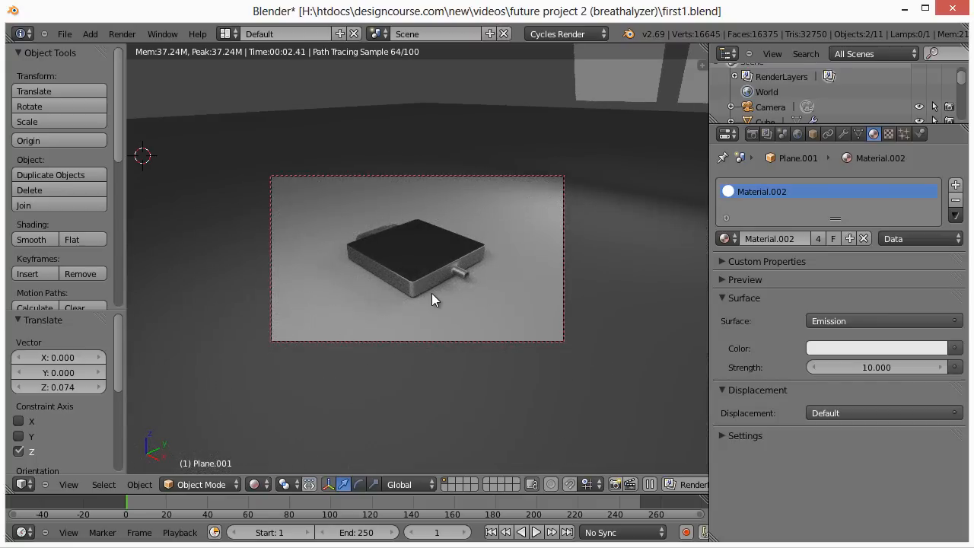
pyautogui.click(752, 134)
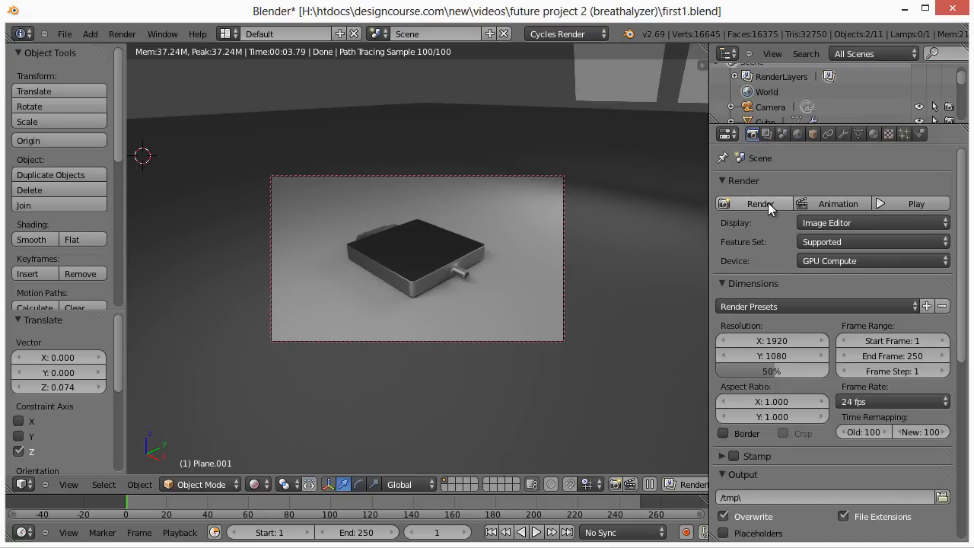
pyautogui.moveTo(774, 268)
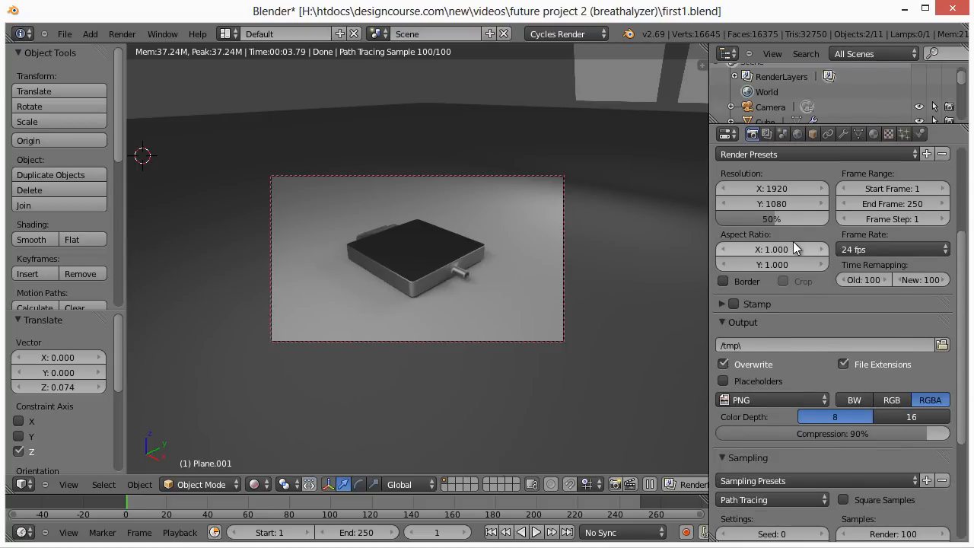
pyautogui.moveTo(788, 204)
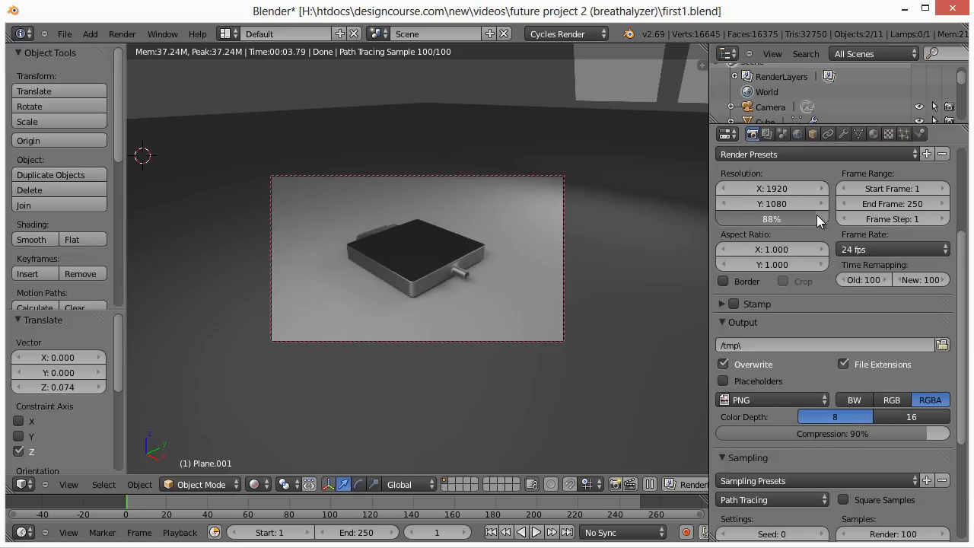
# Step: Raise the render resolution percentage from 50% to 100% of 1920×1080 and check Output settings
pyautogui.moveTo(761, 219); pyautogui.dragTo(806, 219)
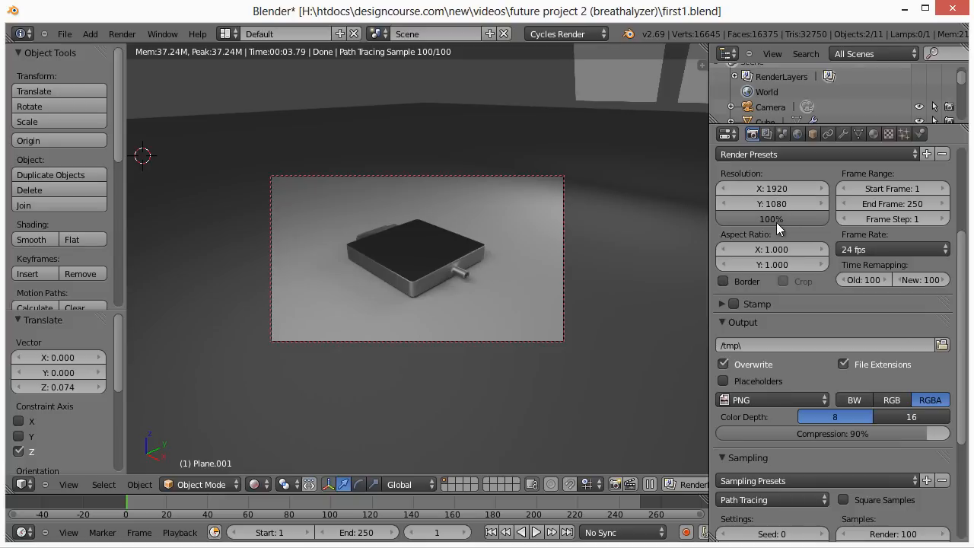
pyautogui.moveTo(770, 221)
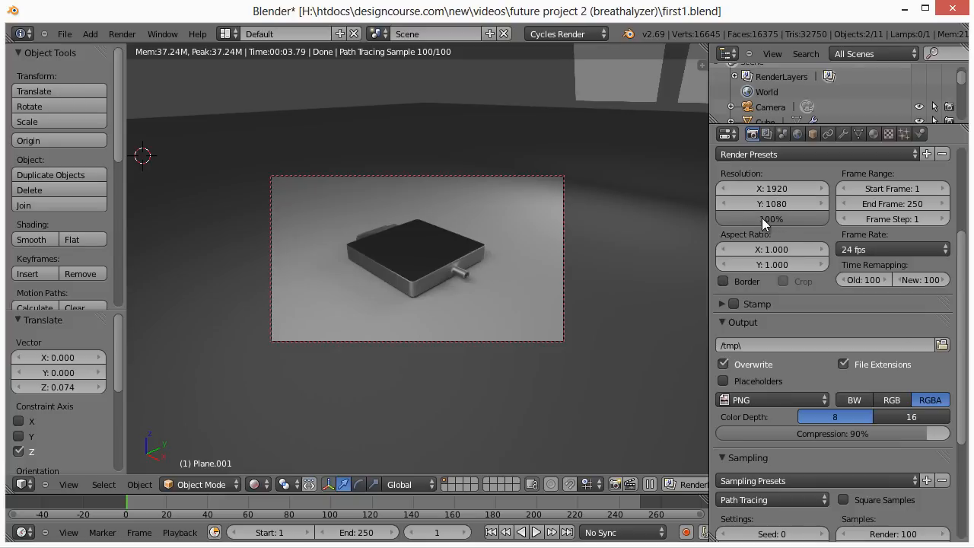
pyautogui.scroll(-3)
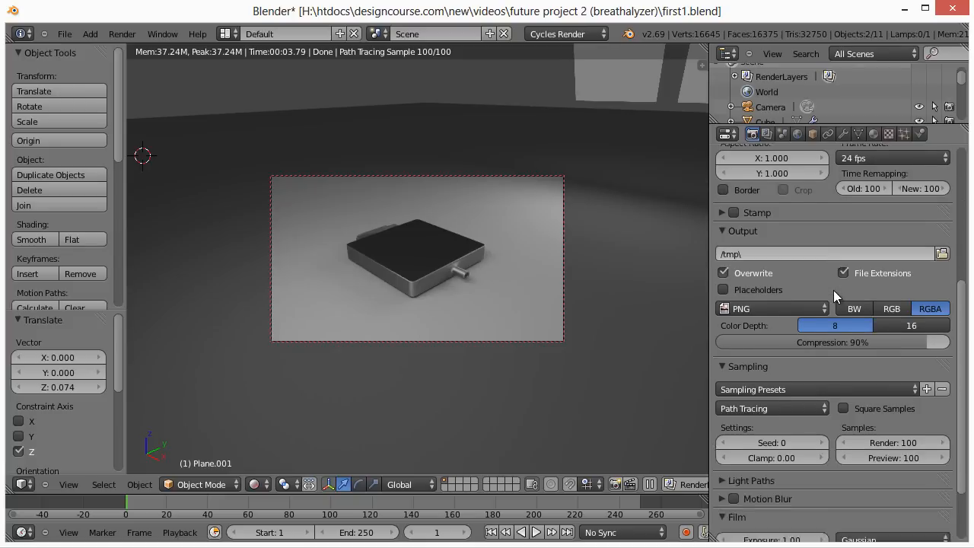
pyautogui.scroll(-3)
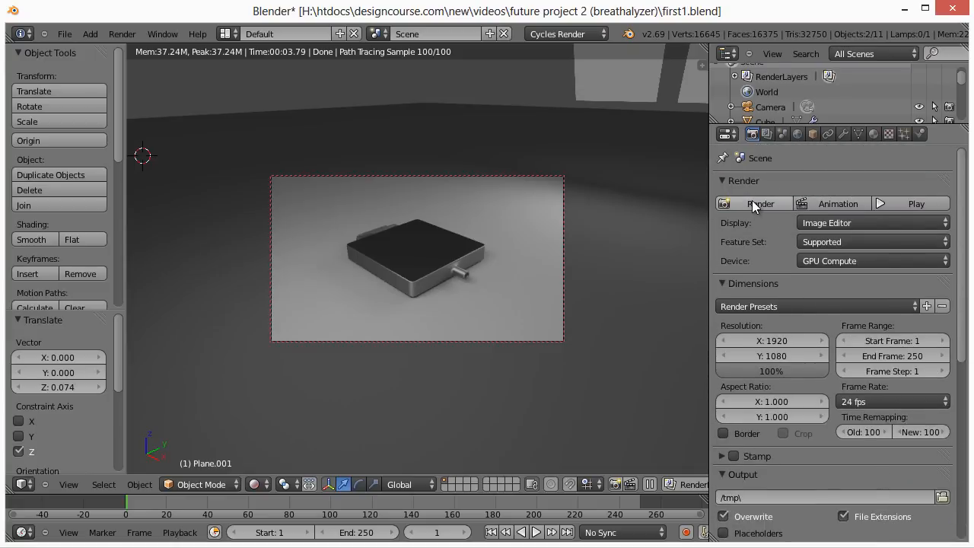
pyautogui.moveTo(761, 204)
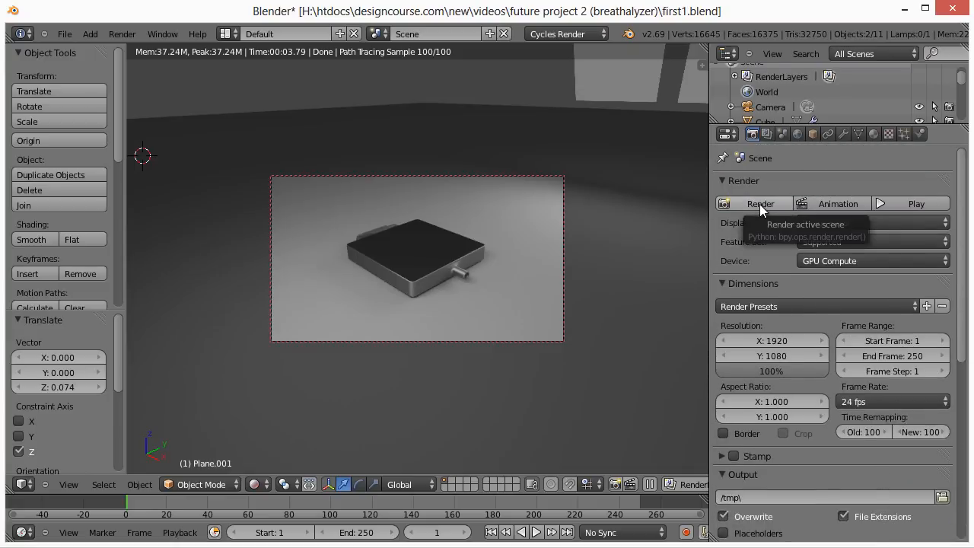
pyautogui.moveTo(472, 265)
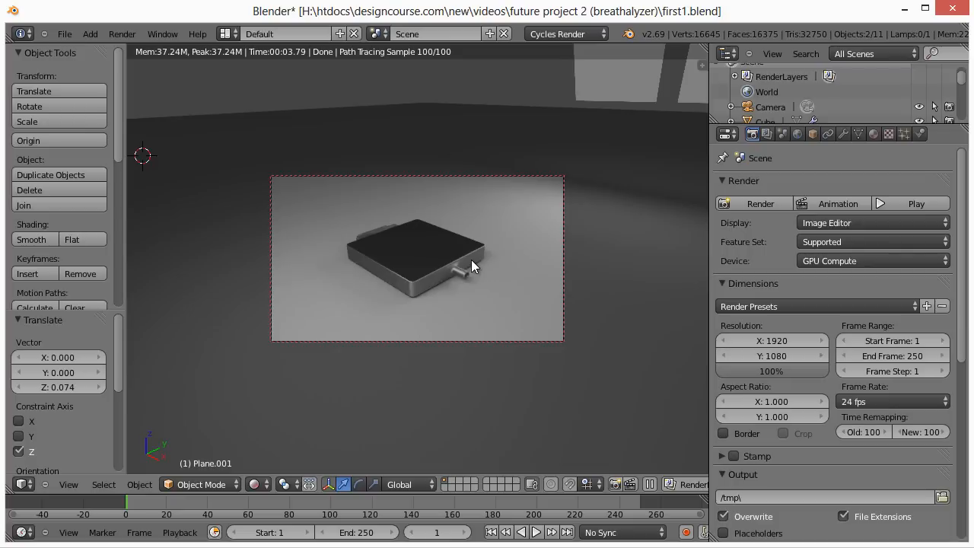
# Step: Switch the viewport to rendered preview and raise the Subsurf viewport subdivision level
pyautogui.click(280, 484)
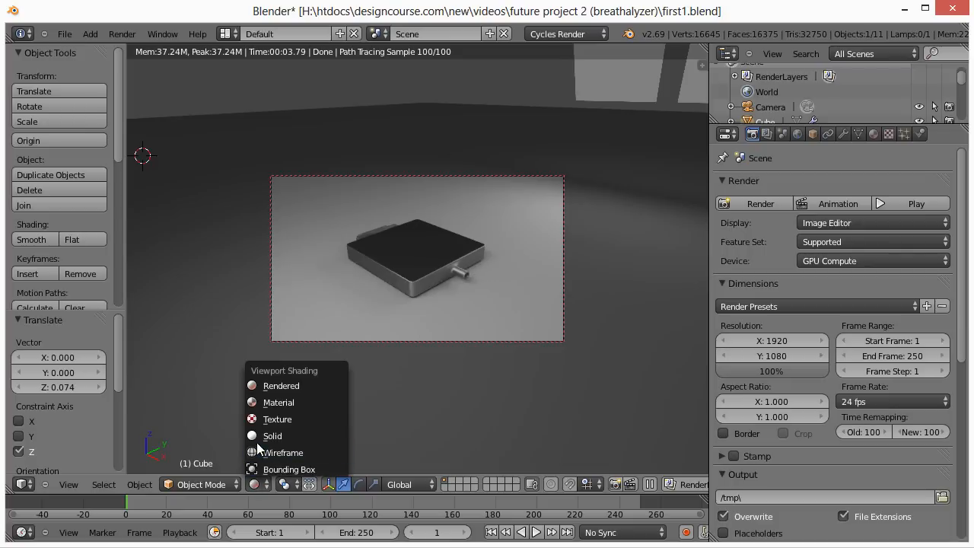
pyautogui.click(271, 435)
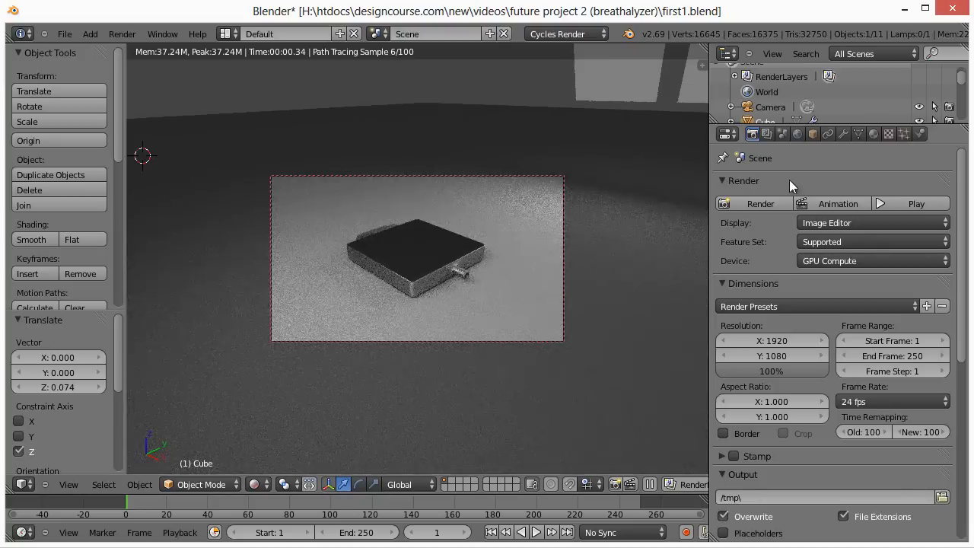
pyautogui.click(844, 133)
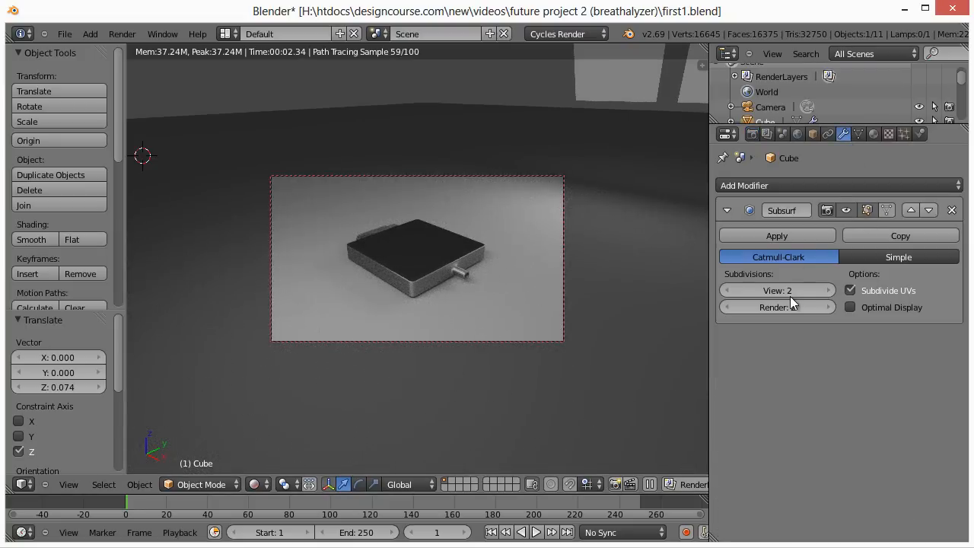
pyautogui.click(828, 289)
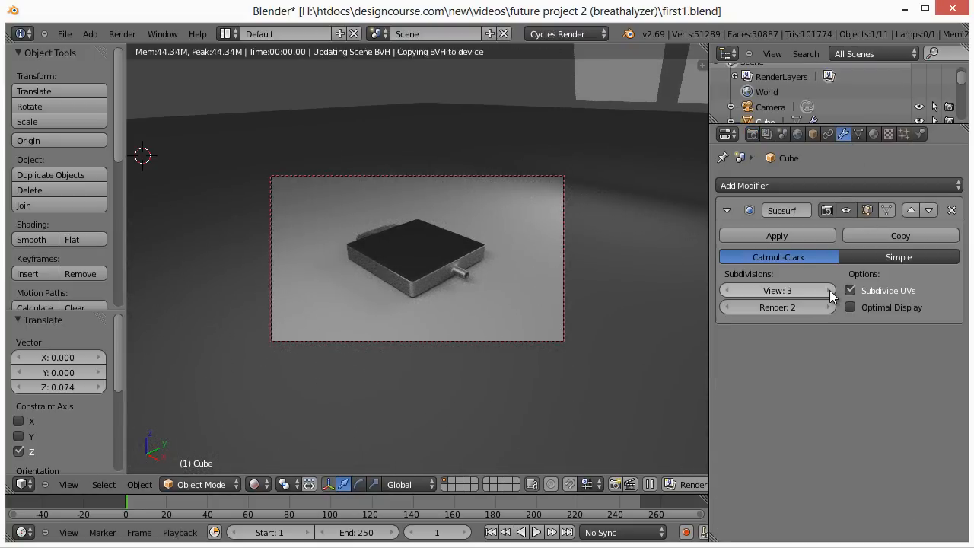
pyautogui.click(830, 289)
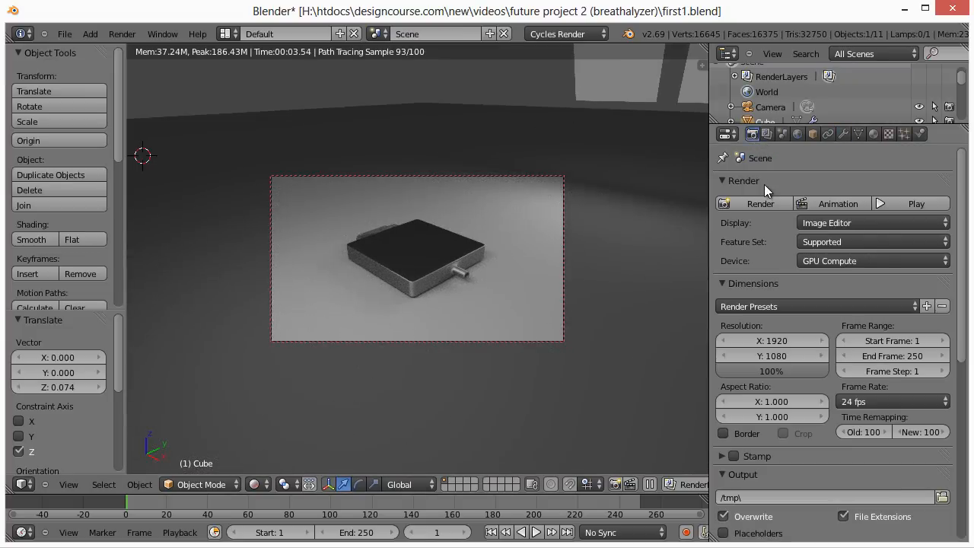
# Step: In Render Performance settings, set the tile size to 256
pyautogui.click(759, 204)
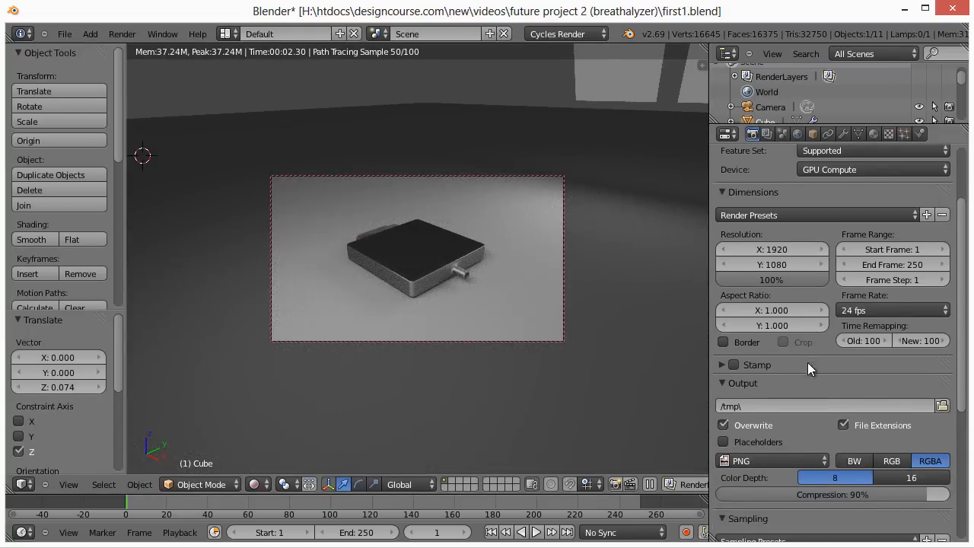
pyautogui.scroll(-3)
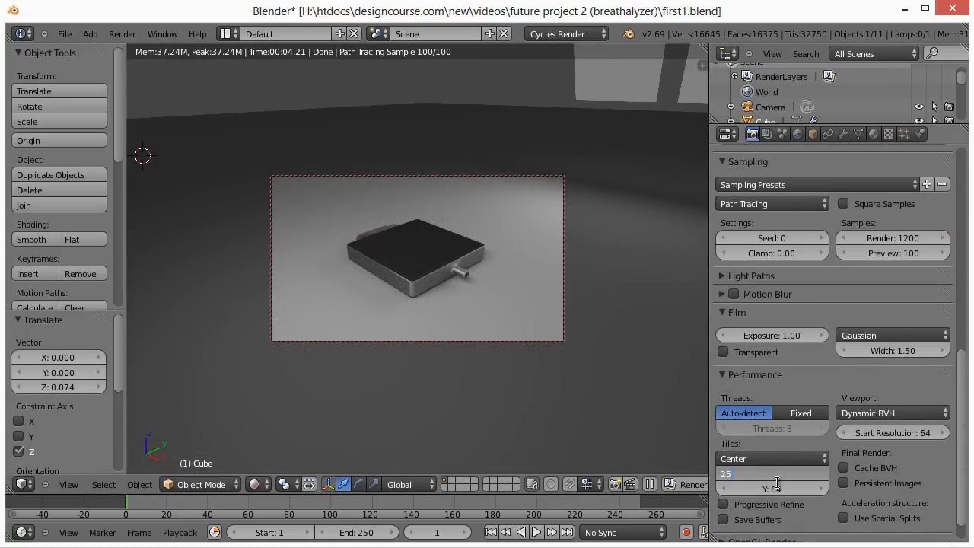
pyautogui.write('256')
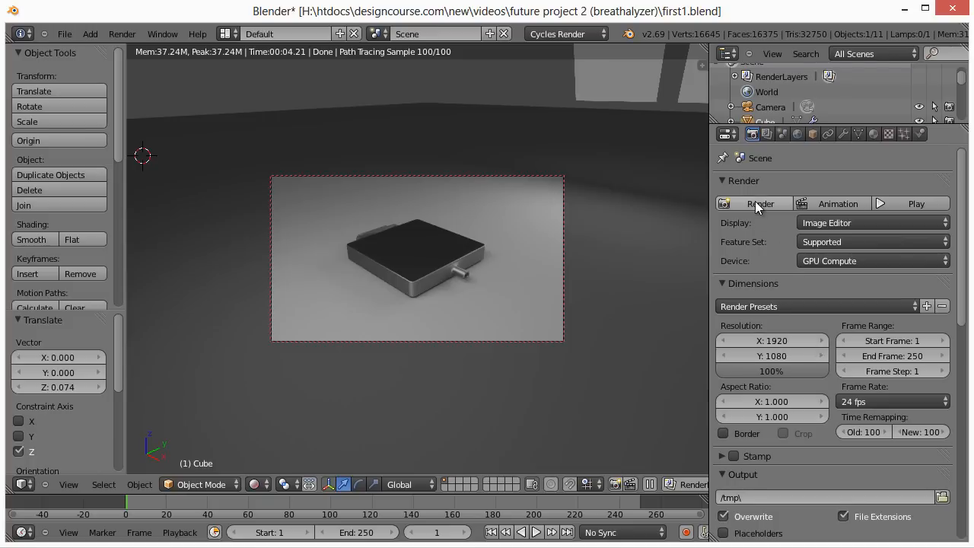
# Step: Render the current frame of the device from the camera
pyautogui.click(753, 204)
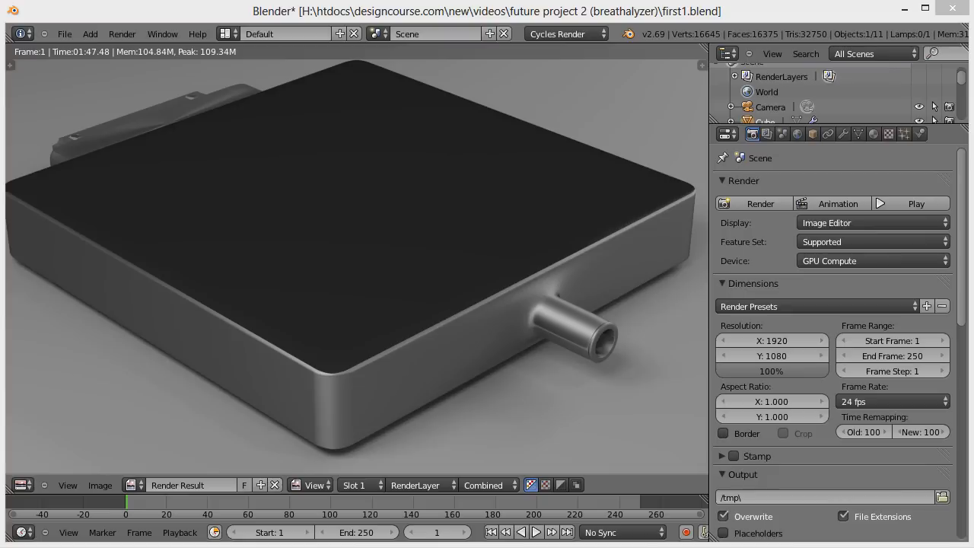
pyautogui.moveTo(473, 167)
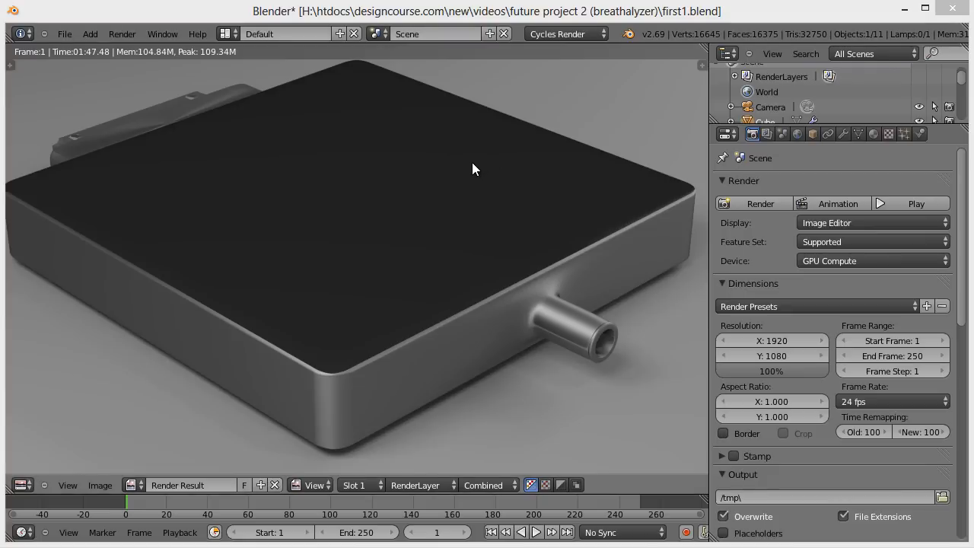
pyautogui.moveTo(404, 200)
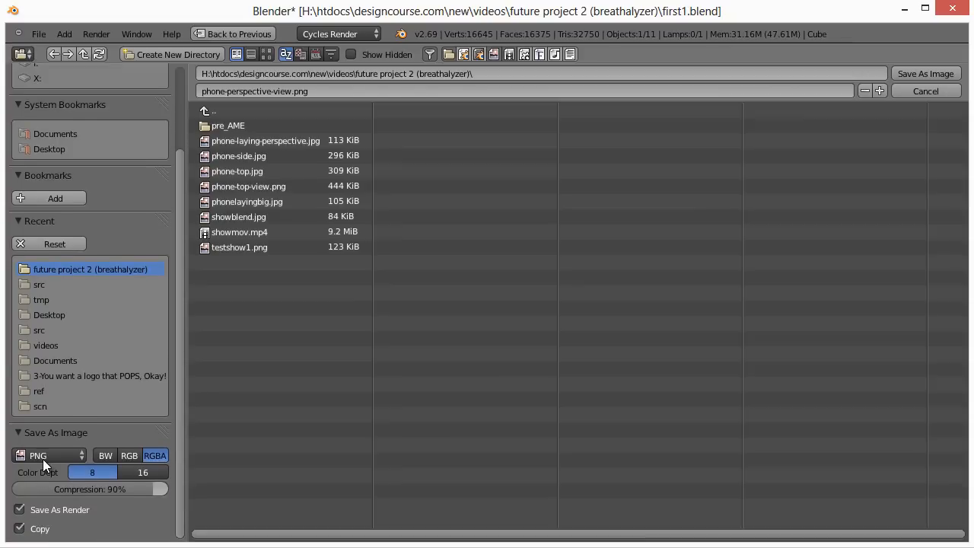
# Step: Choose JPEG as the format for saving the rendered image
pyautogui.click(46, 455)
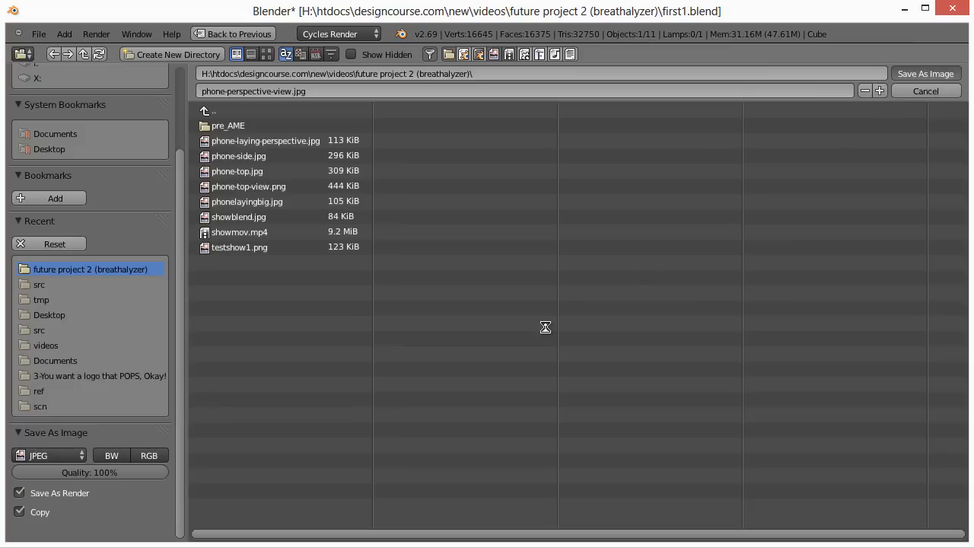
pyautogui.moveTo(545, 332)
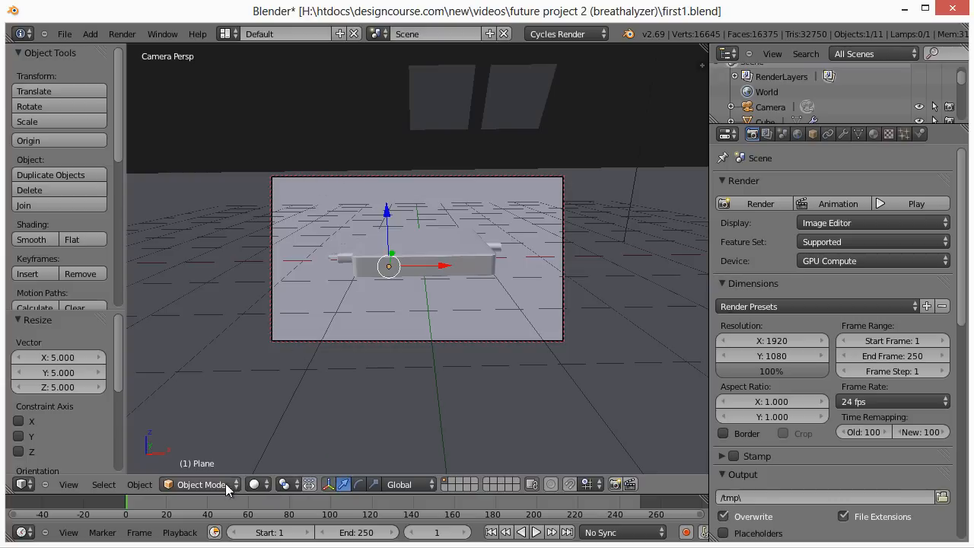
# Step: Set the camera side view of the device to rendered viewport shading
pyautogui.click(255, 484)
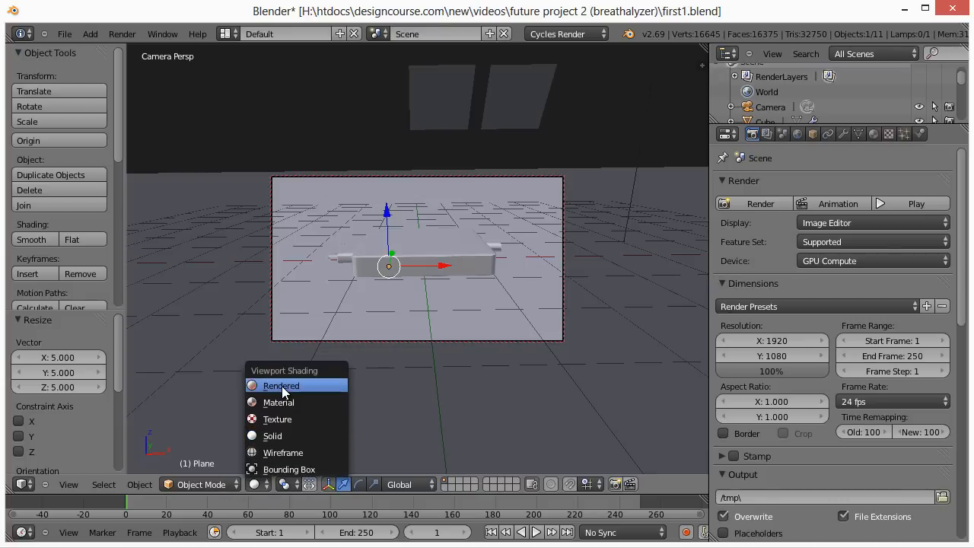
pyautogui.click(281, 385)
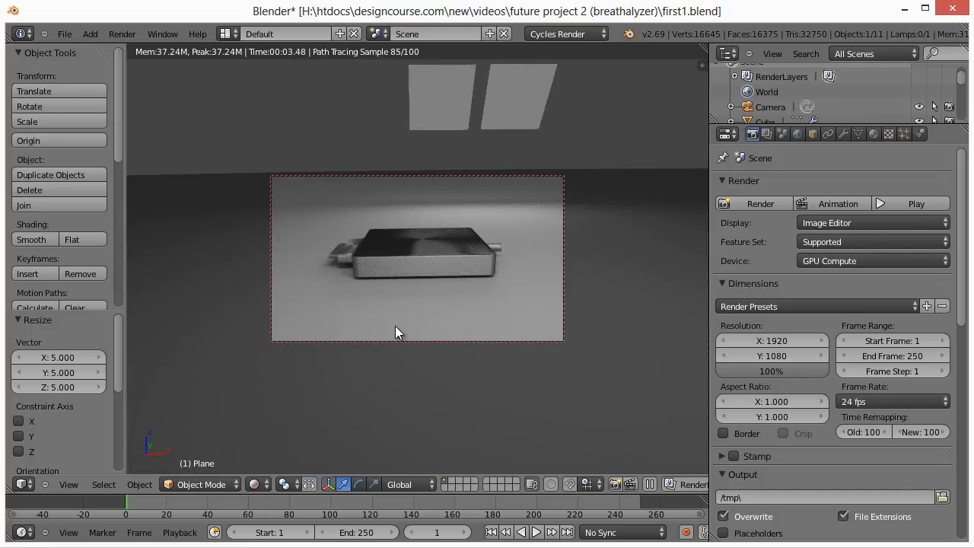
pyautogui.moveTo(344, 268)
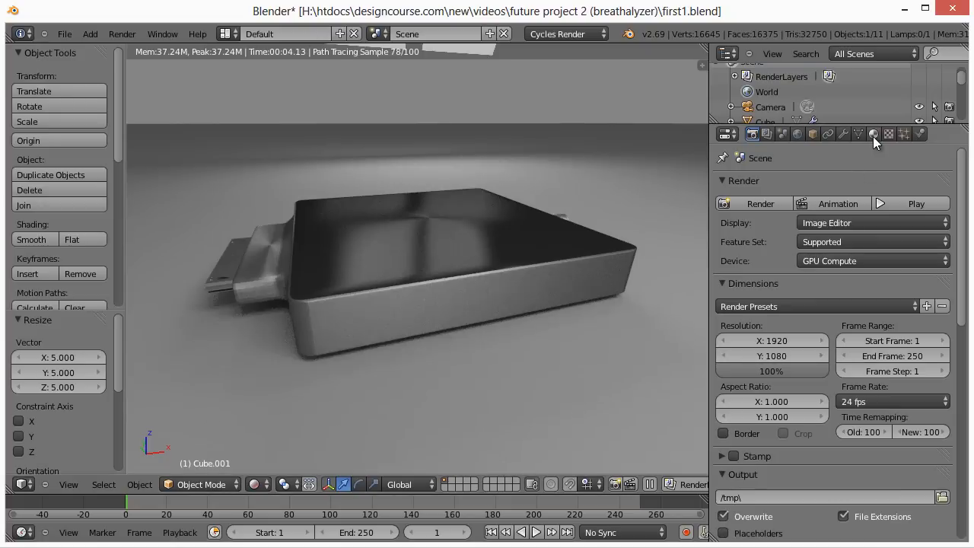
# Step: Show the duplicated light panel's Emission material at strength 10
pyautogui.click(874, 134)
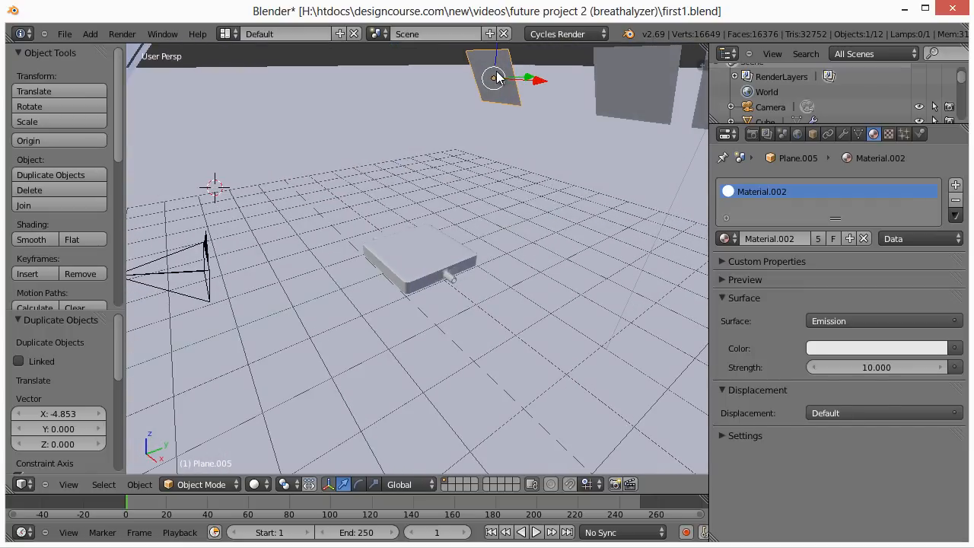
pyautogui.moveTo(510, 119)
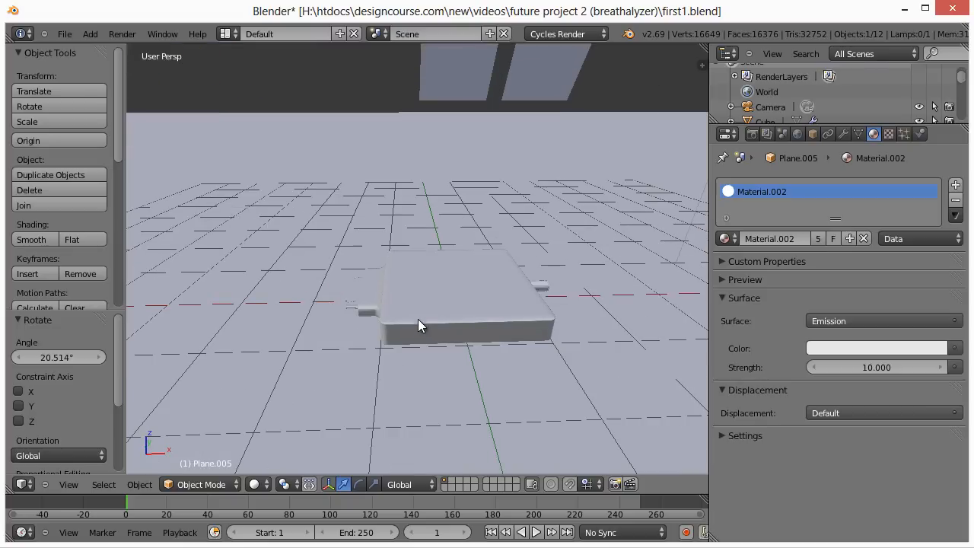
pyautogui.moveTo(305, 435)
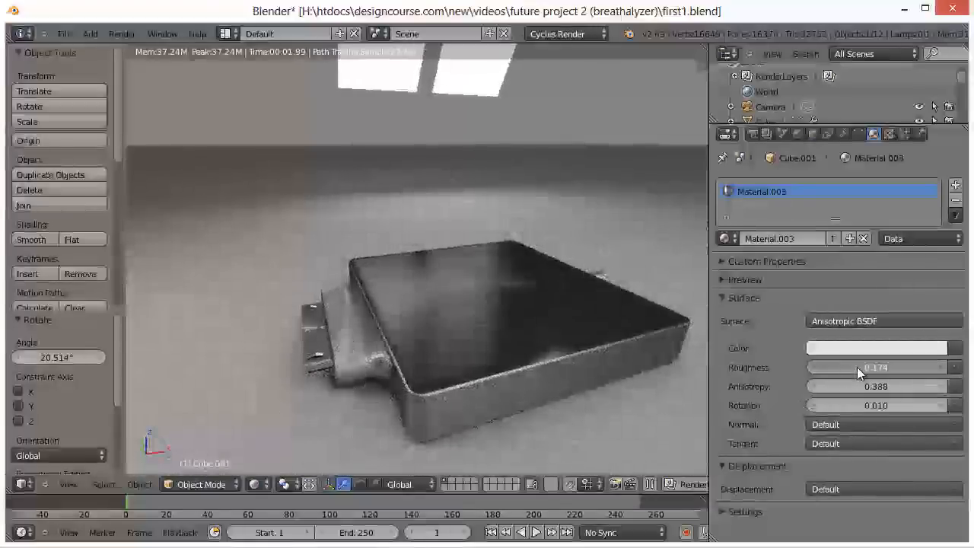
# Step: Lower the Anisotropic BSDF roughness from 0.379 to 0.256 for more shine
pyautogui.moveTo(838, 367); pyautogui.dragTo(925, 366)
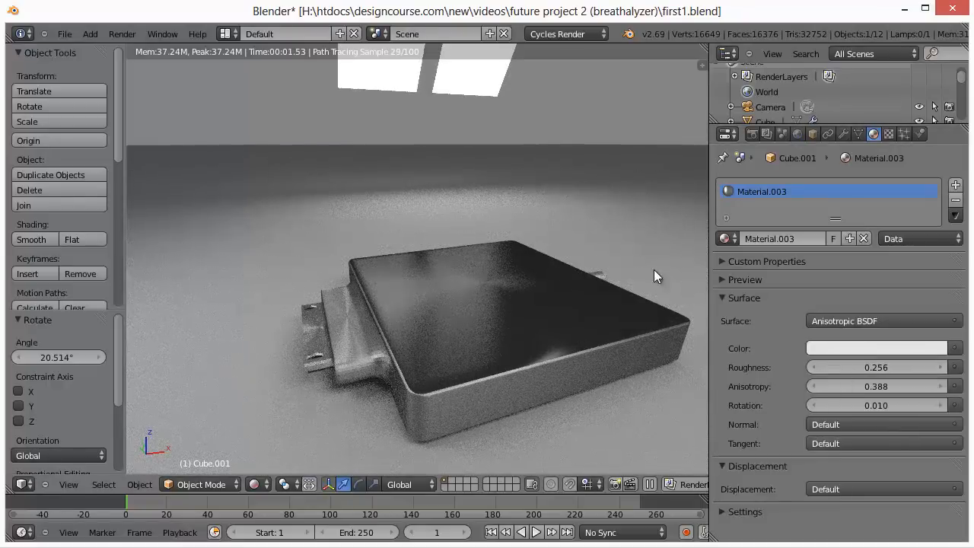
pyautogui.moveTo(584, 347)
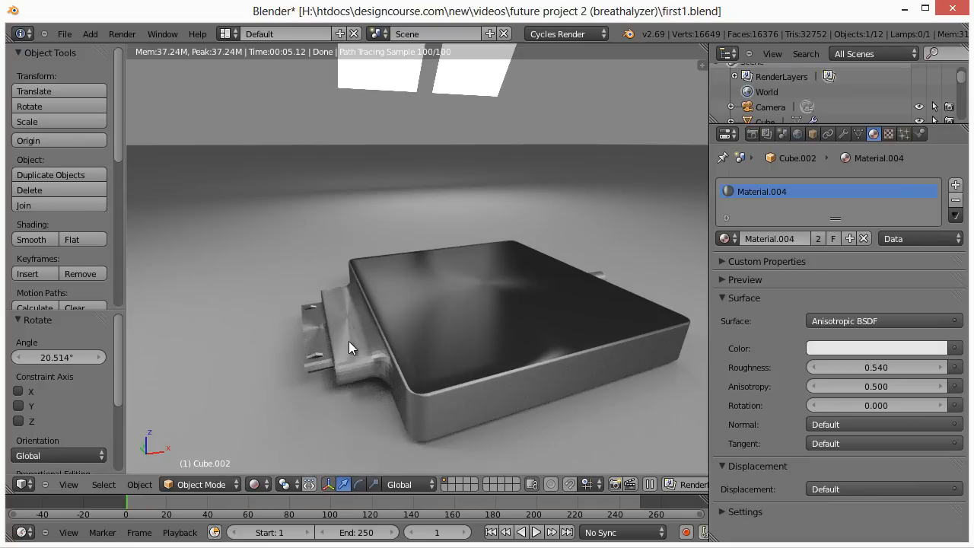
pyautogui.moveTo(359, 369)
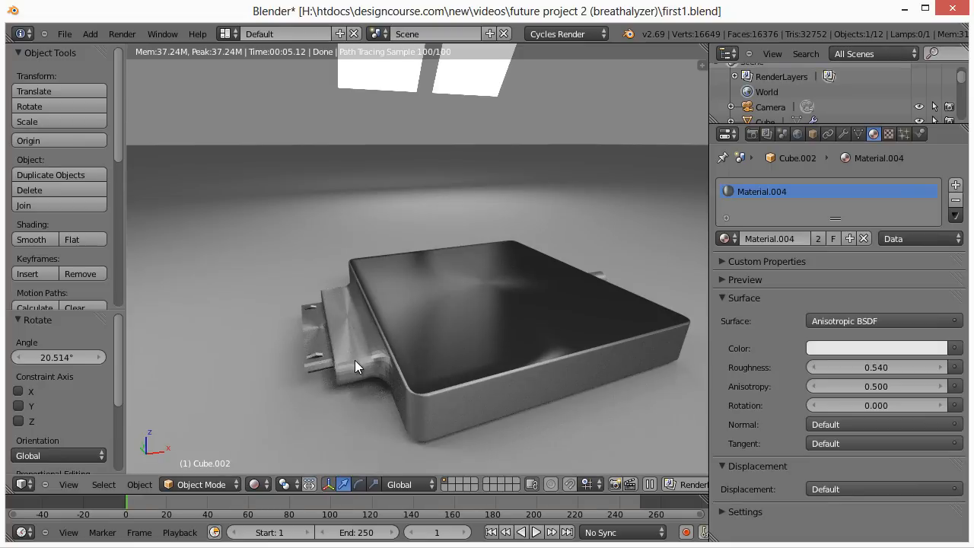
pyautogui.moveTo(377, 366)
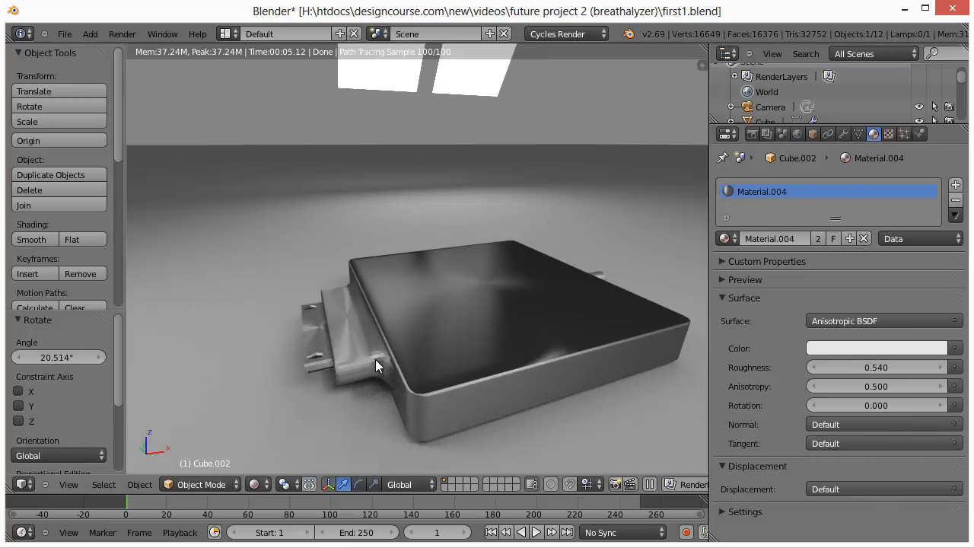
pyautogui.moveTo(551, 373)
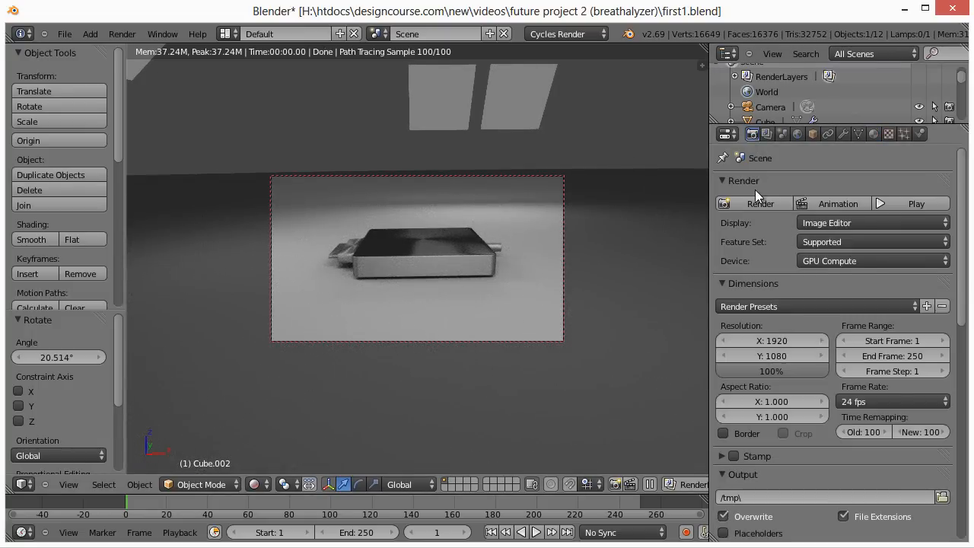
# Step: Start a final render of the device's side camera view
pyautogui.click(759, 204)
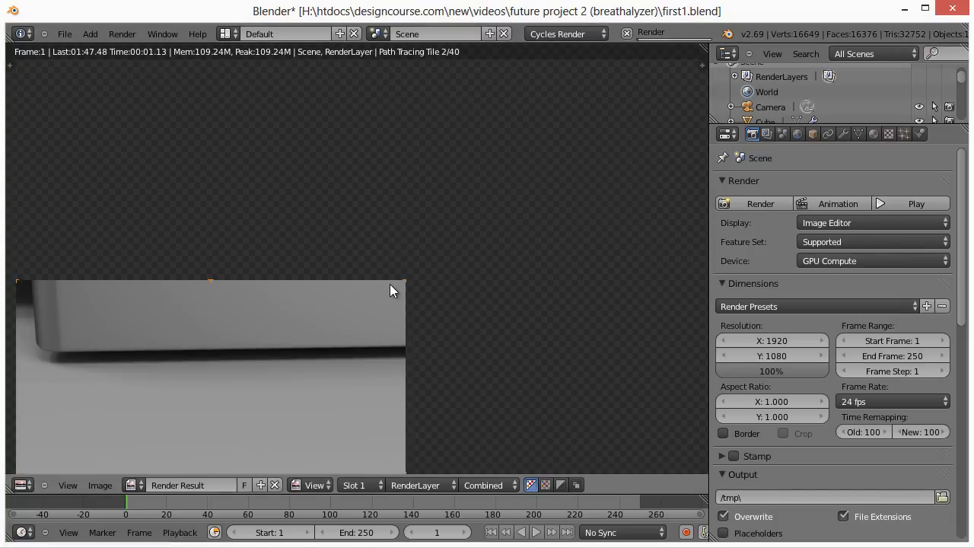
pyautogui.moveTo(140, 366)
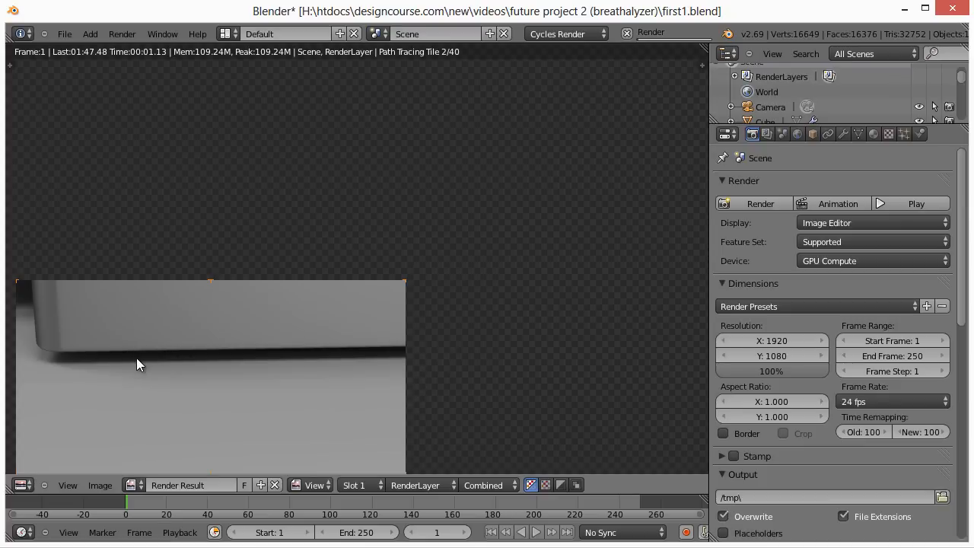
pyautogui.moveTo(372, 283)
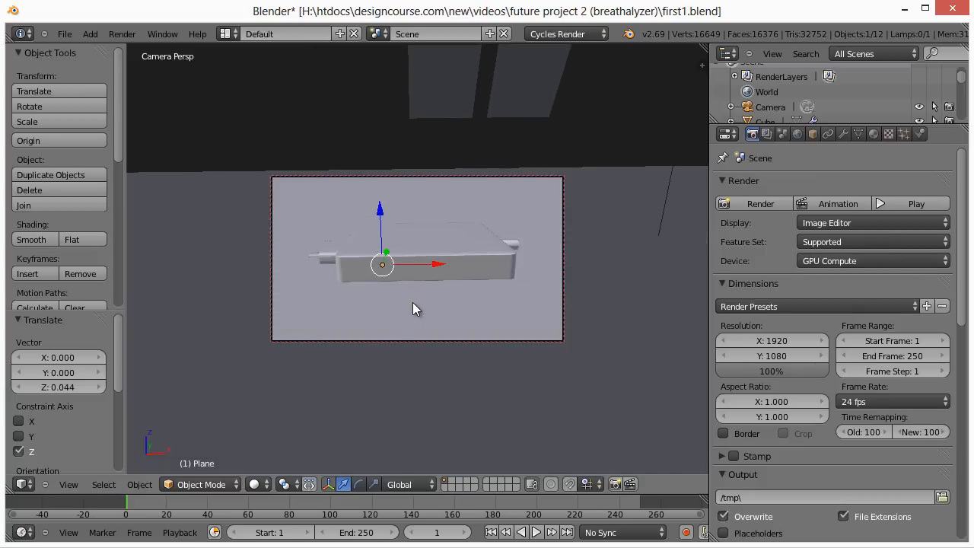
# Step: Re-render the side camera view of the device with the floor plane raised to Z 0.044
pyautogui.click(760, 204)
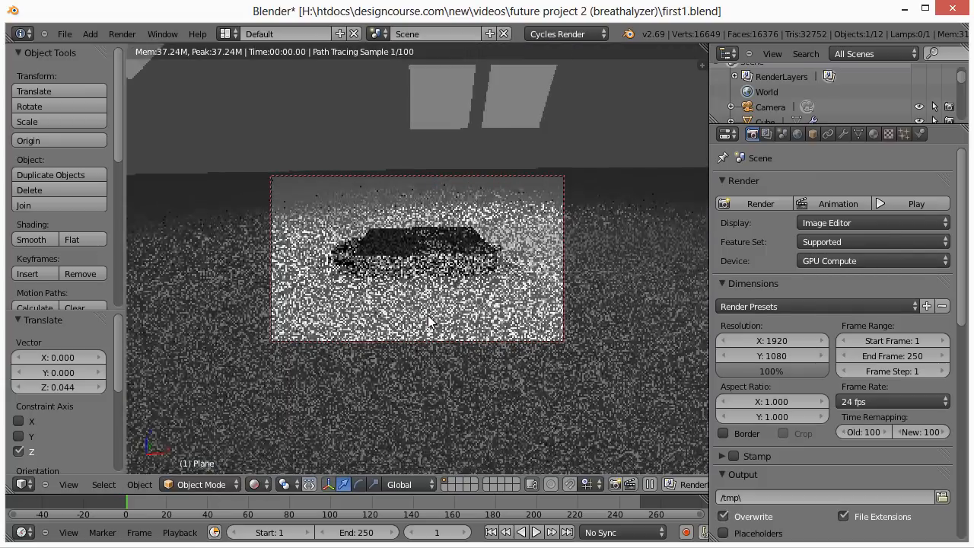
pyautogui.click(761, 204)
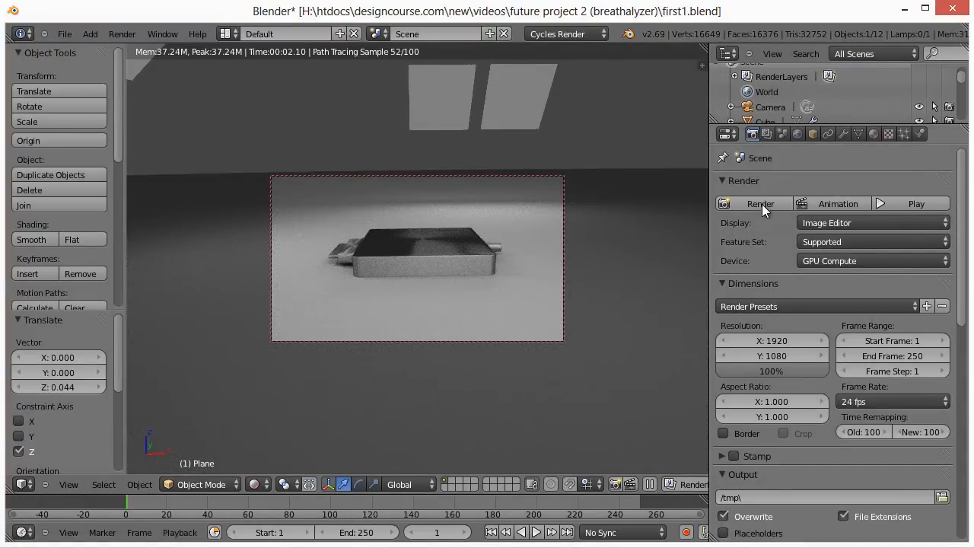
pyautogui.click(761, 204)
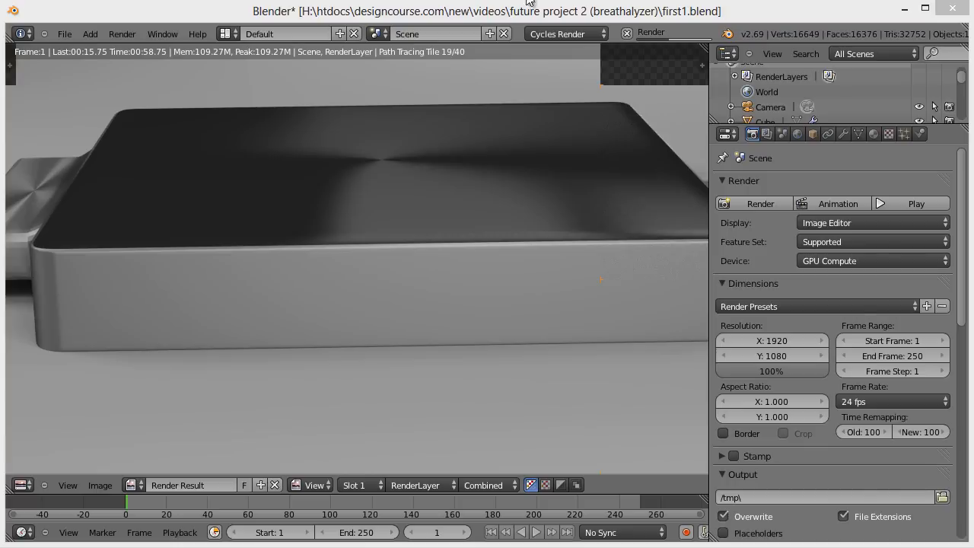
pyautogui.moveTo(231, 250)
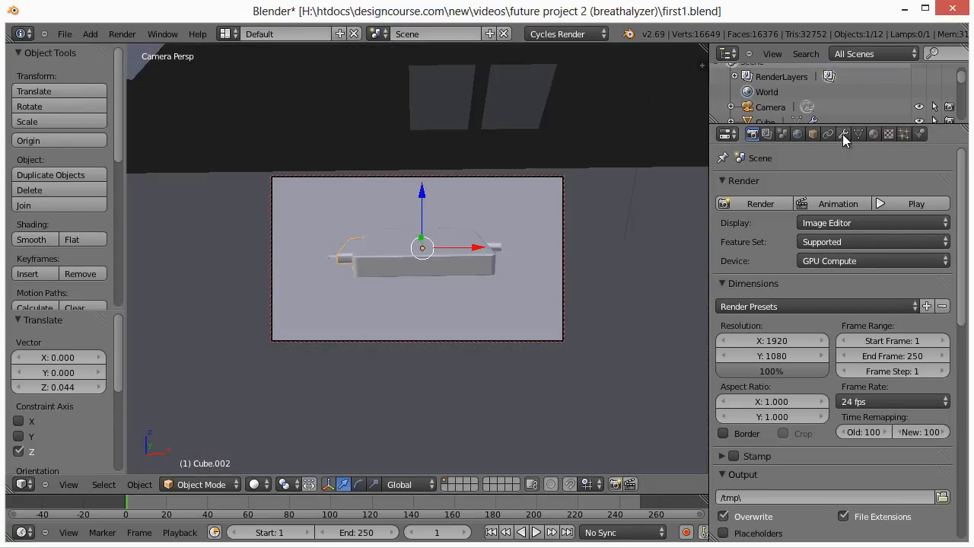
# Step: Check the subdivision modifier, return to render settings and render the side camera view
pyautogui.click(843, 133)
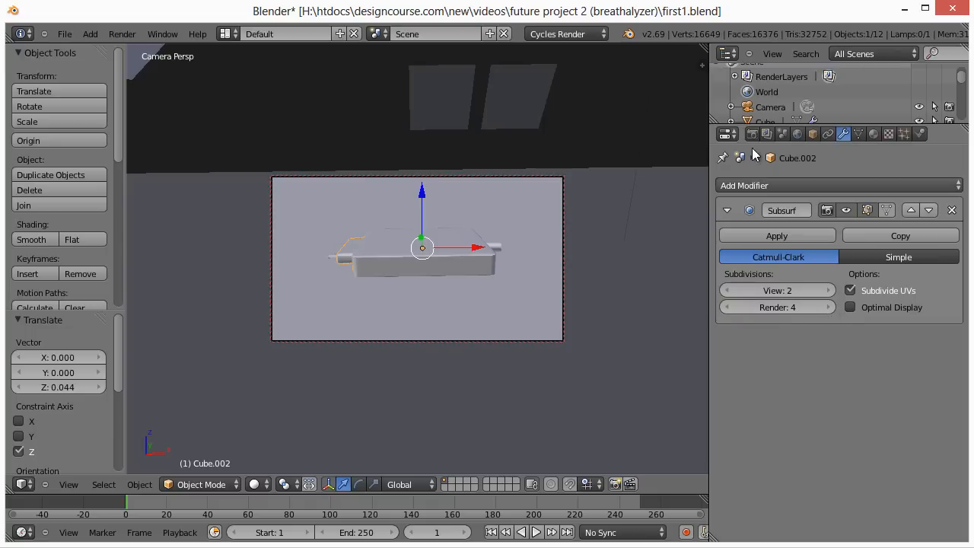
pyautogui.click(749, 134)
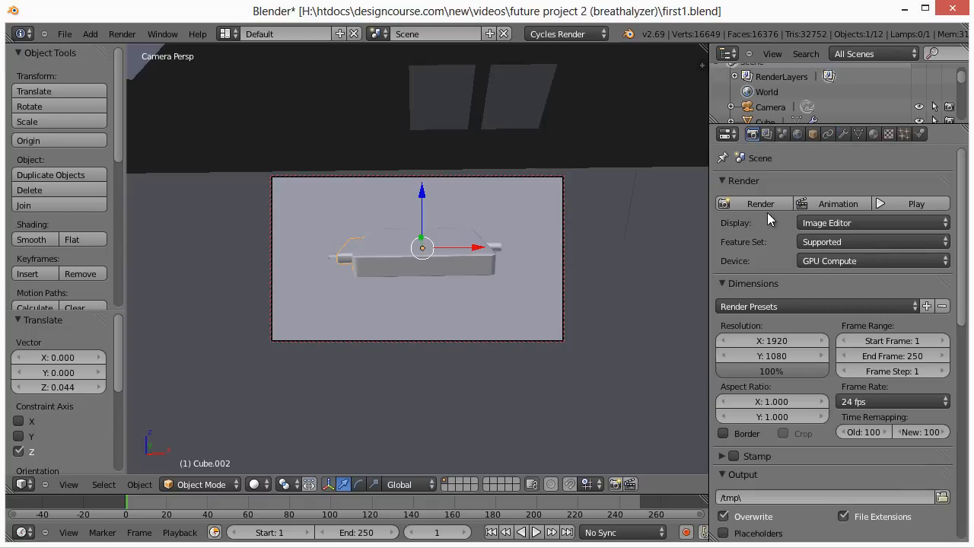
pyautogui.click(761, 204)
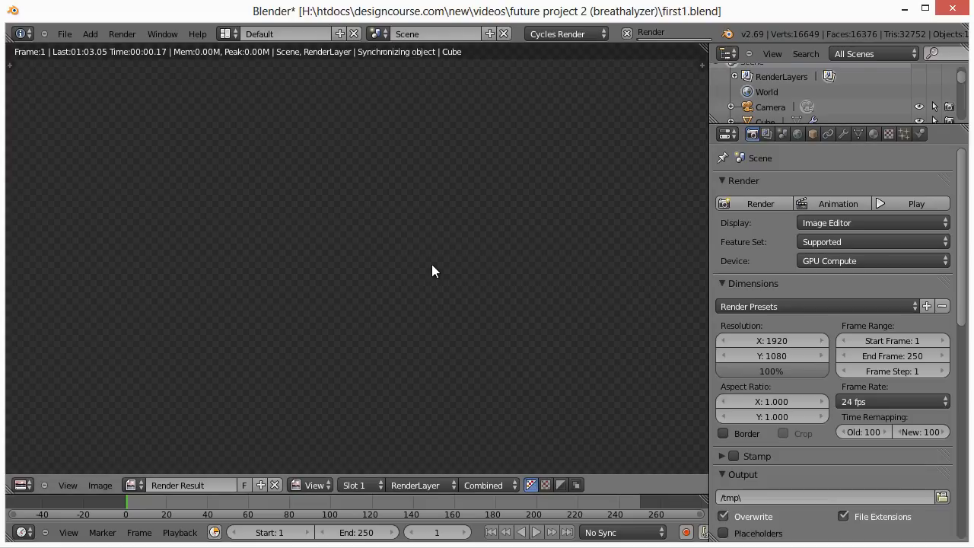
pyautogui.click(760, 204)
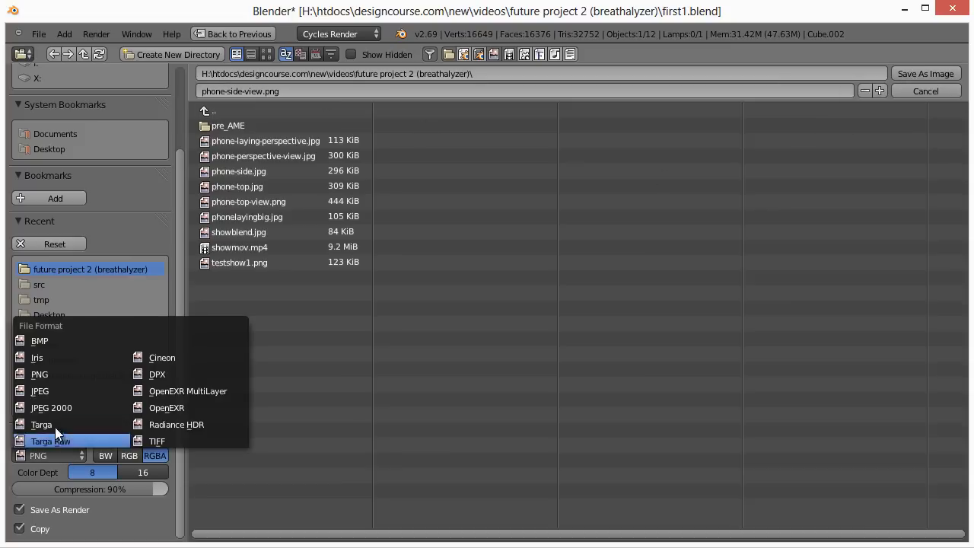
# Step: Save the side render to disk as a JPEG named phone-side-view
pyautogui.click(39, 390)
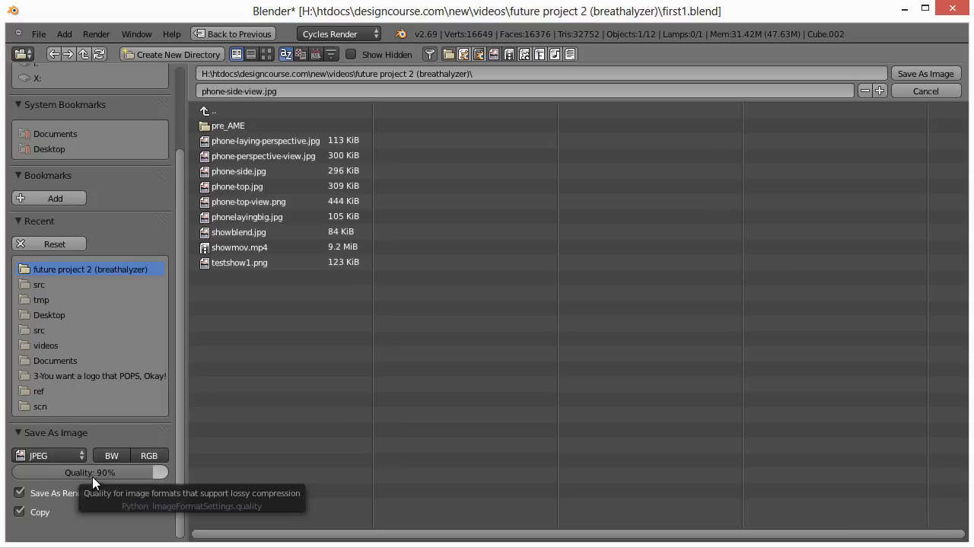
pyautogui.click(925, 91)
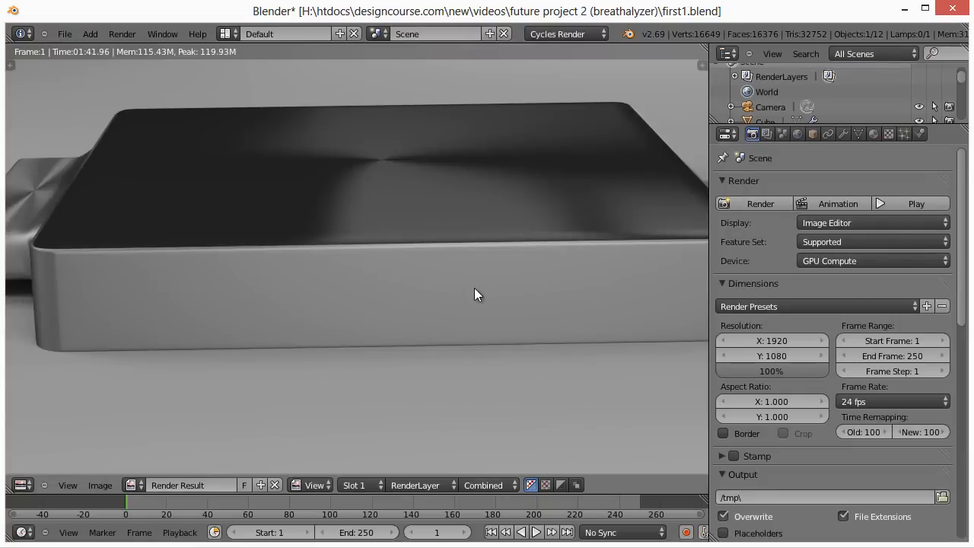
pyautogui.moveTo(191, 289)
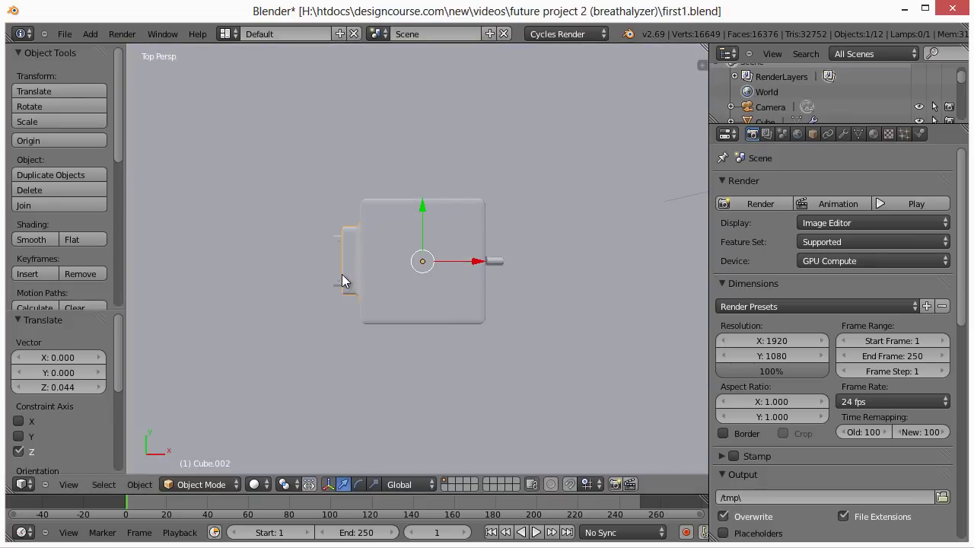
pyautogui.moveTo(362, 280)
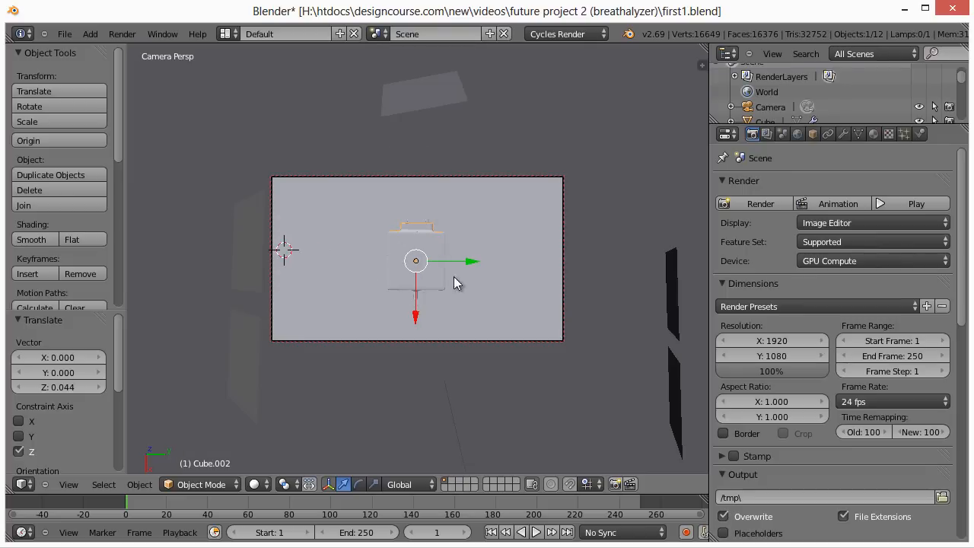
pyautogui.moveTo(530, 290)
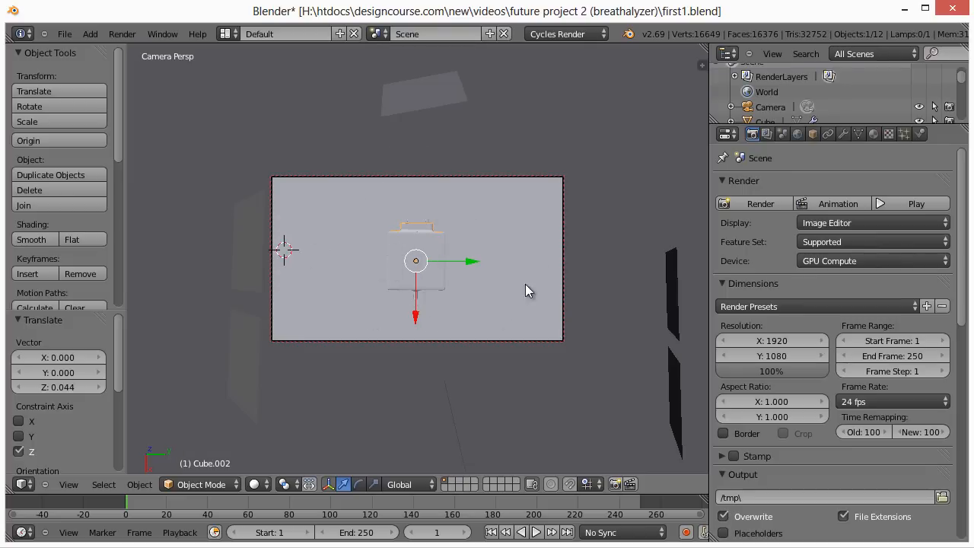
pyautogui.moveTo(484, 277)
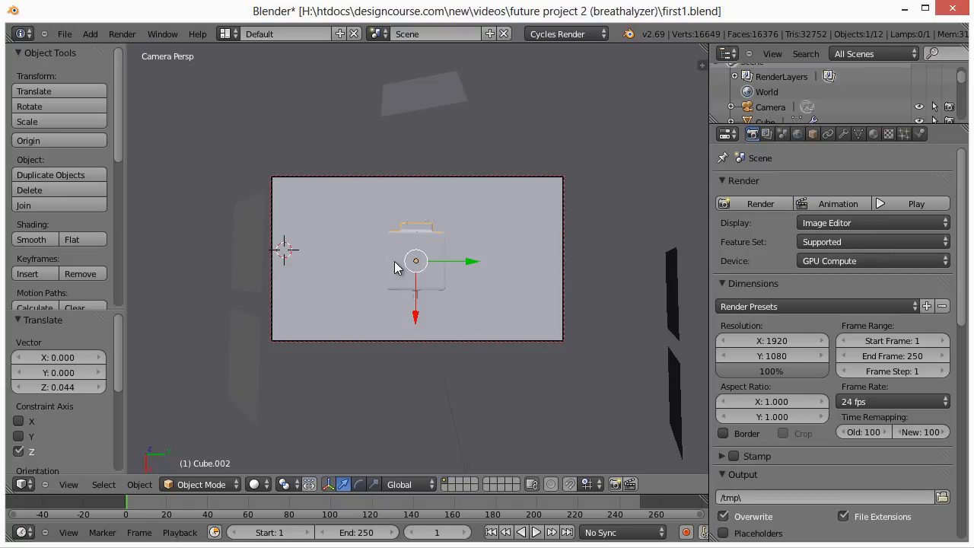
pyautogui.moveTo(350, 197)
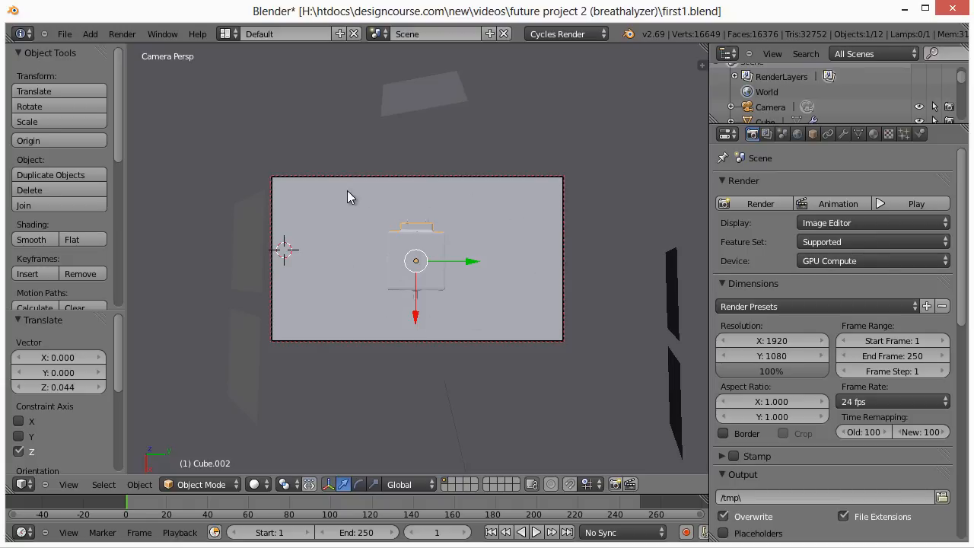
pyautogui.moveTo(433, 210)
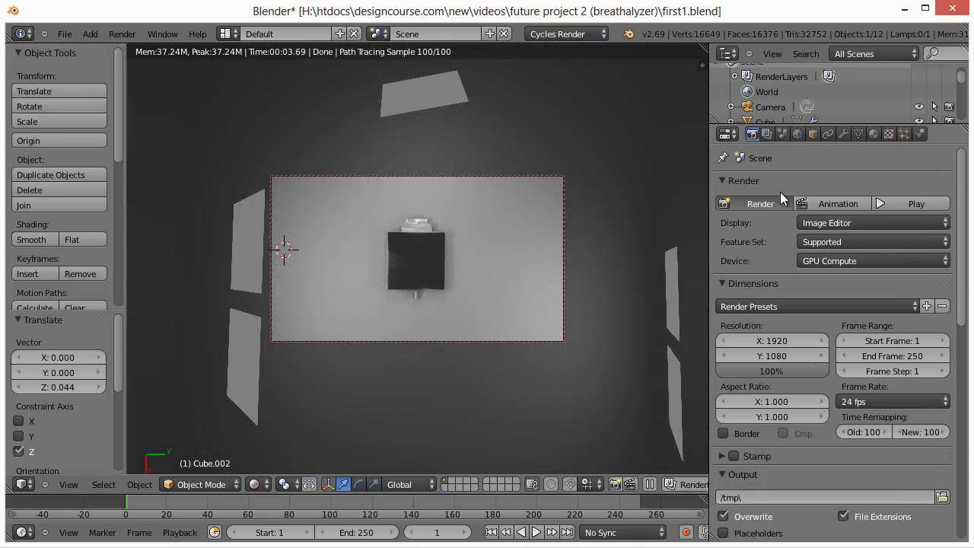
# Step: Render the top-down camera view of the device
pyautogui.click(753, 203)
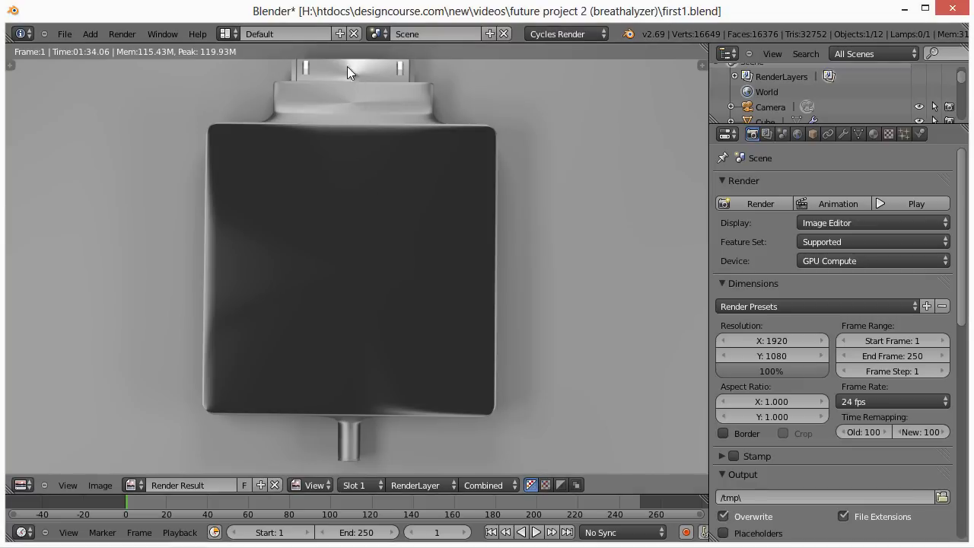
pyautogui.moveTo(353, 110)
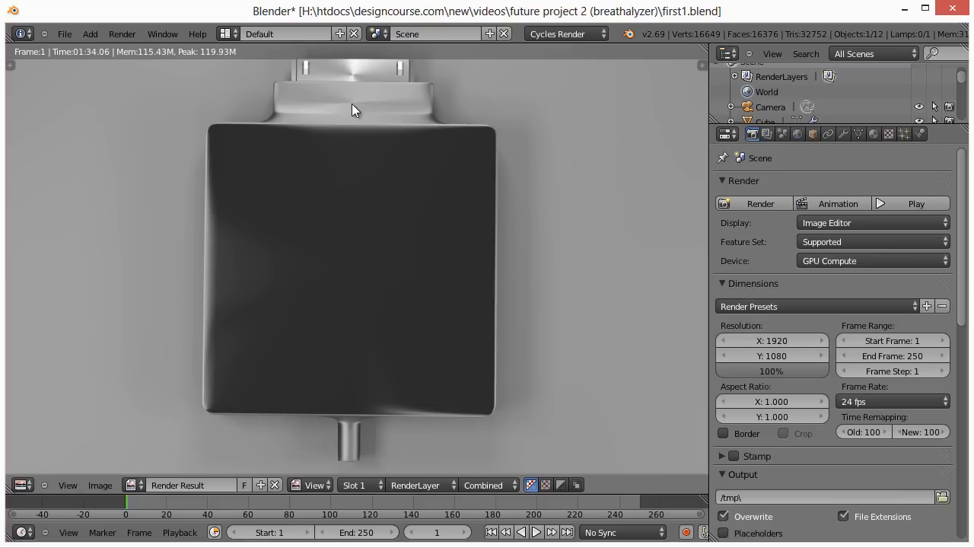
pyautogui.moveTo(353, 91)
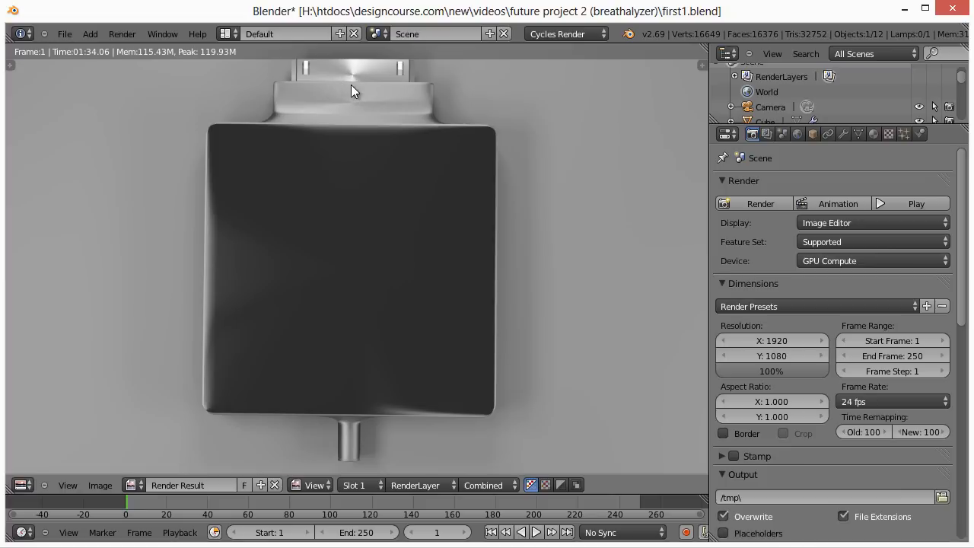
pyautogui.moveTo(354, 100)
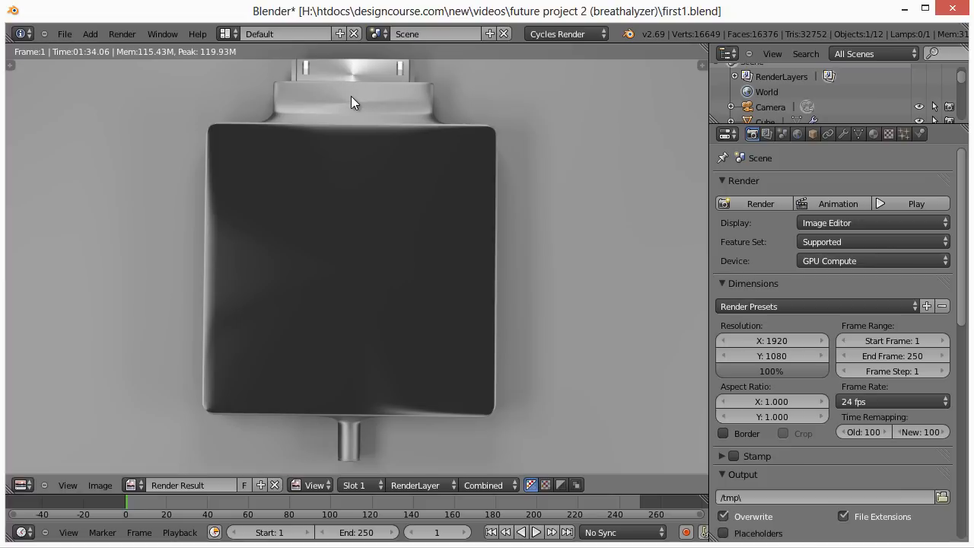
pyautogui.moveTo(353, 110)
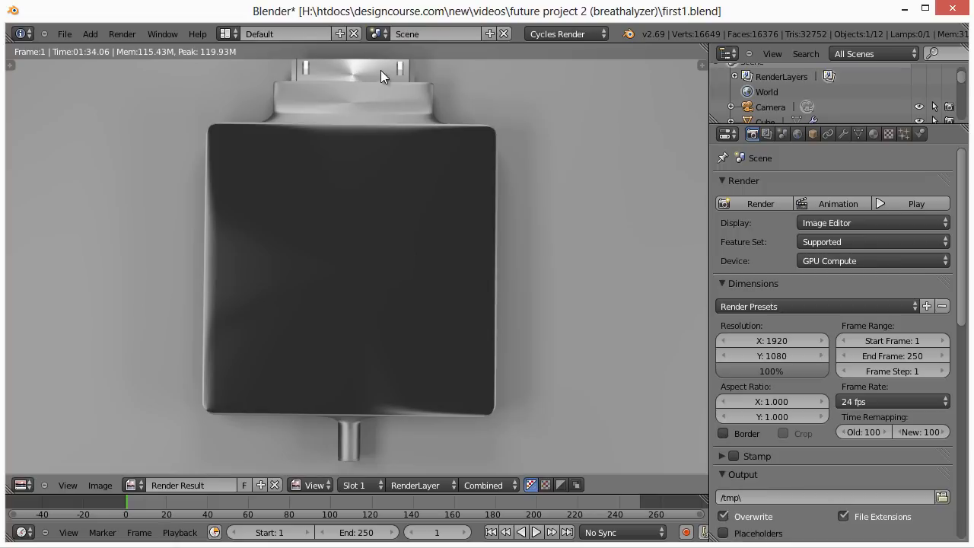
pyautogui.moveTo(375, 89)
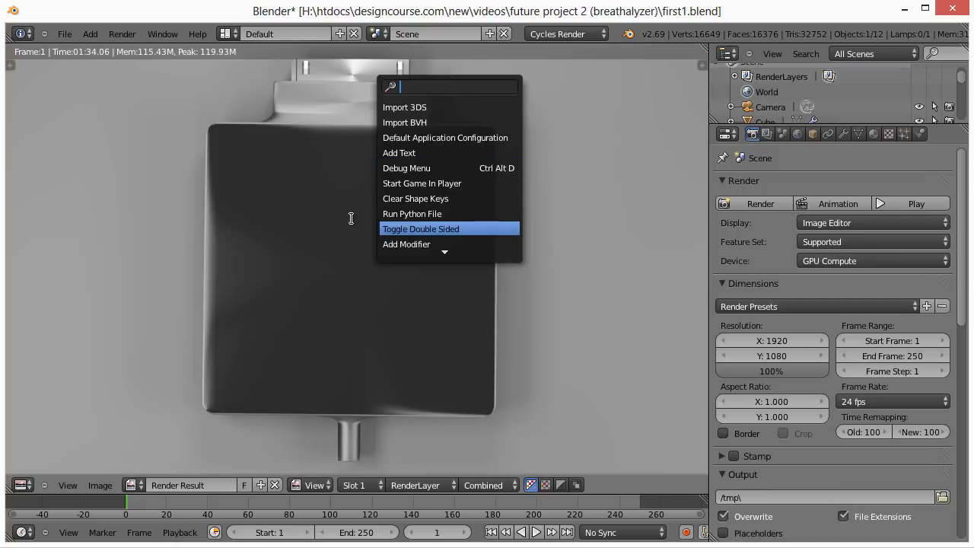
pyautogui.click(420, 228)
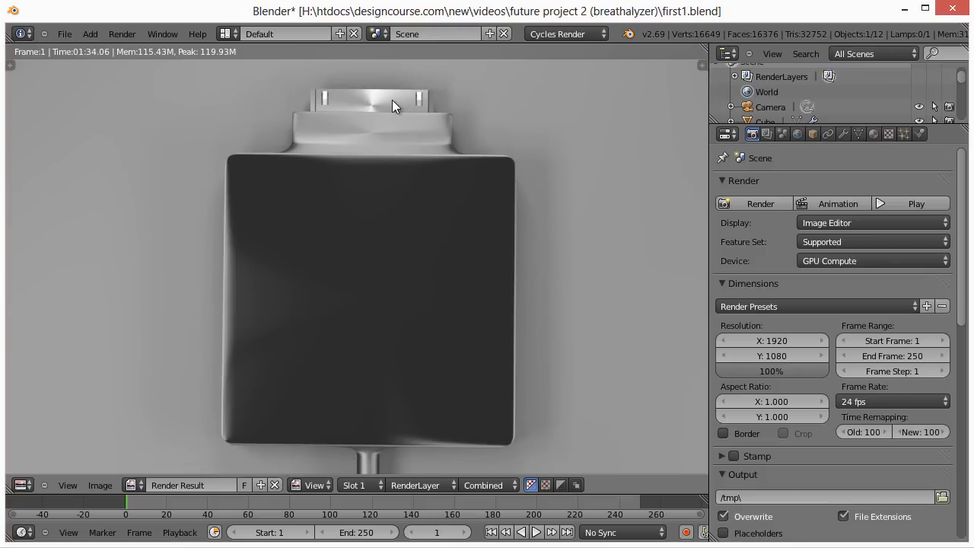
pyautogui.moveTo(378, 272)
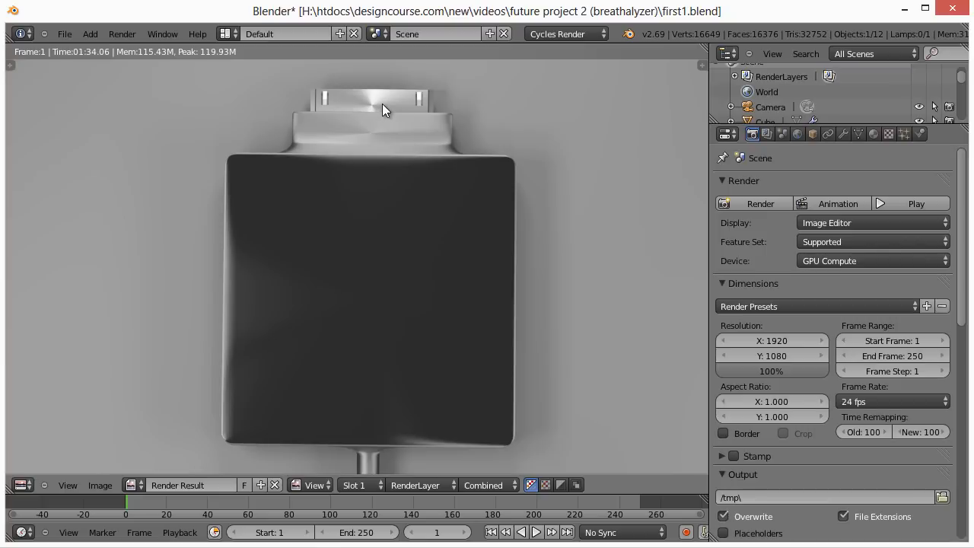
pyautogui.moveTo(414, 138)
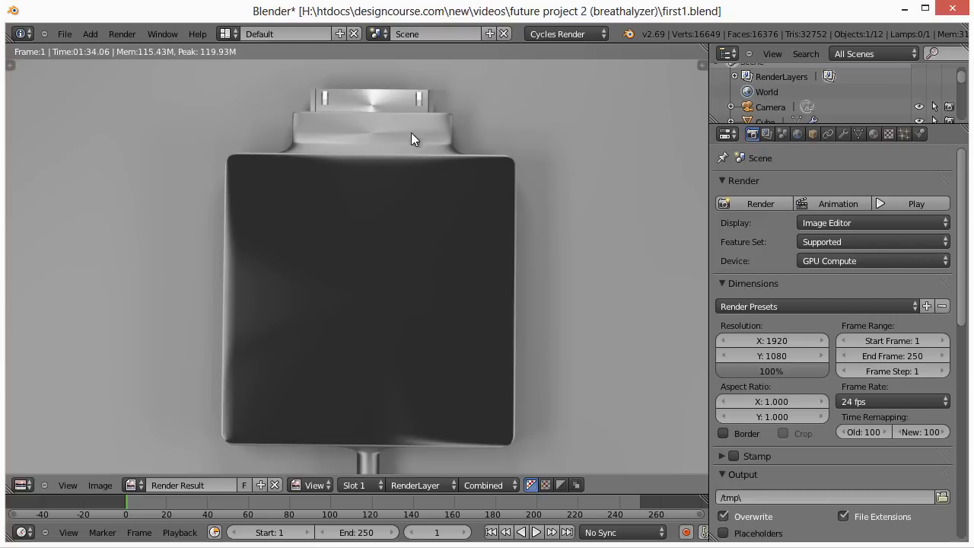
pyautogui.moveTo(380, 140)
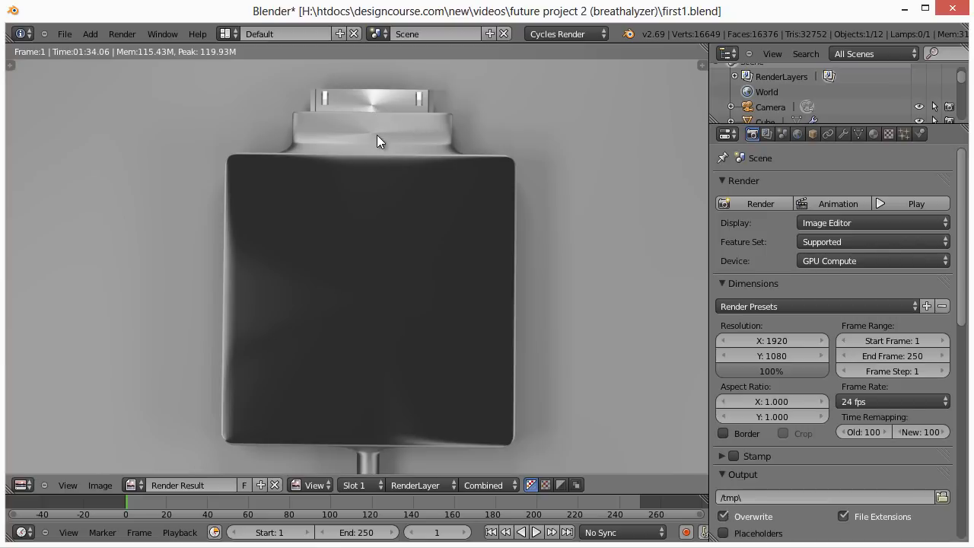
pyautogui.moveTo(374, 143)
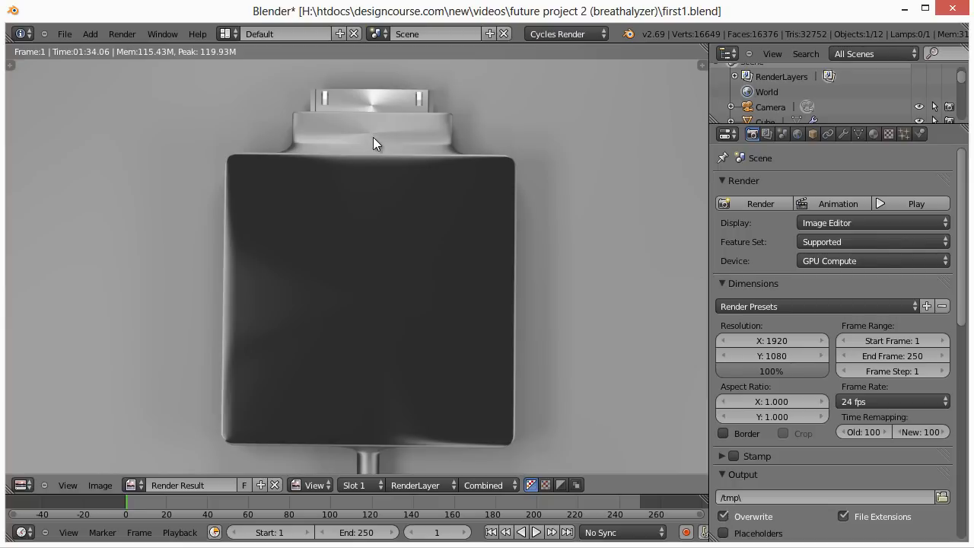
pyautogui.moveTo(356, 295)
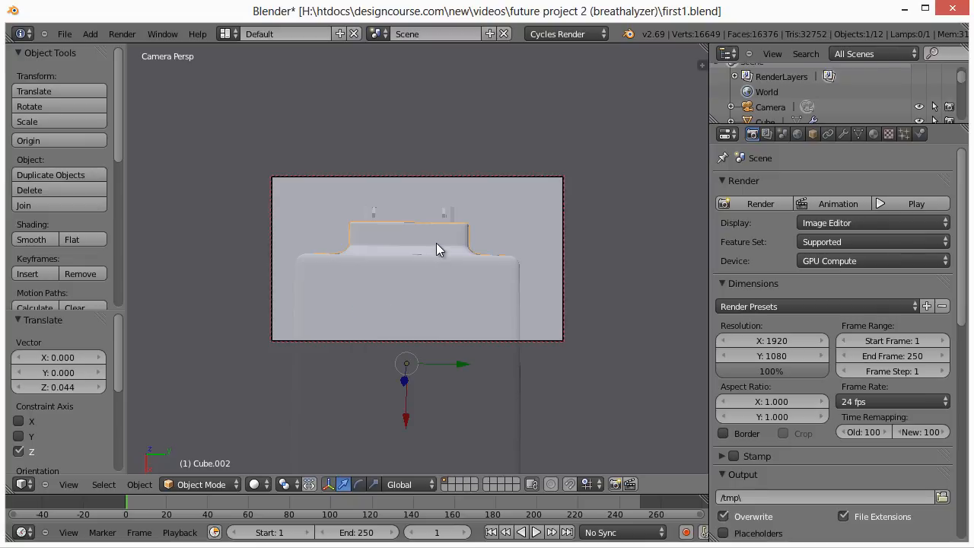
pyautogui.moveTo(268, 441)
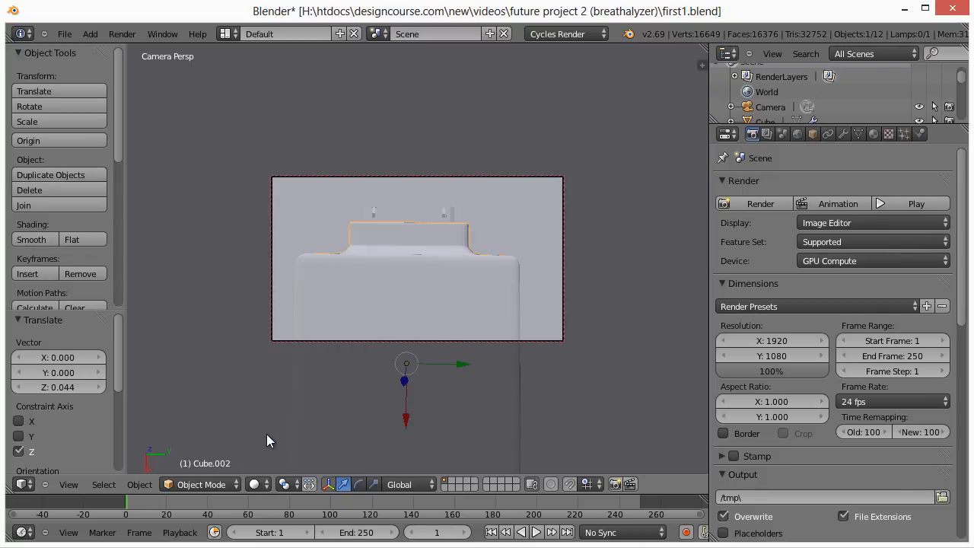
pyautogui.moveTo(868, 145)
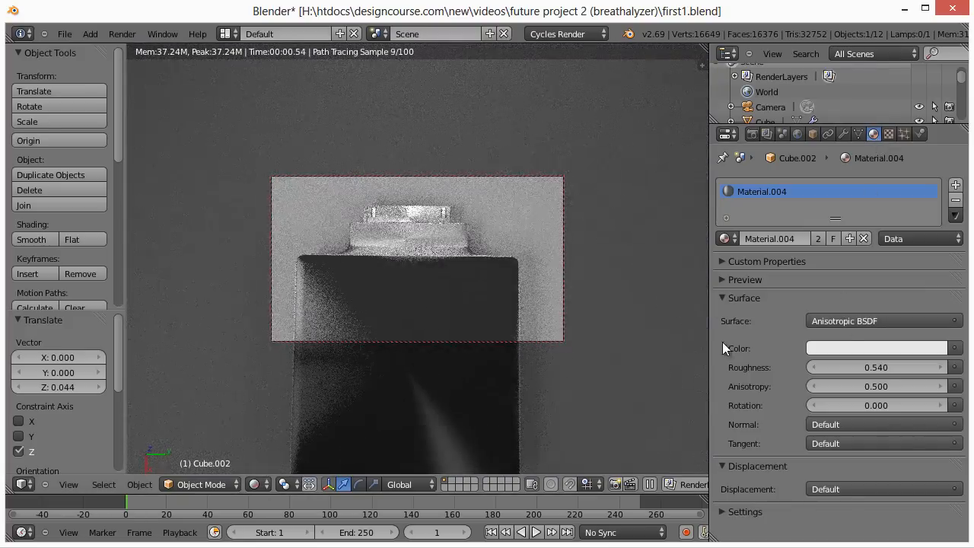
# Step: Make the surface a Mix Shader of diffuse and anisotropic, with light grey BDBDBD diffuse colour
pyautogui.click(883, 321)
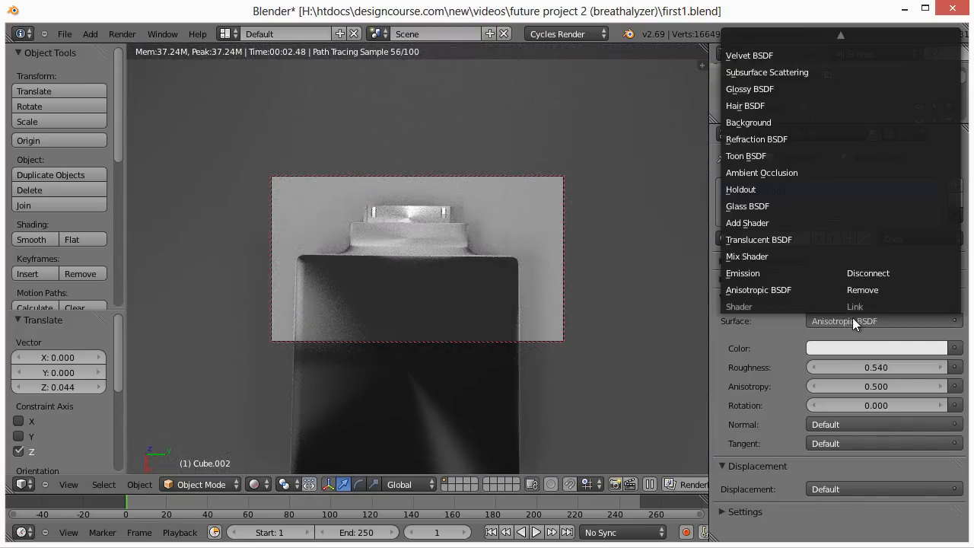
pyautogui.click(746, 255)
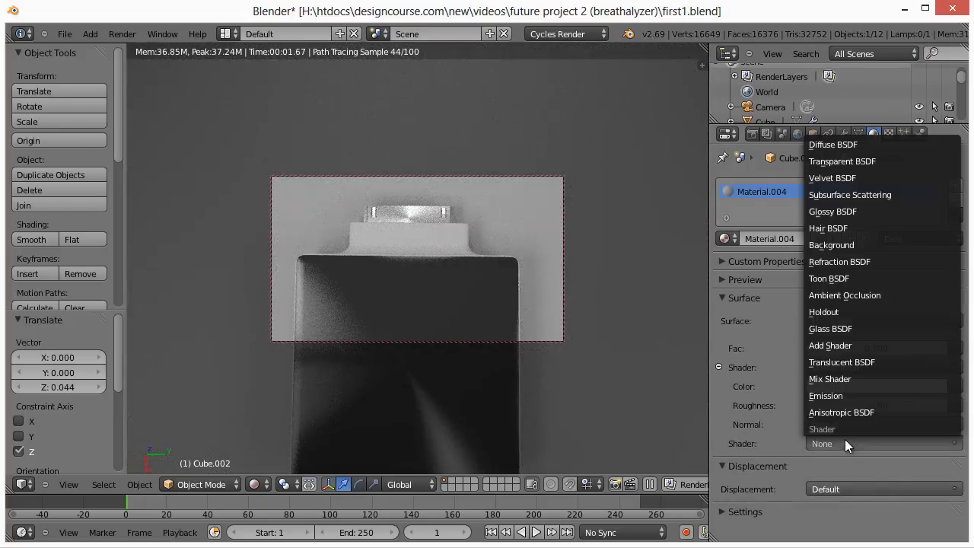
pyautogui.click(830, 379)
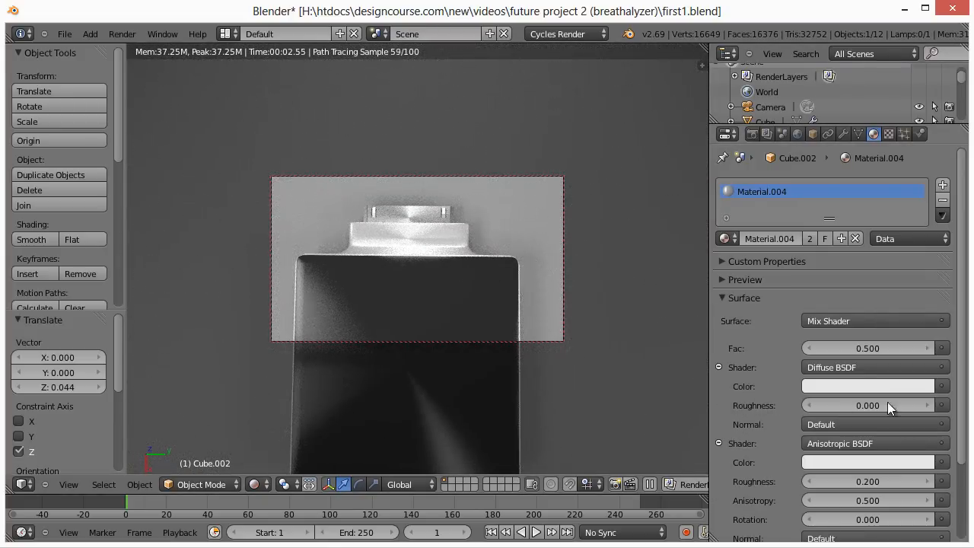
pyautogui.click(867, 387)
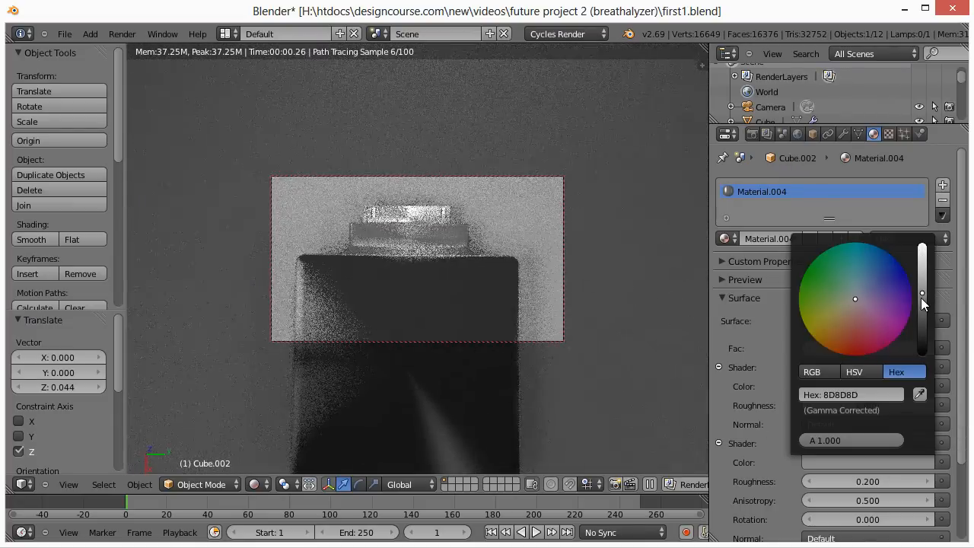
pyautogui.moveTo(923, 292); pyautogui.dragTo(922, 307)
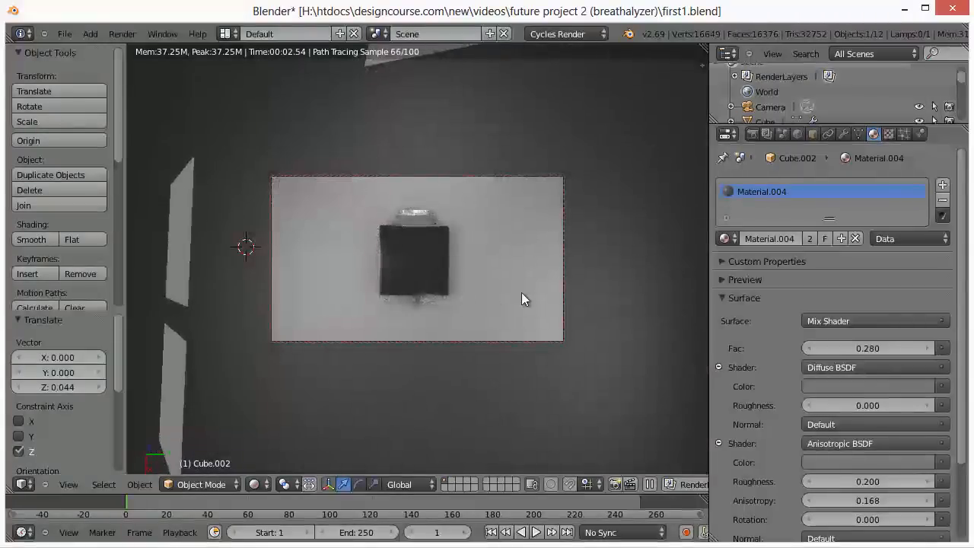
# Step: Render the top view of the device as a final image
pyautogui.click(752, 134)
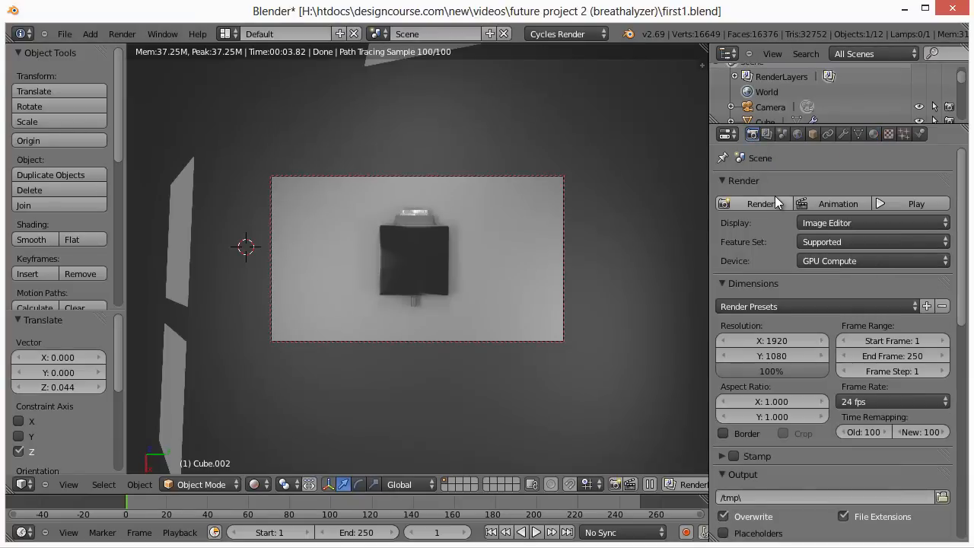
pyautogui.click(759, 203)
pyautogui.write('phone-')
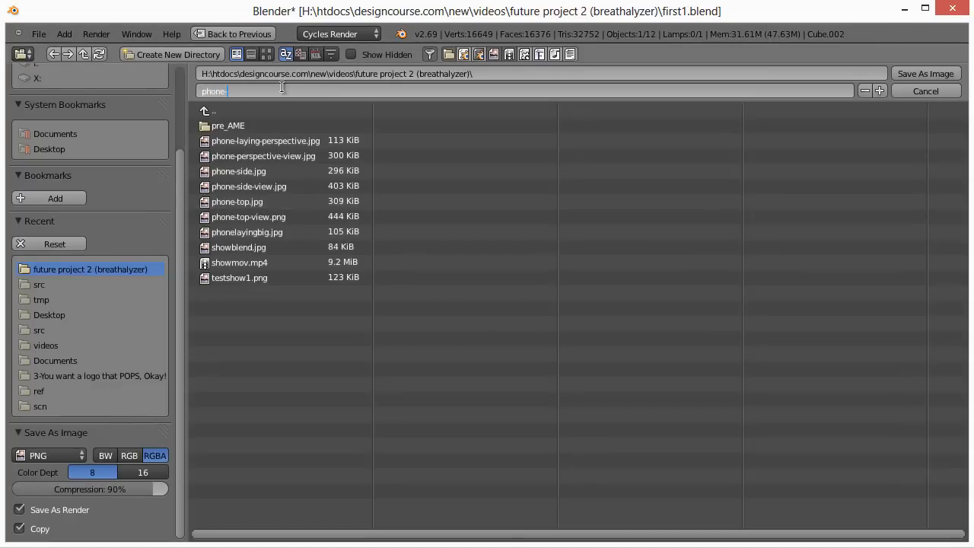
# Step: Name the saved image phone-topview and choose JPEG as the file format
pyautogui.write('topview')
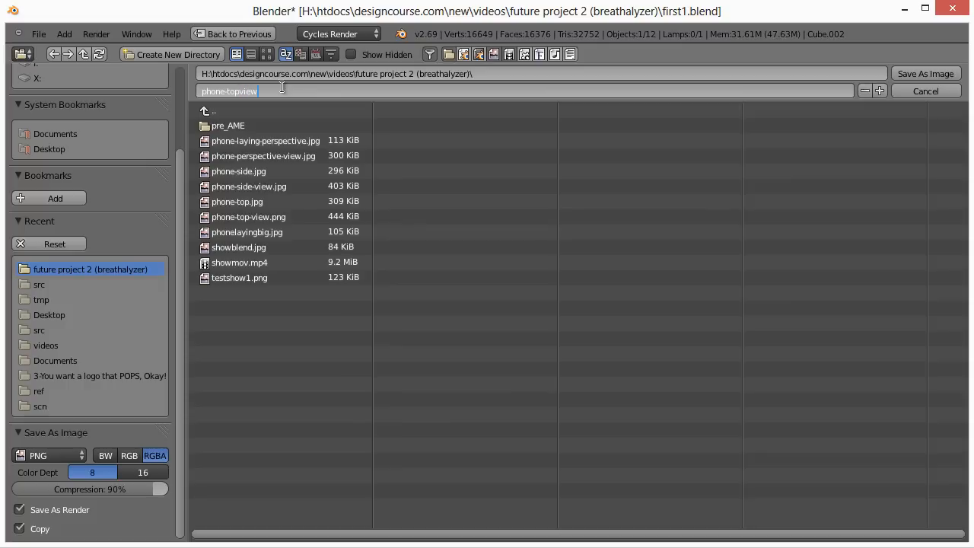
pyautogui.click(46, 455)
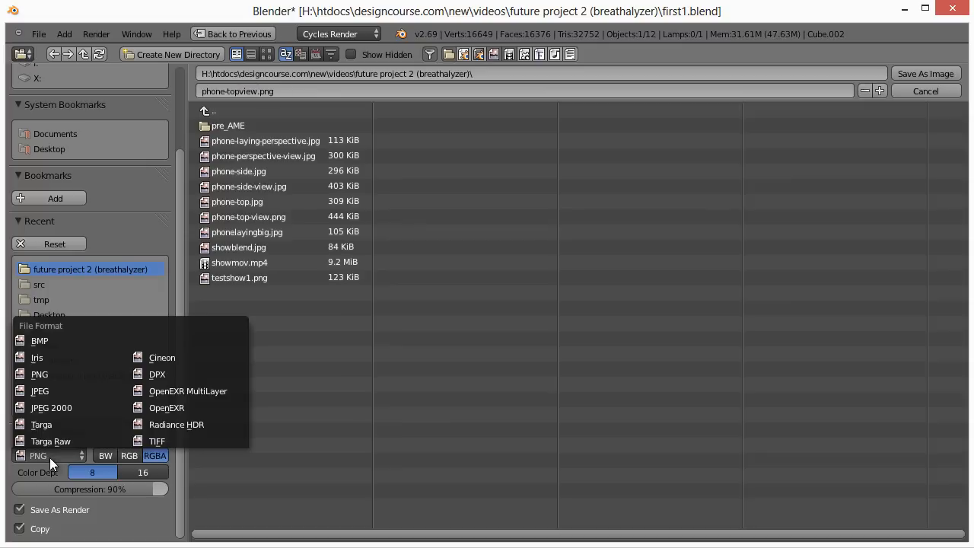
pyautogui.click(39, 391)
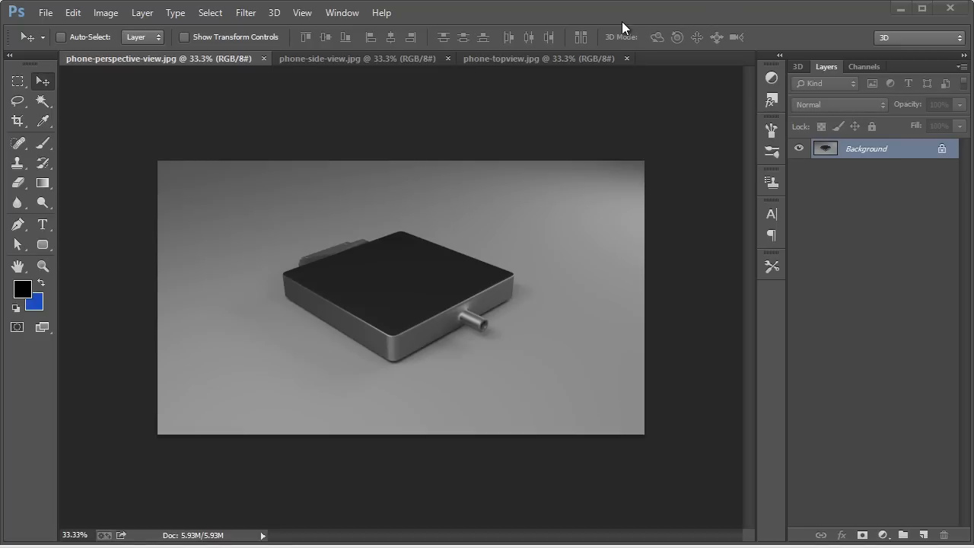
# Step: Switch to the phone-topview image and zoom in on the device body
pyautogui.click(350, 58)
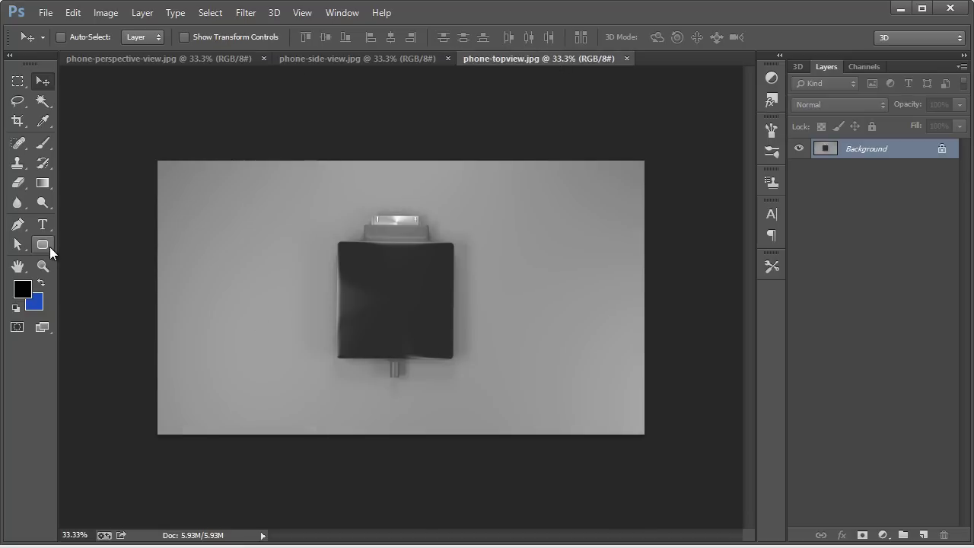
pyautogui.click(43, 265)
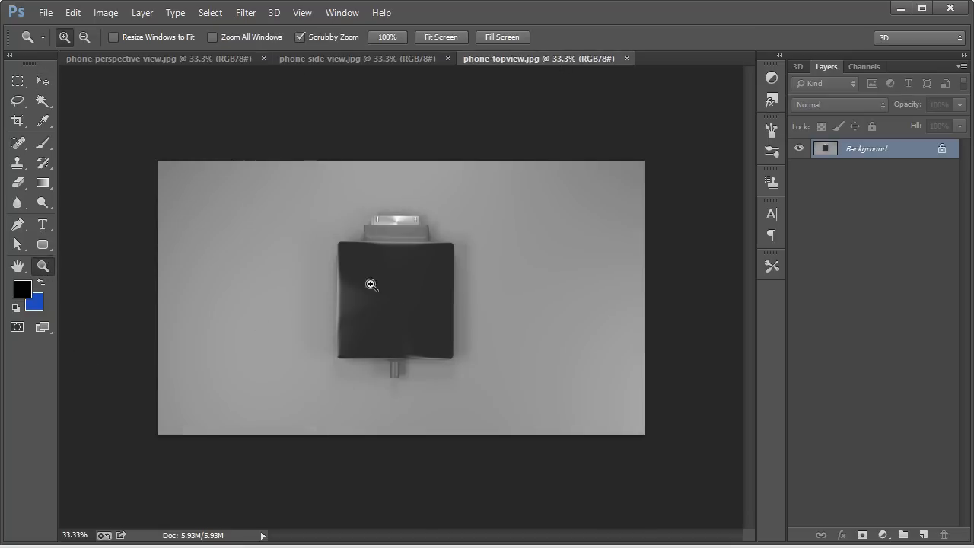
pyautogui.click(369, 286)
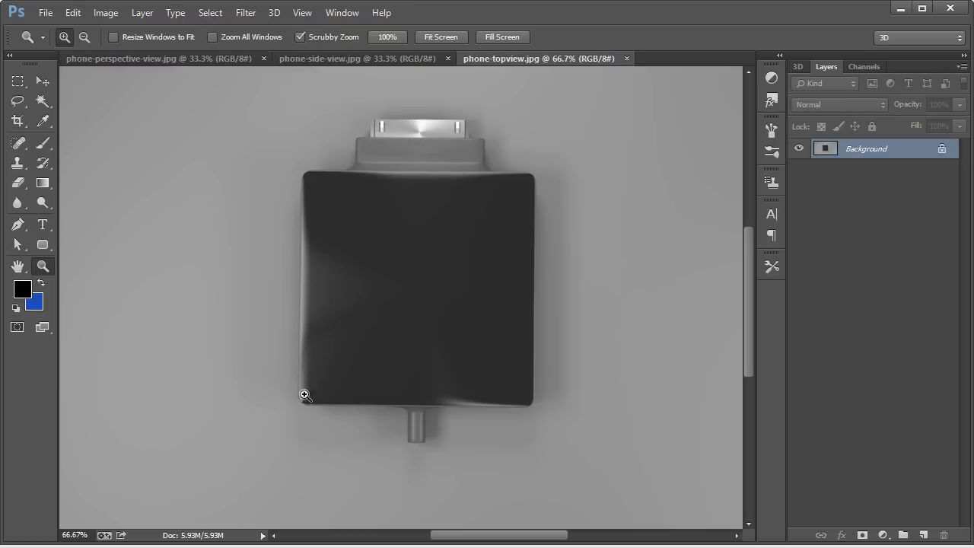
pyautogui.moveTo(298, 313)
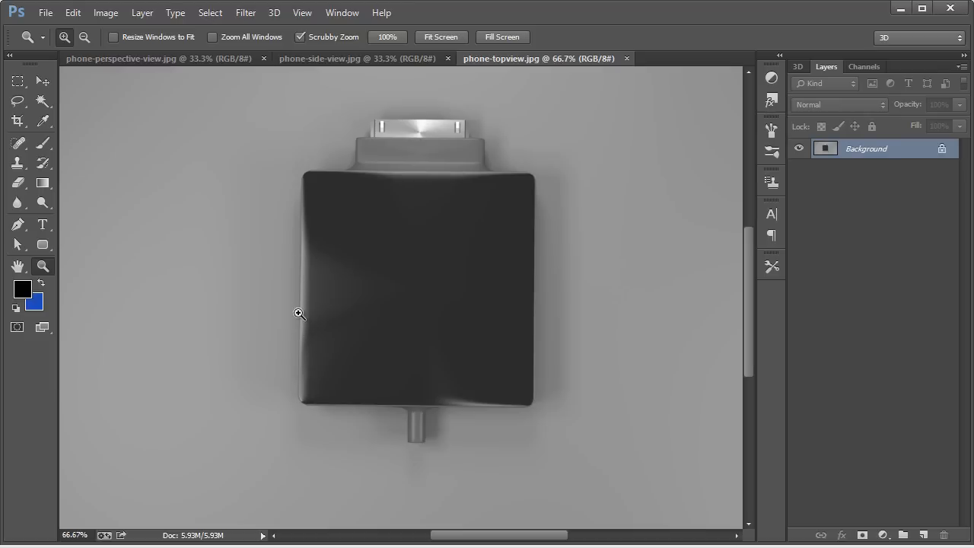
pyautogui.moveTo(338, 213)
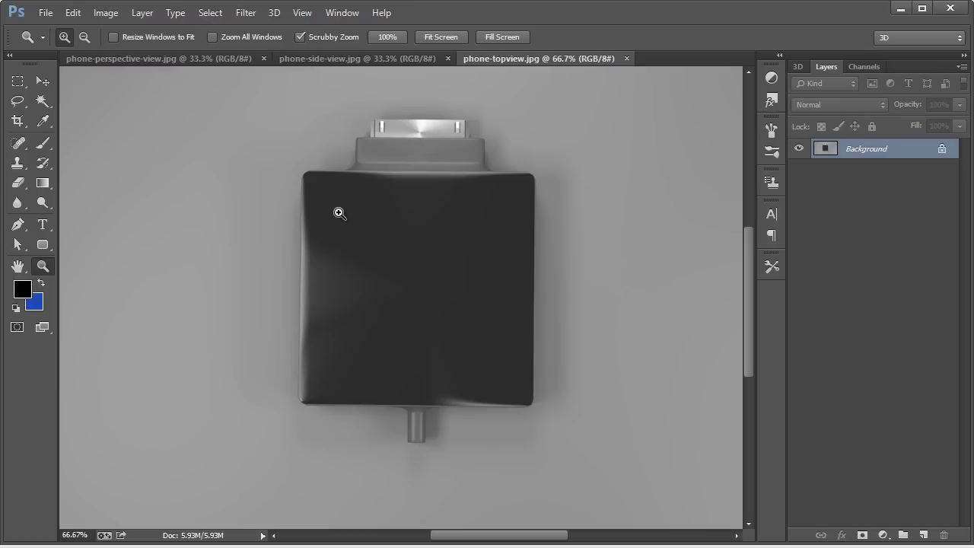
pyautogui.moveTo(372, 202)
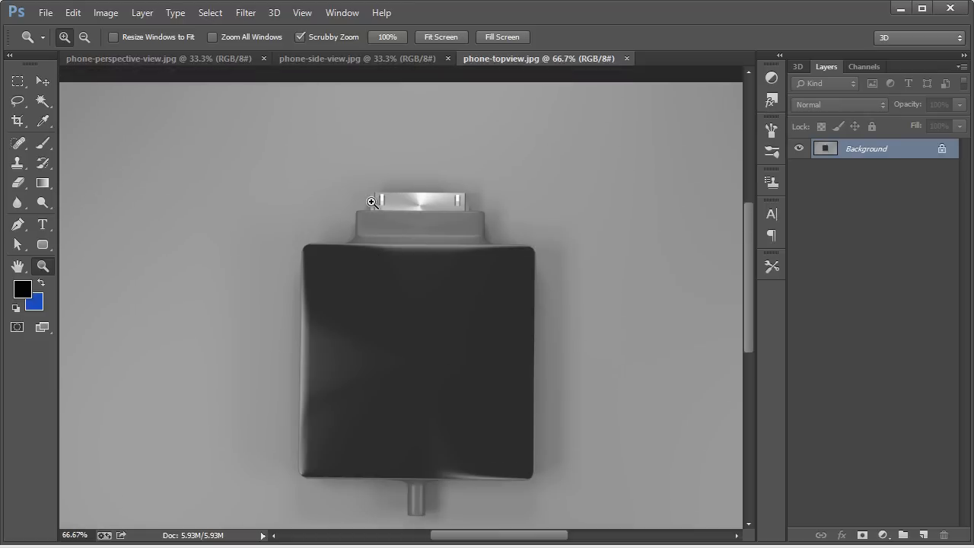
pyautogui.click(368, 200)
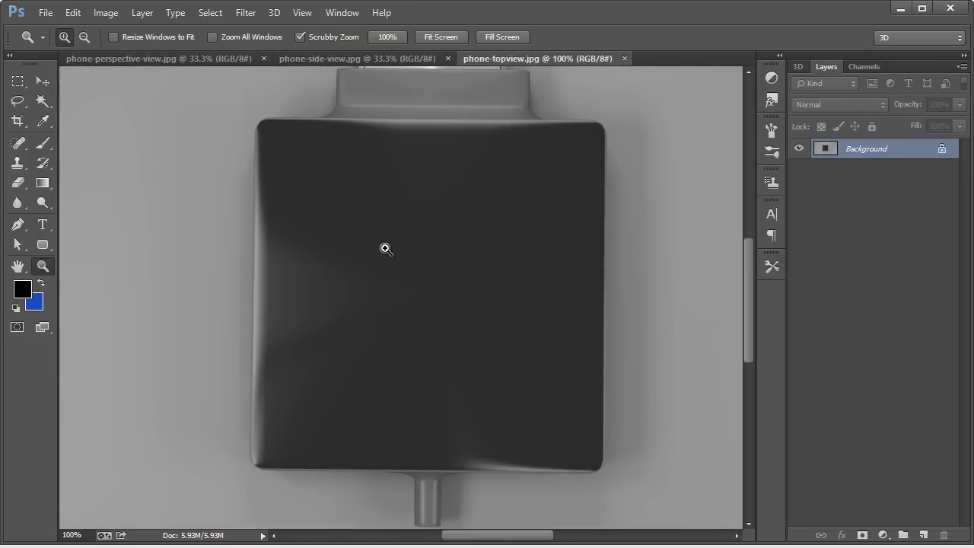
pyautogui.moveTo(261, 326)
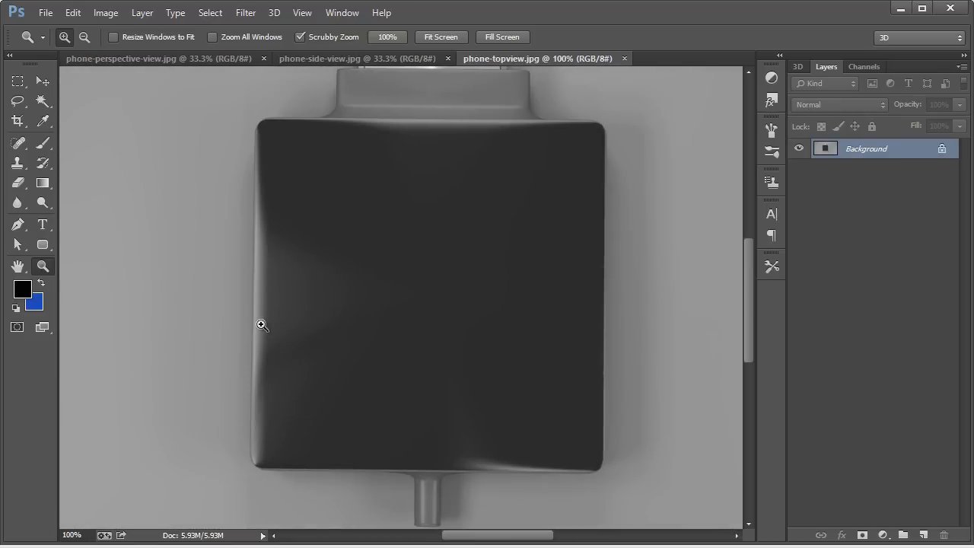
pyautogui.moveTo(341, 292)
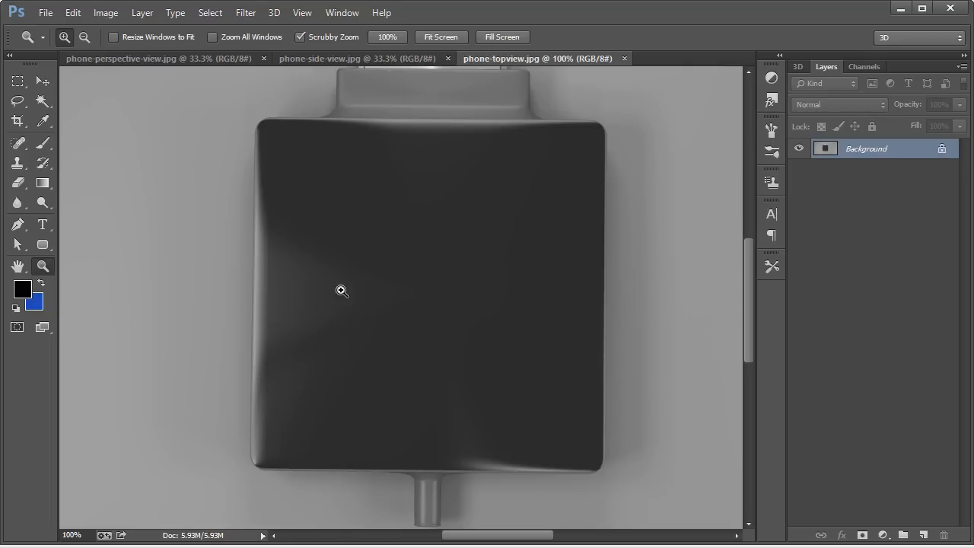
# Step: Try the Type and Ellipse tools, then zoom back out to the whole device
pyautogui.click(43, 225)
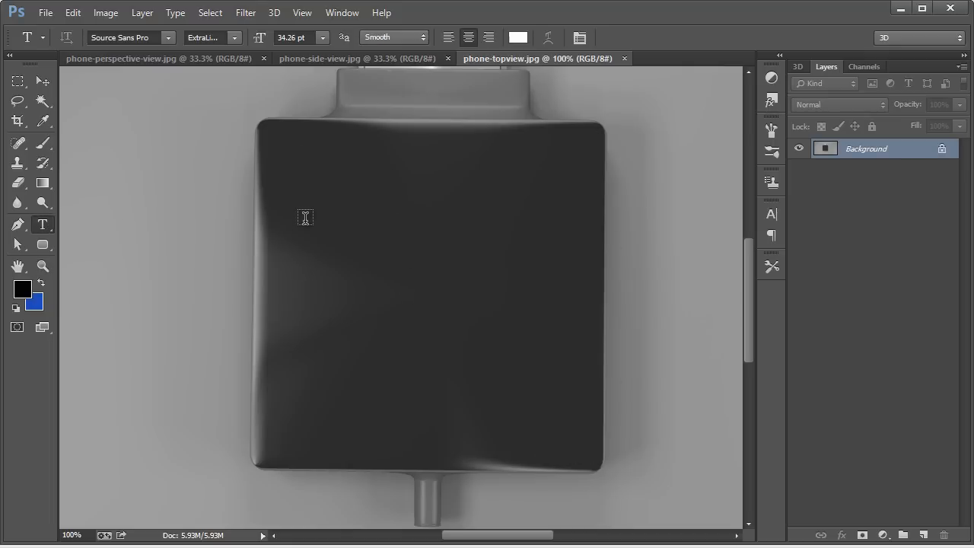
pyautogui.moveTo(368, 243)
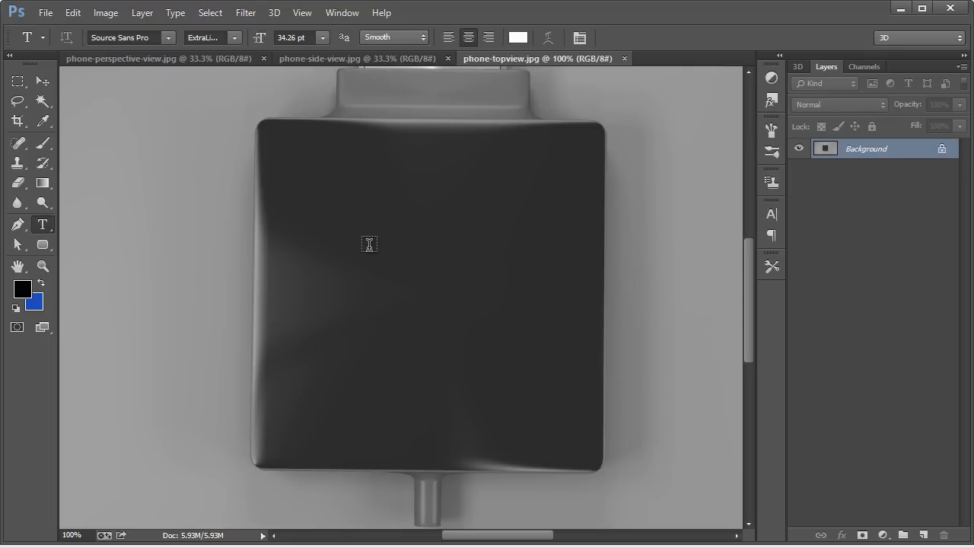
pyautogui.click(42, 245)
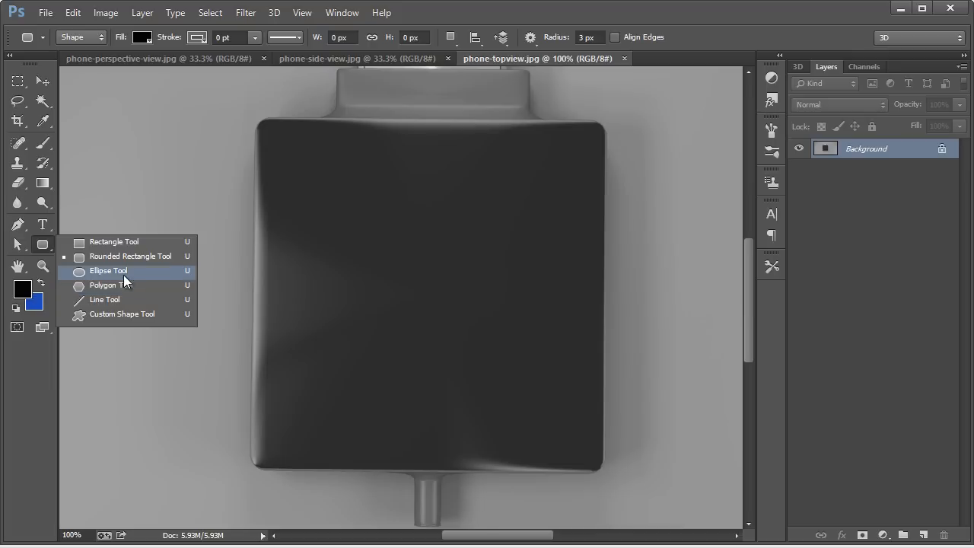
pyautogui.click(109, 271)
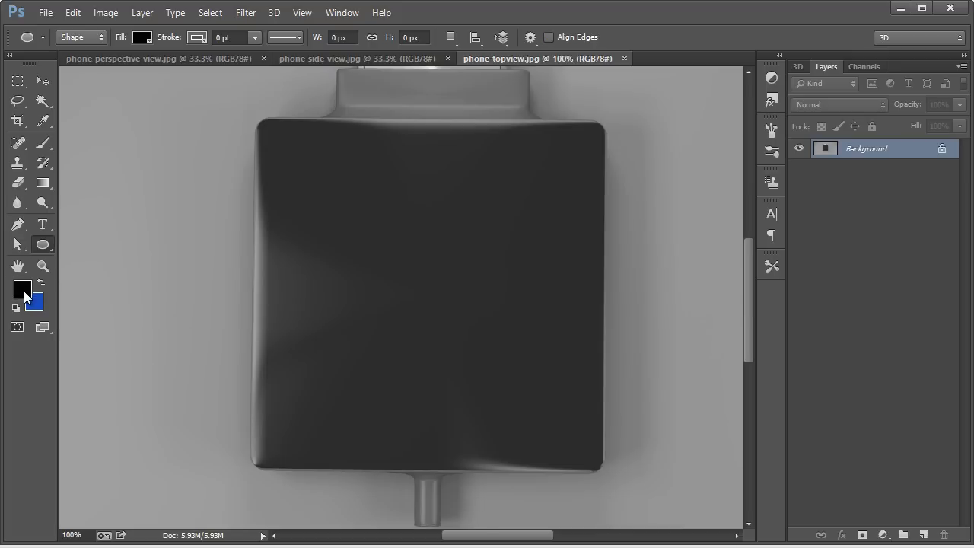
pyautogui.moveTo(23, 296)
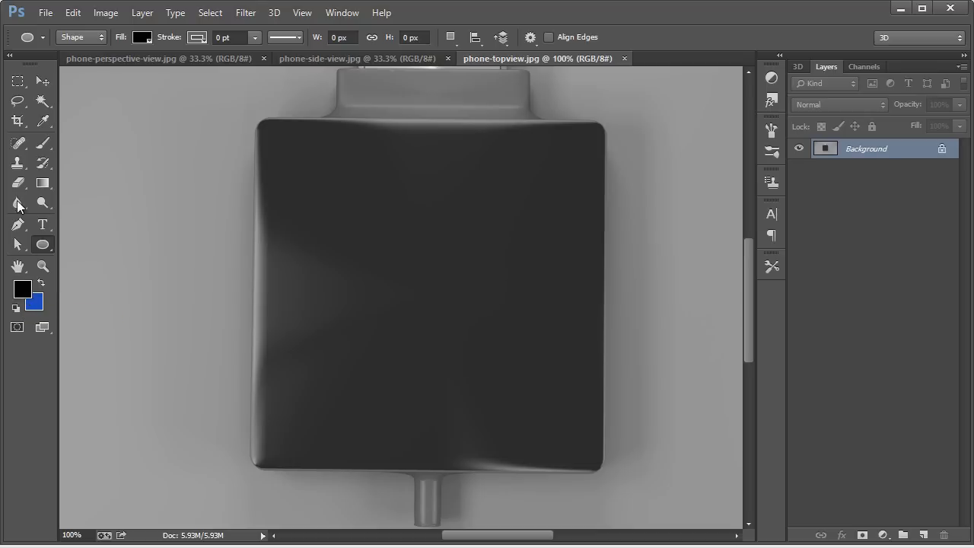
pyautogui.click(43, 82)
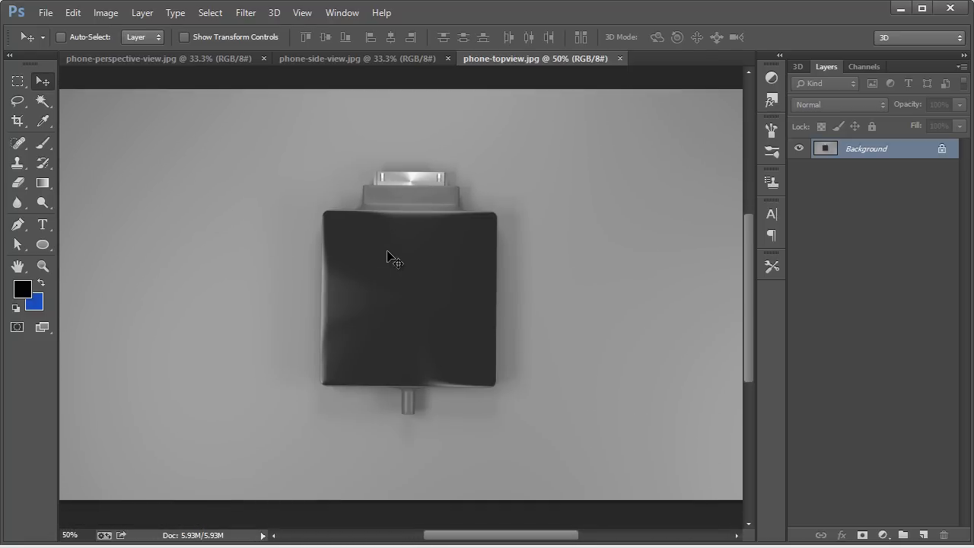
# Step: Select the whole image and create a new empty layer, Layer 1, above the background
pyautogui.press('ctrl+a')
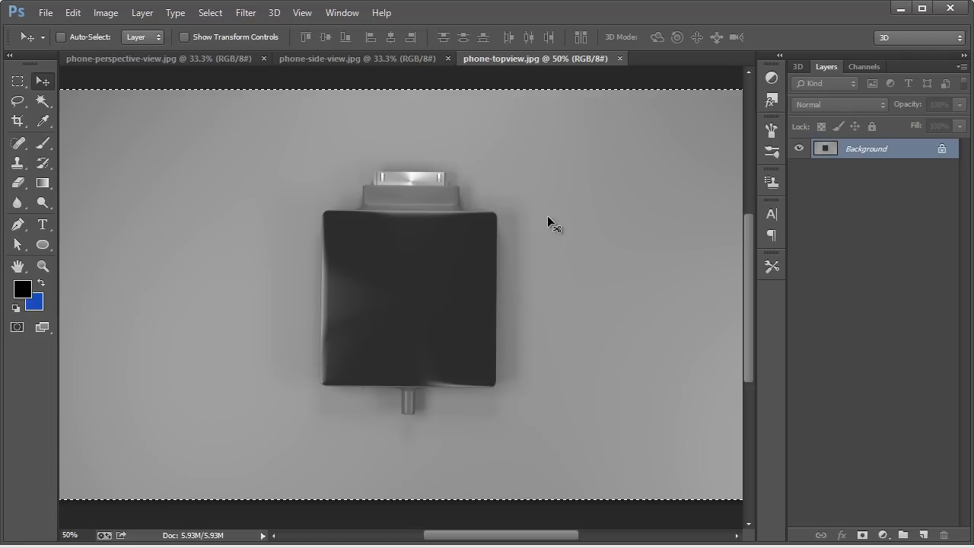
pyautogui.moveTo(440, 220)
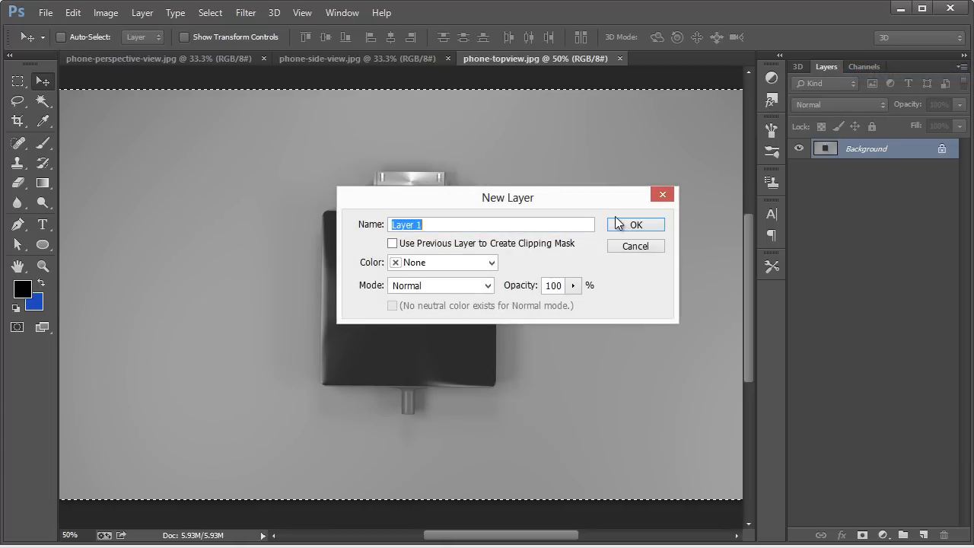
pyautogui.click(637, 224)
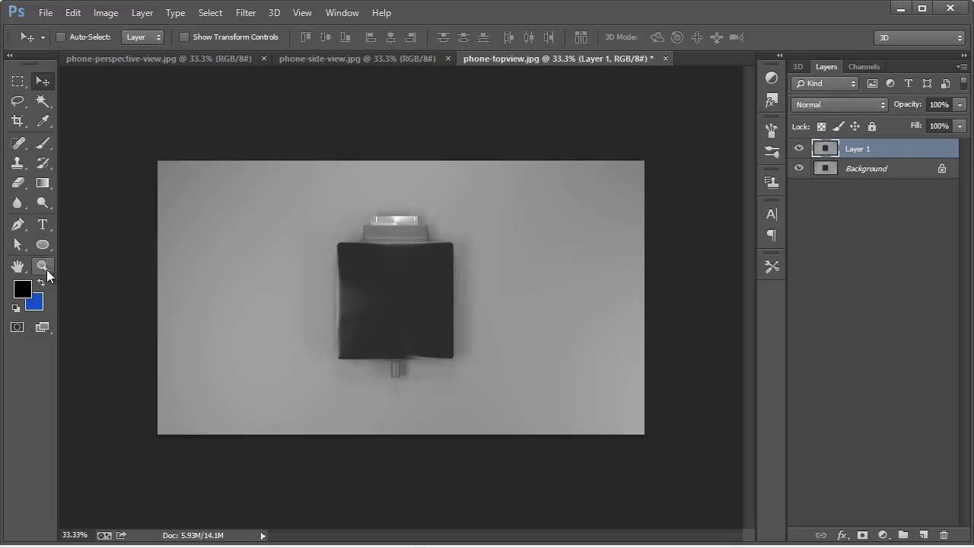
pyautogui.click(350, 327)
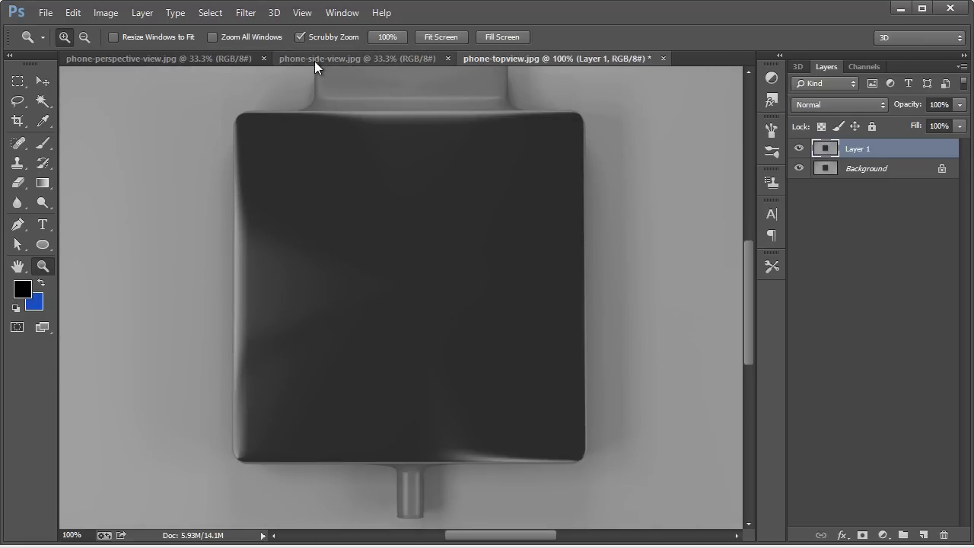
# Step: Glance at the phone-perspective-view image, then return to the top-view document
pyautogui.click(122, 58)
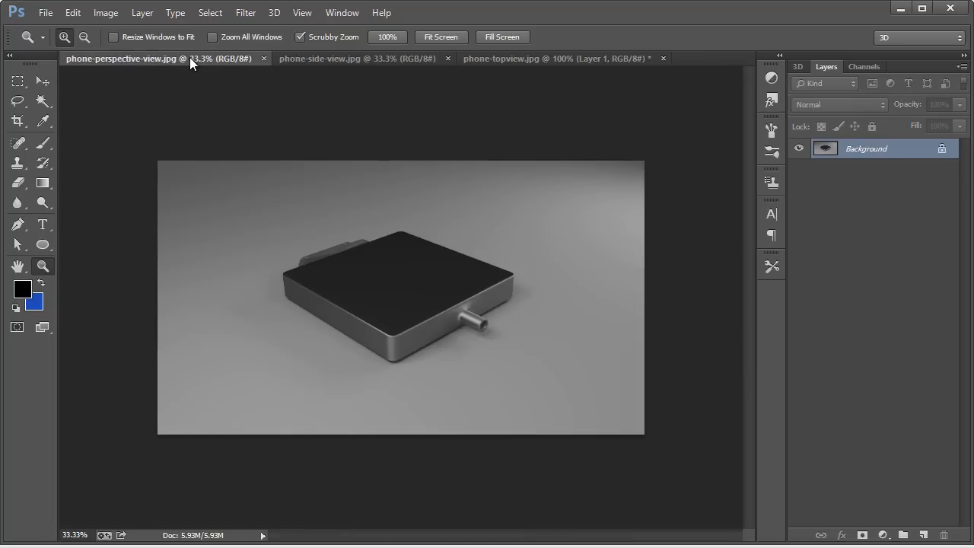
pyautogui.moveTo(536, 76)
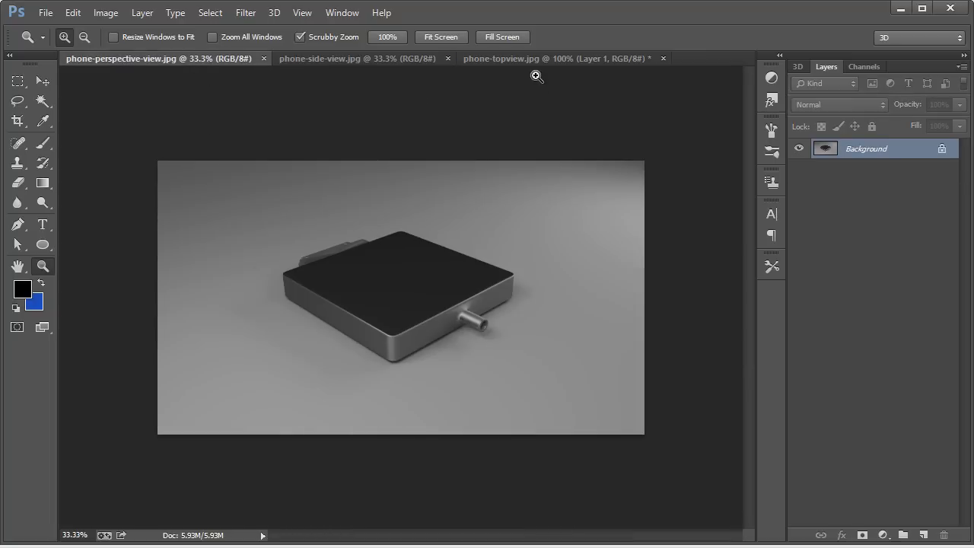
pyautogui.click(546, 58)
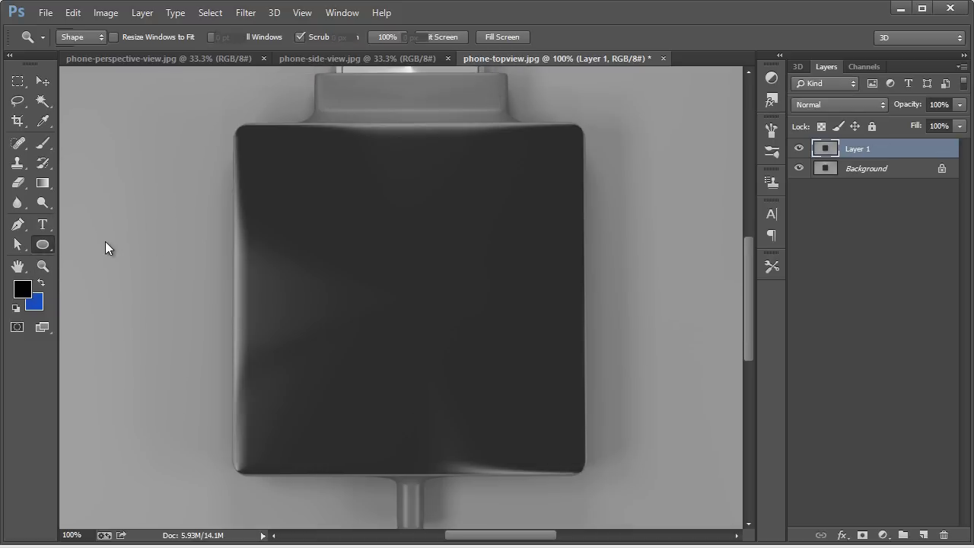
# Step: Draw a small circle near the device's top-left corner with the Ellipse tool
pyautogui.click(42, 243)
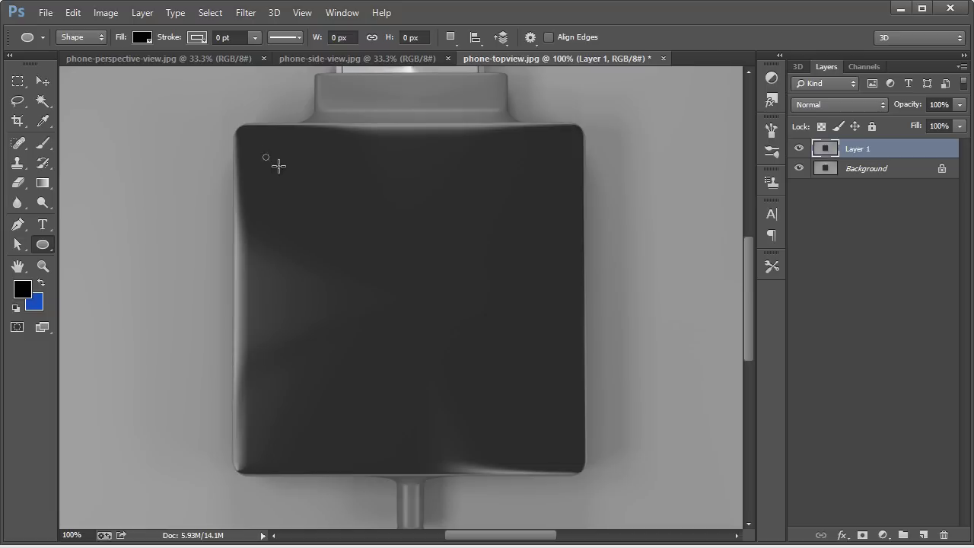
pyautogui.moveTo(265, 157); pyautogui.dragTo(283, 174)
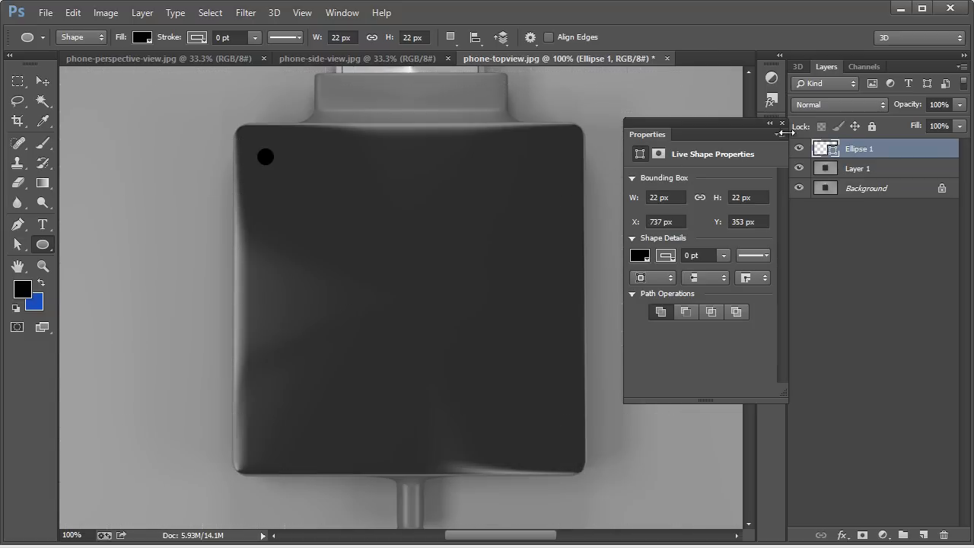
pyautogui.click(782, 124)
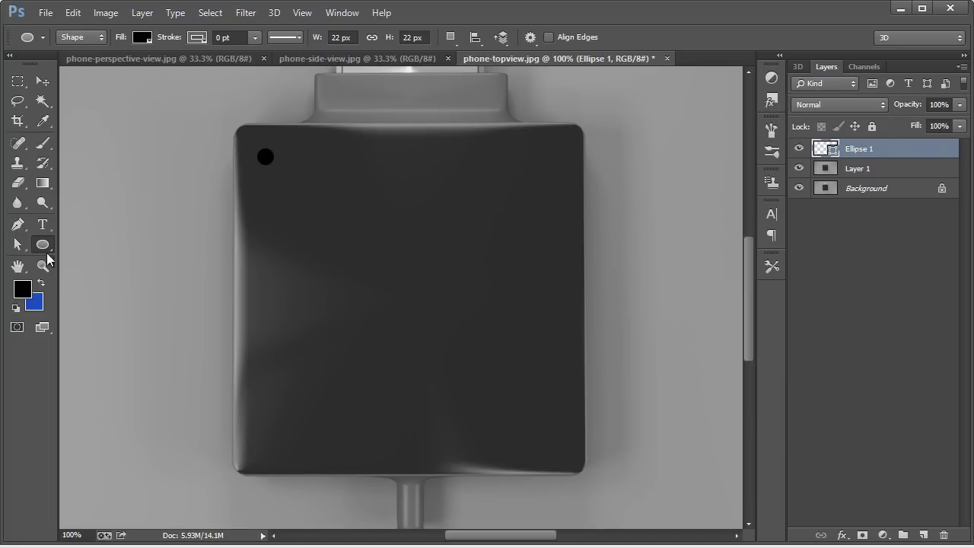
# Step: Pick a fill option for the small circle and select its layer
pyautogui.click(18, 244)
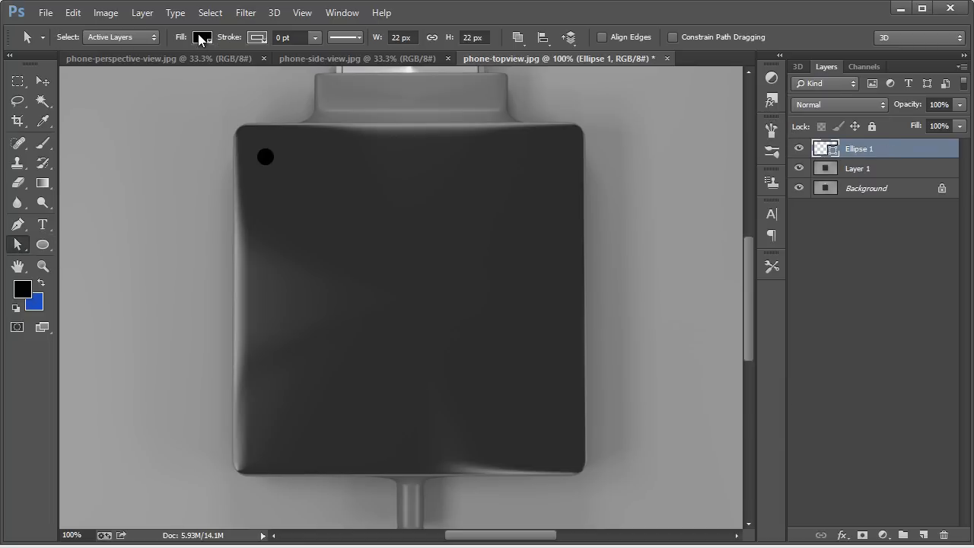
pyautogui.click(201, 38)
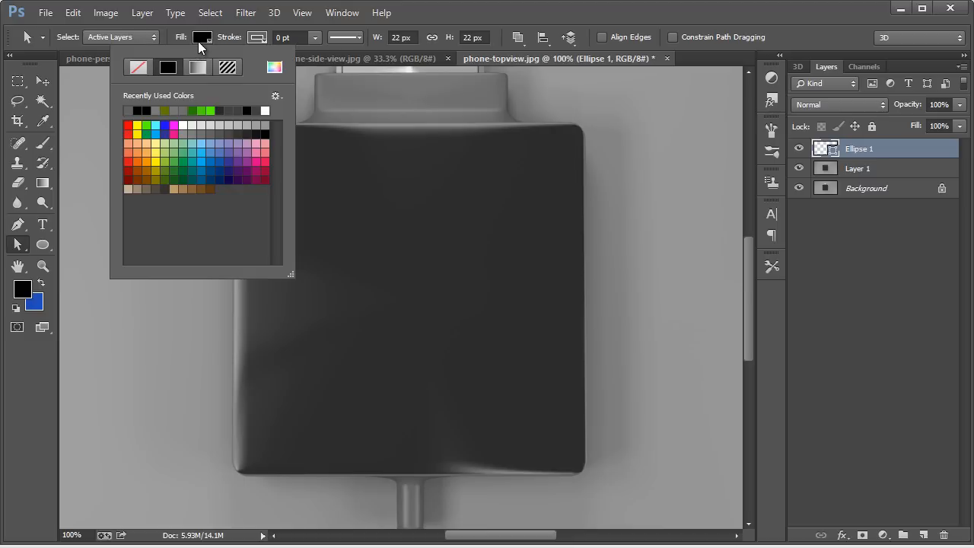
pyautogui.click(198, 67)
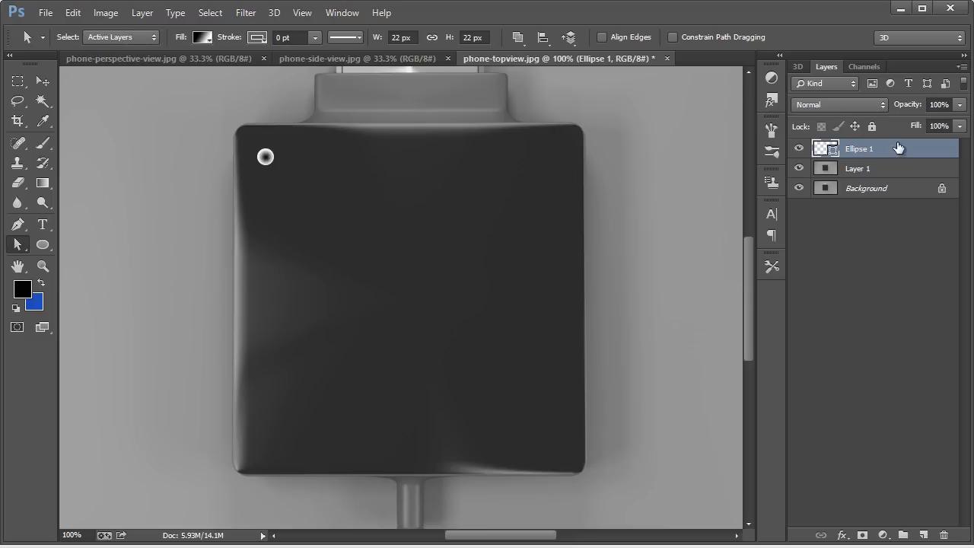
pyautogui.click(41, 84)
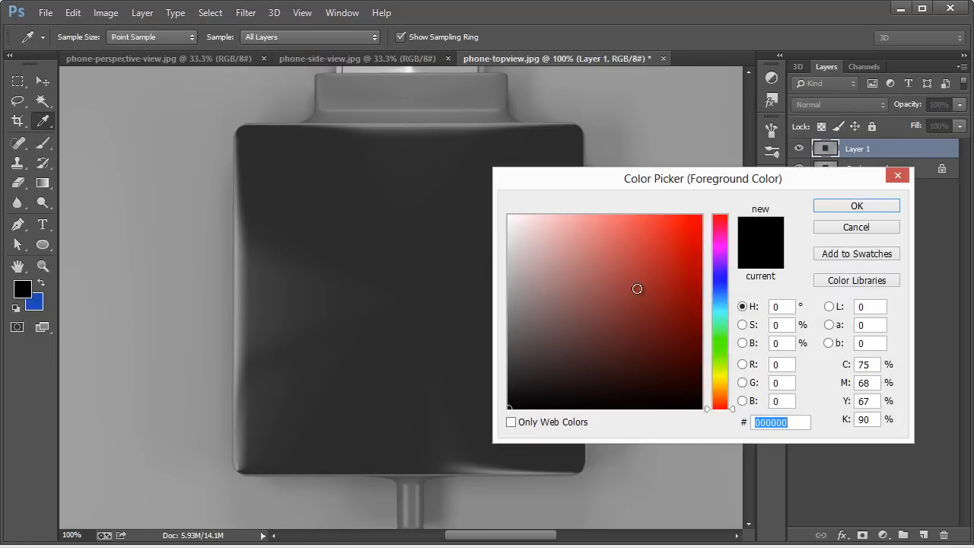
# Step: Set the foreground painting colour to bright green #9bfa05
pyautogui.click(719, 358)
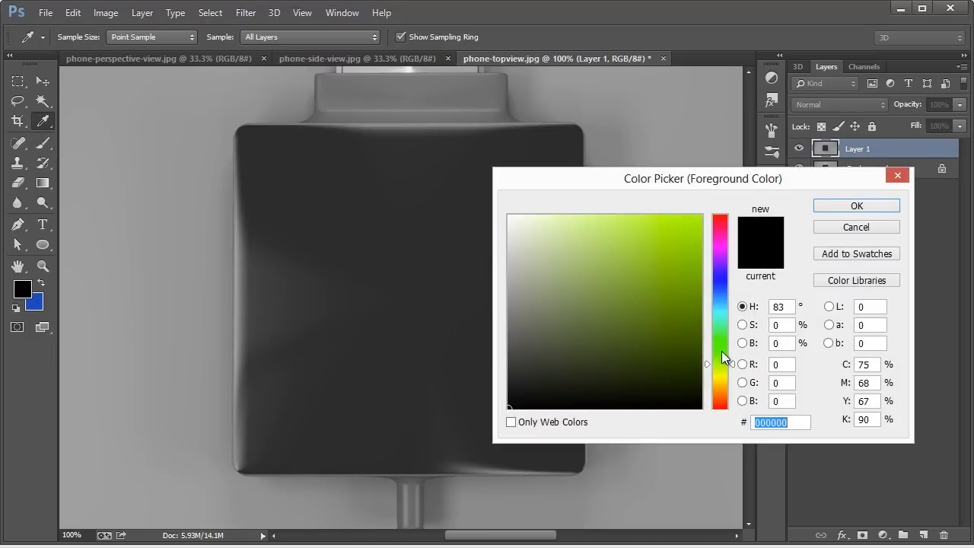
pyautogui.click(697, 220)
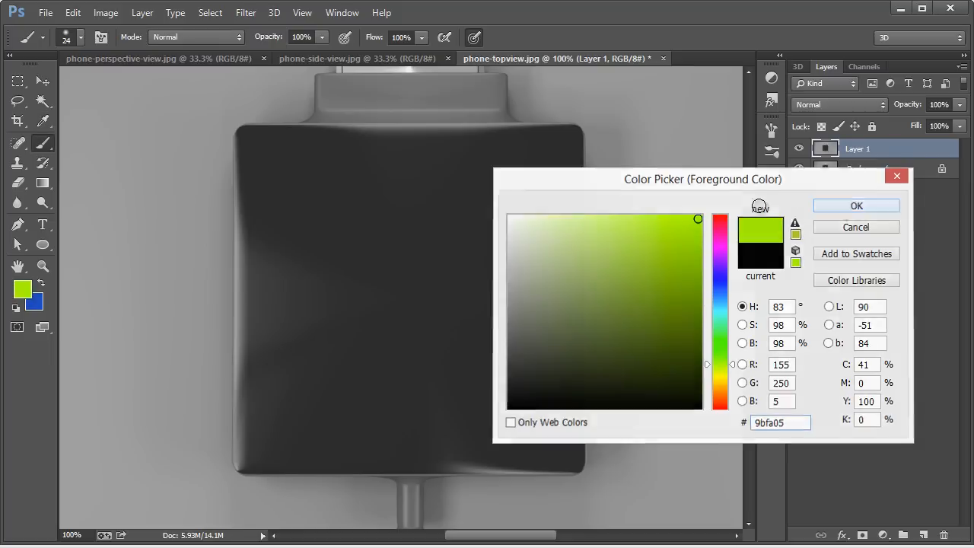
pyautogui.click(855, 206)
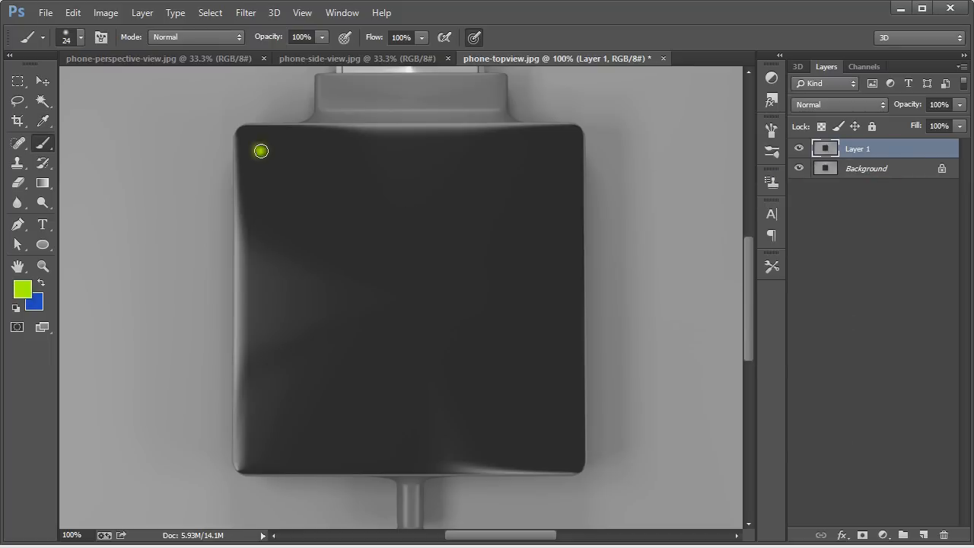
pyautogui.moveTo(106, 231)
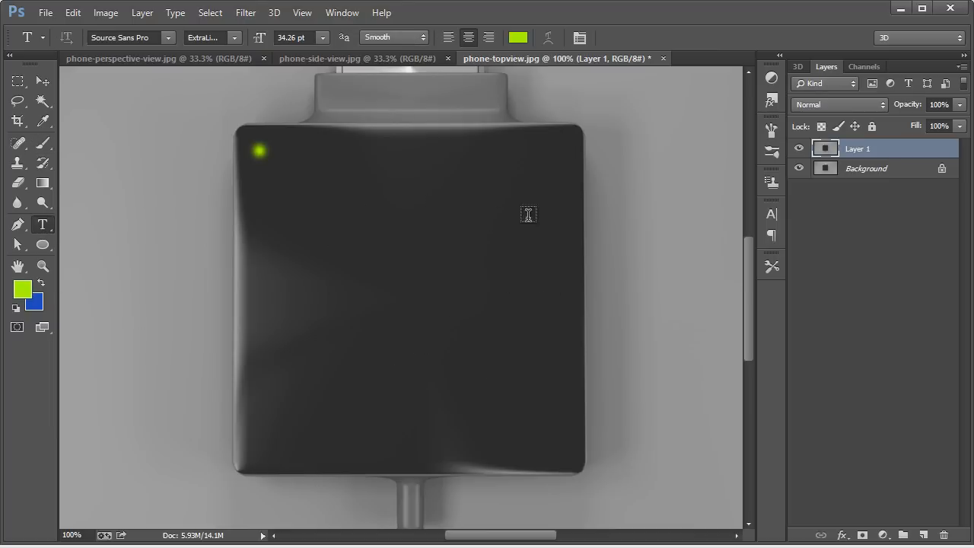
pyautogui.moveTo(298, 325)
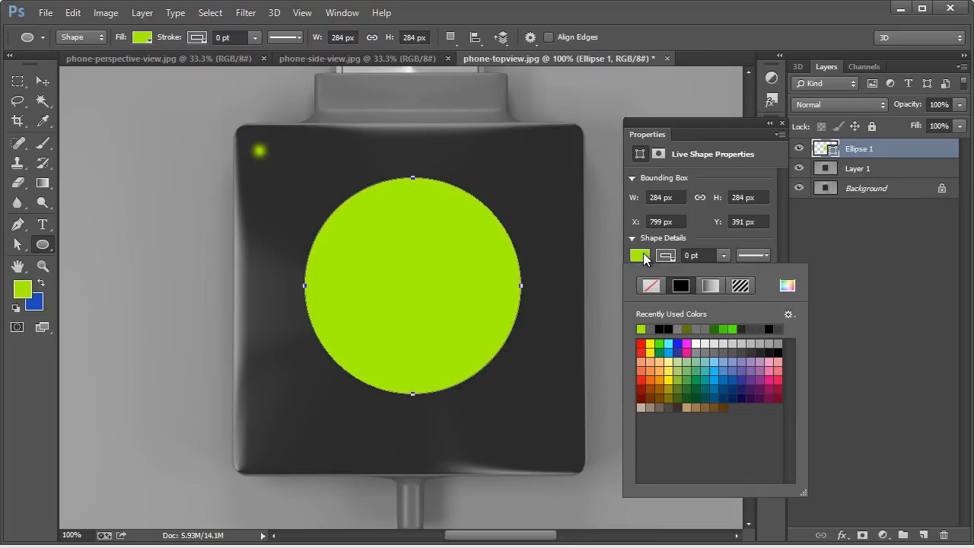
# Step: Set Ellipse 1's fill to None and give it a thicker green stroke, leaving a ring
pyautogui.click(650, 286)
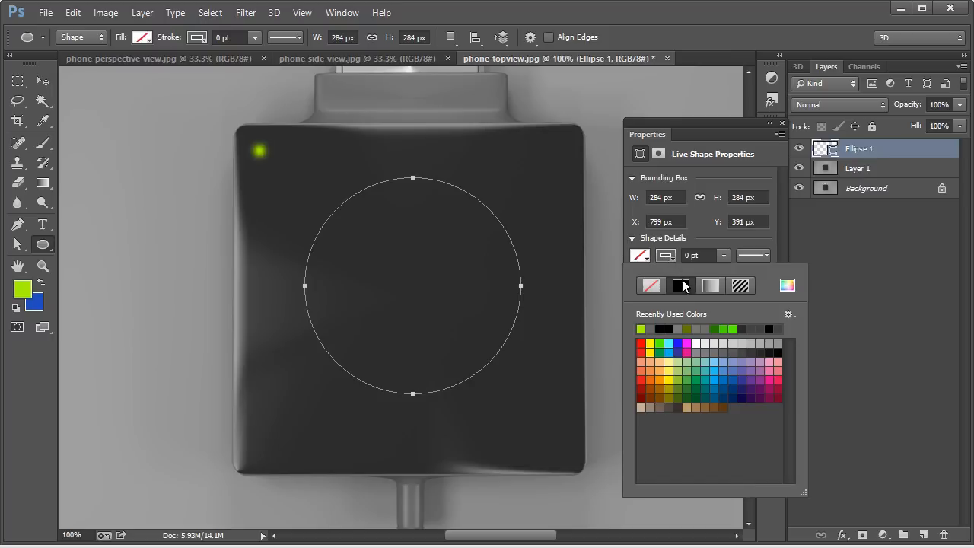
pyautogui.click(642, 329)
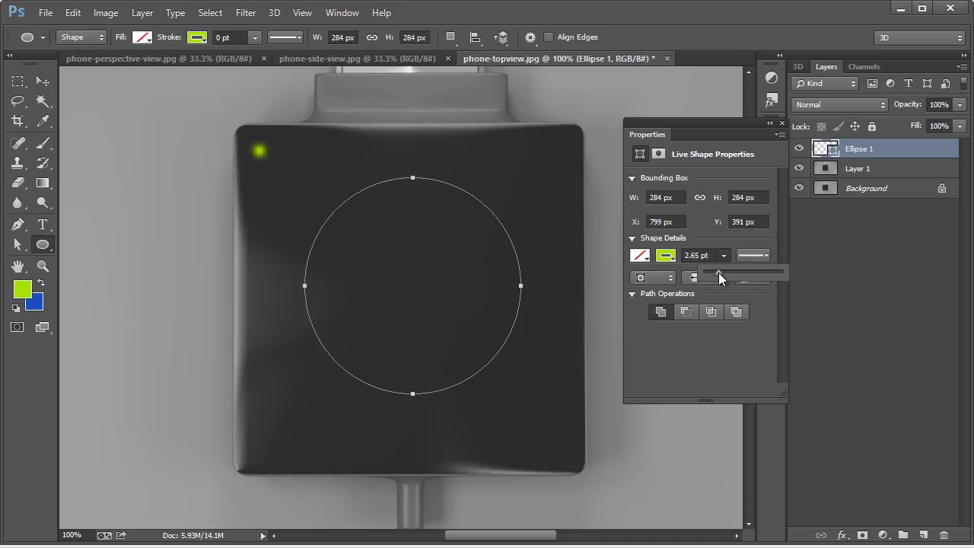
pyautogui.moveTo(718, 271); pyautogui.dragTo(731, 271)
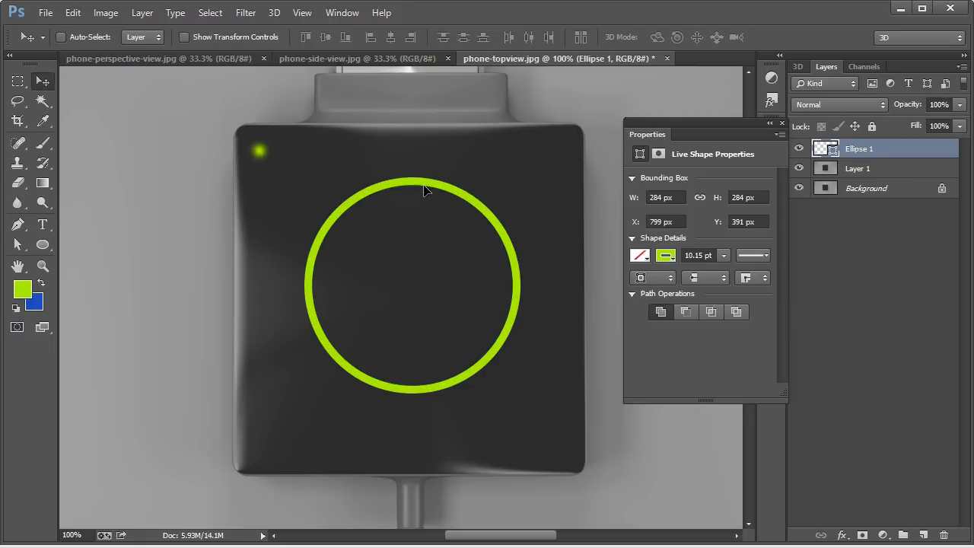
# Step: Position the ring on the device and add a new layer clipped to it
pyautogui.moveTo(423, 190); pyautogui.dragTo(427, 199)
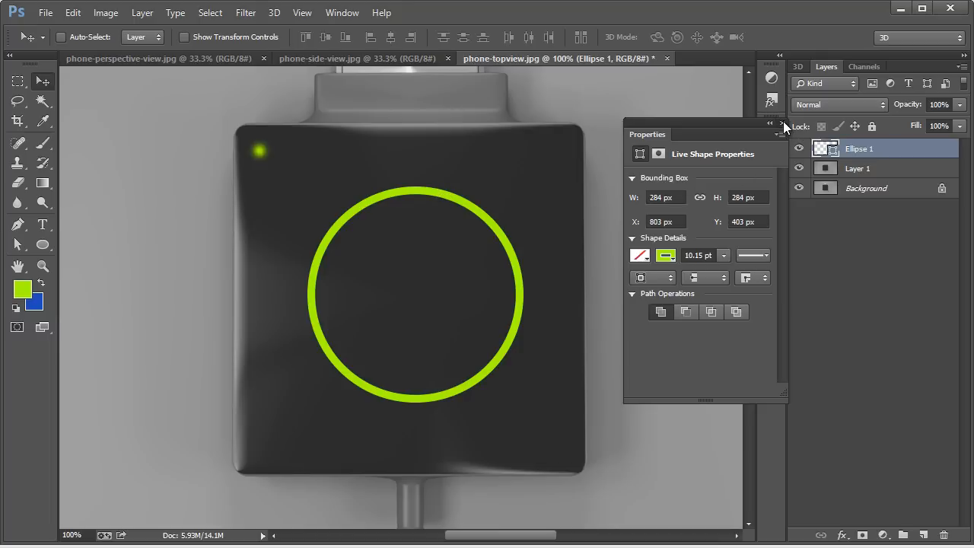
pyautogui.click(786, 124)
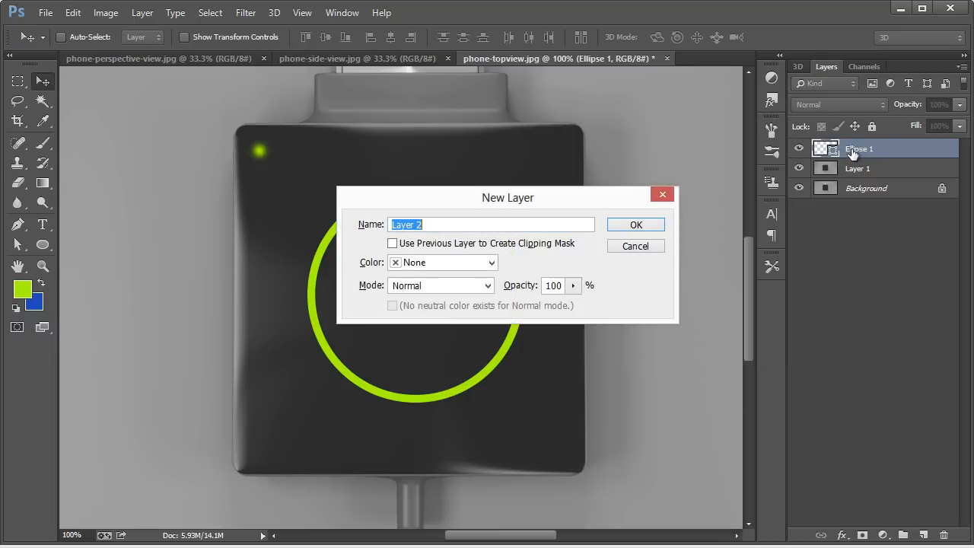
pyautogui.click(393, 244)
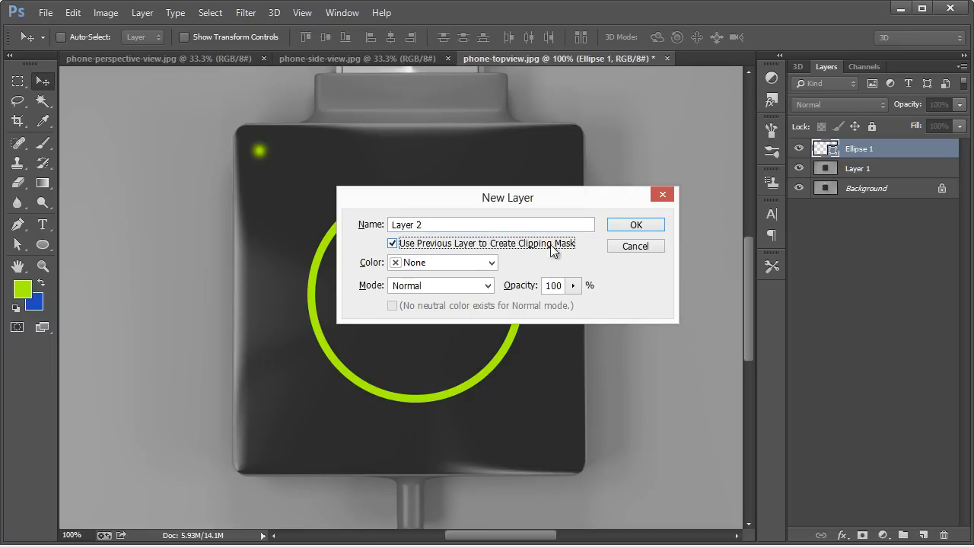
pyautogui.click(635, 225)
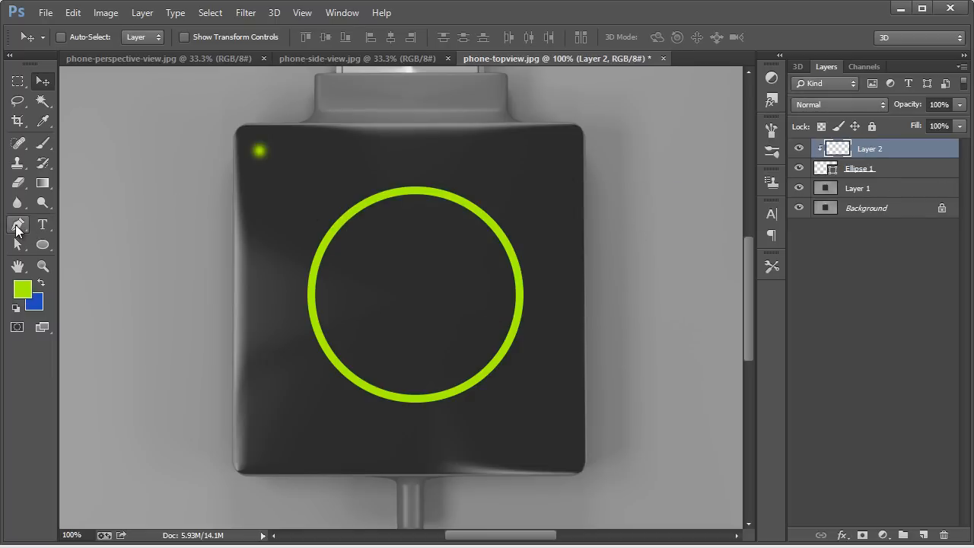
# Step: With the Pen tool in black, draw a shape covering the ring's left part
pyautogui.click(18, 225)
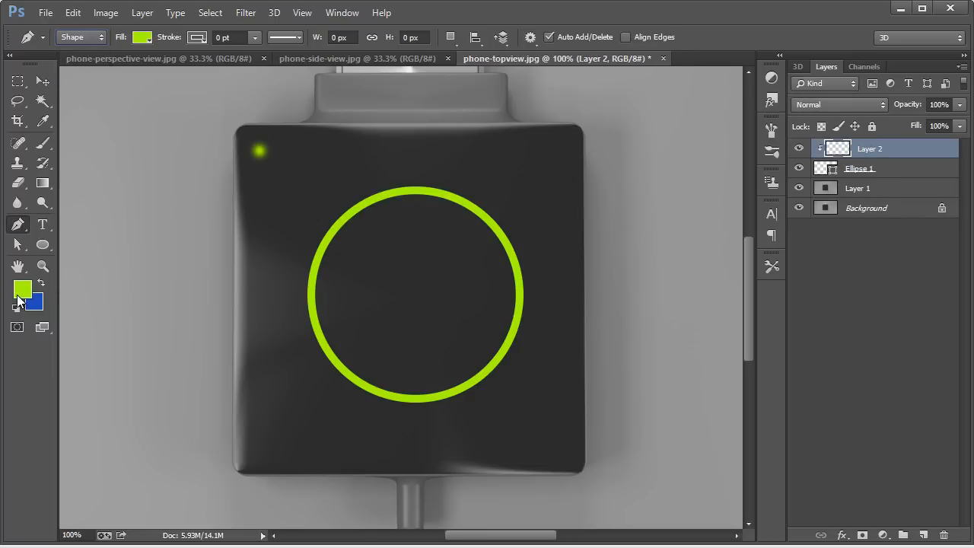
pyautogui.click(17, 292)
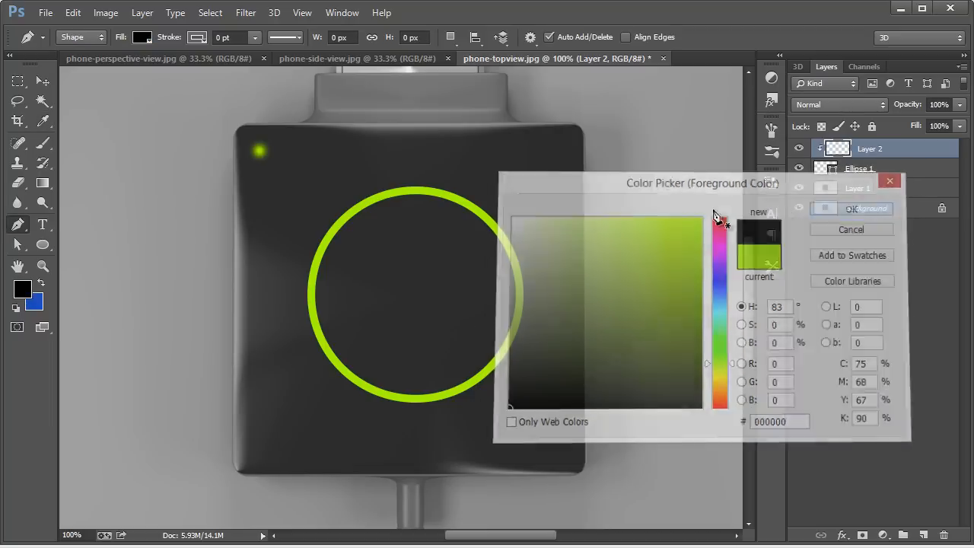
pyautogui.click(851, 211)
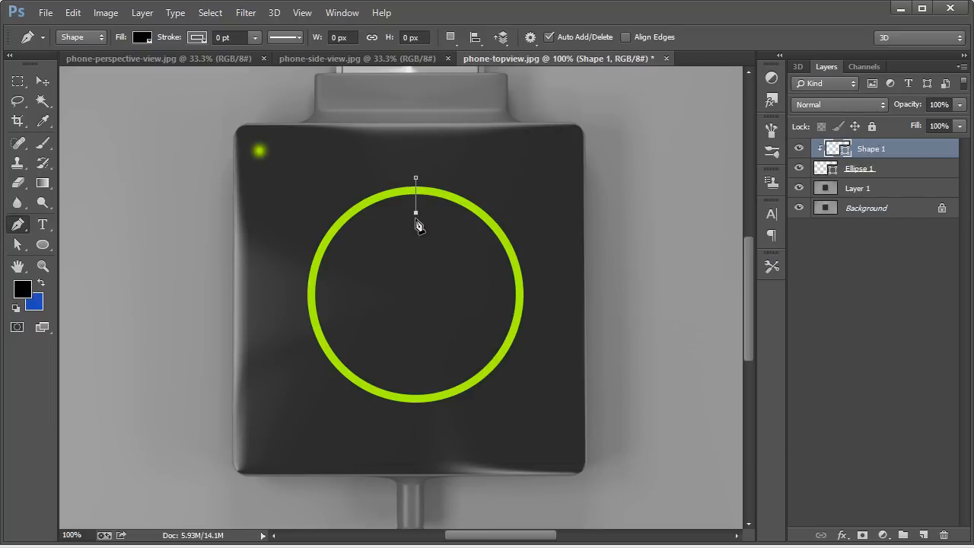
pyautogui.moveTo(416, 190); pyautogui.dragTo(320, 382)
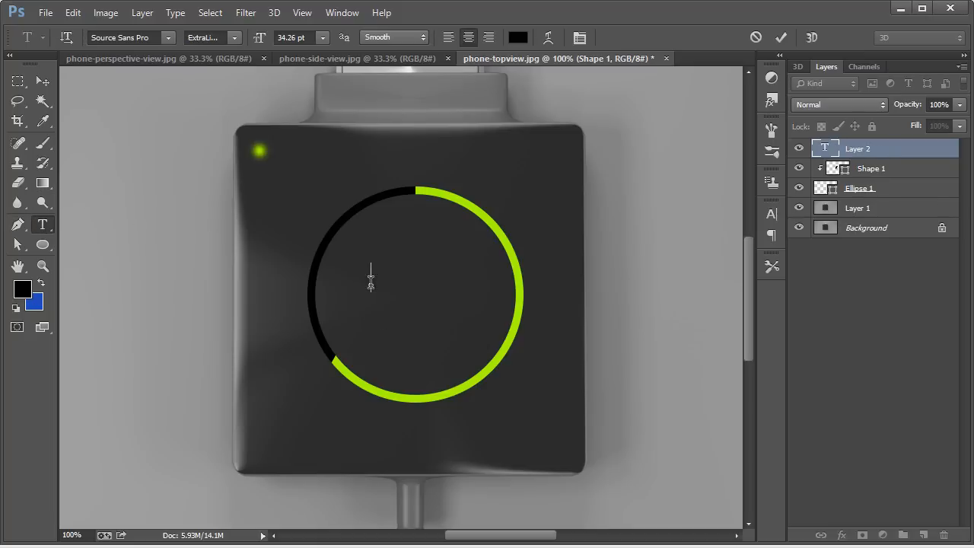
# Step: Add a large green '.74' text layer inside the progress ring
pyautogui.write('74')
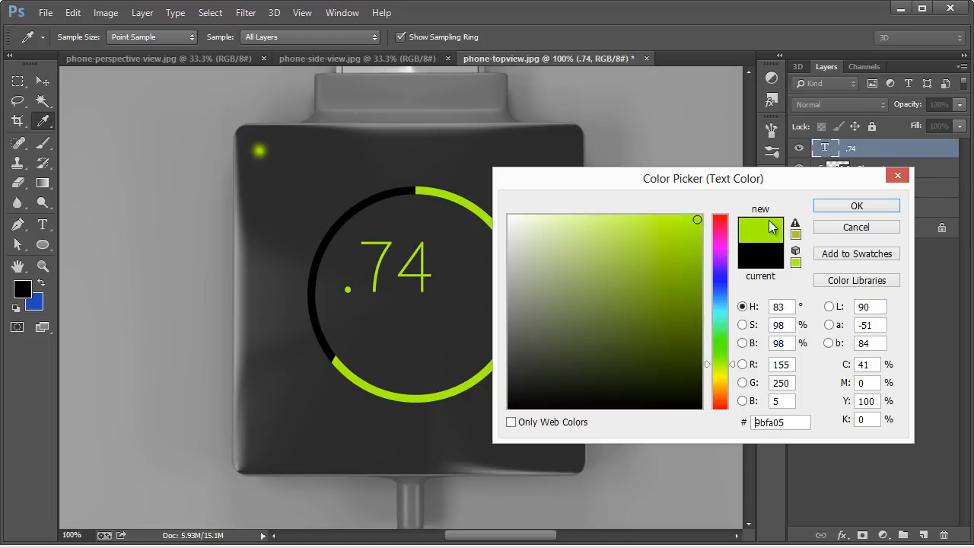
pyautogui.click(856, 205)
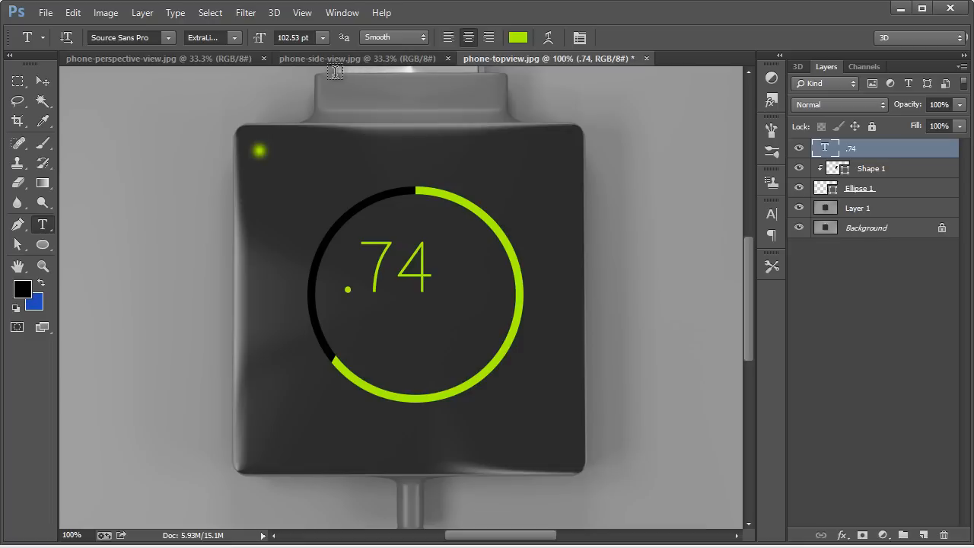
pyautogui.moveTo(307, 13)
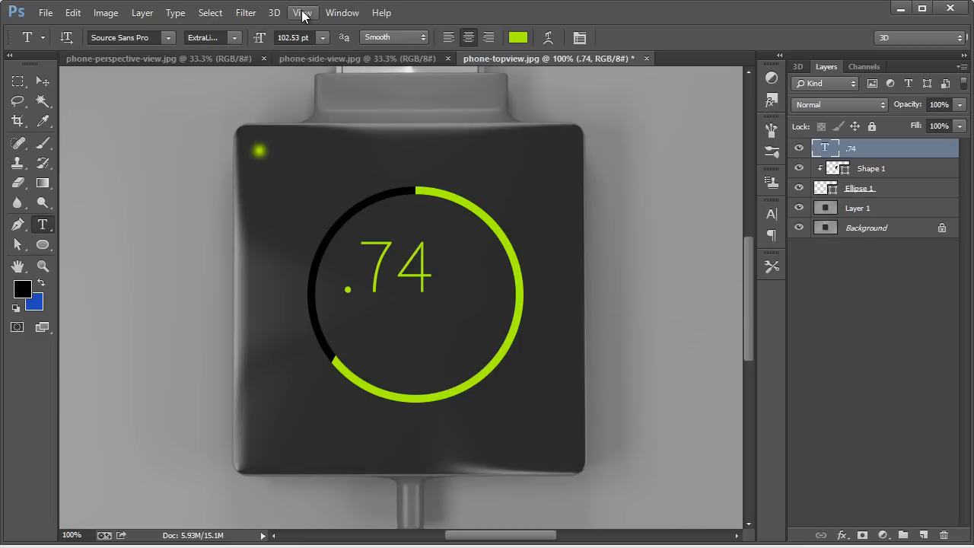
pyautogui.moveTo(360, 19)
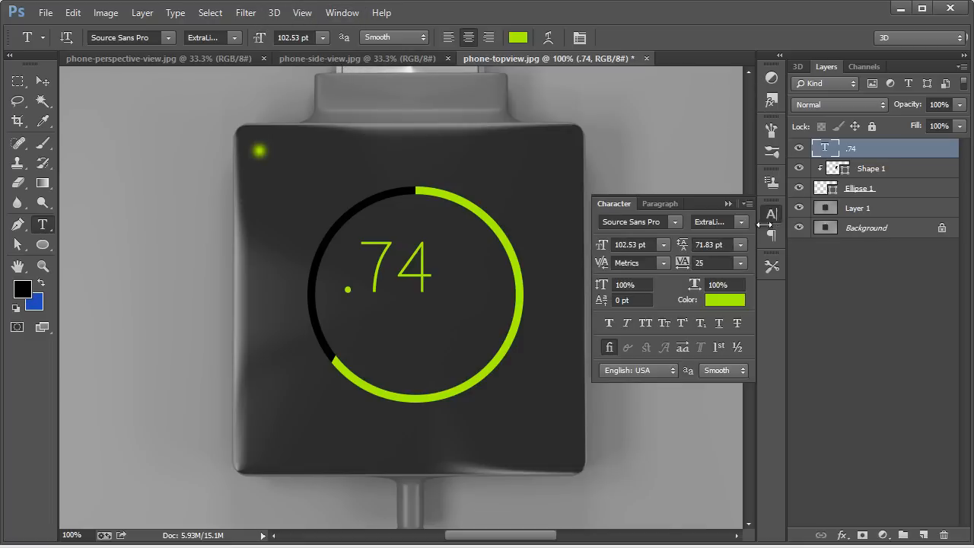
pyautogui.click(740, 262)
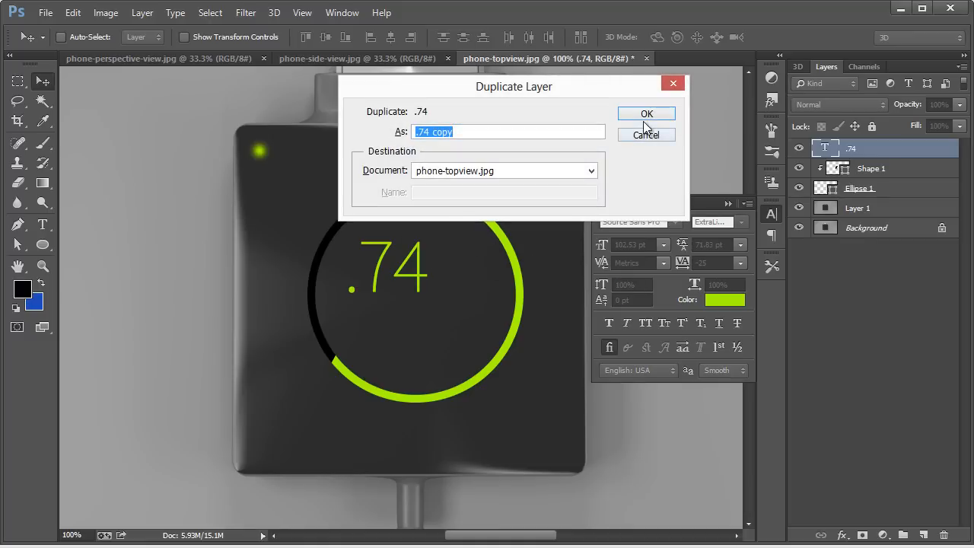
# Step: Duplicate the .74 text, shrink the copy, and change it to a Light 'BAC' label
pyautogui.click(646, 113)
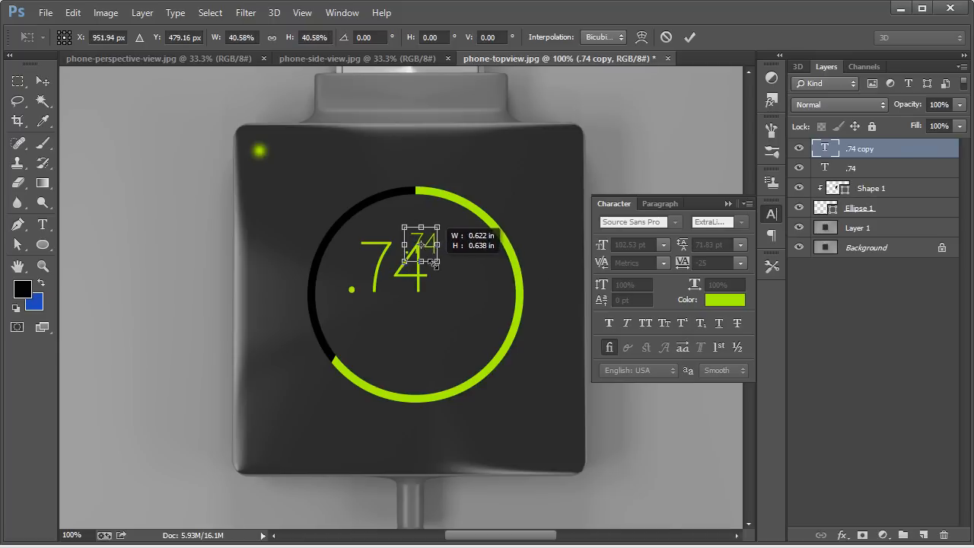
pyautogui.moveTo(438, 261); pyautogui.dragTo(453, 253)
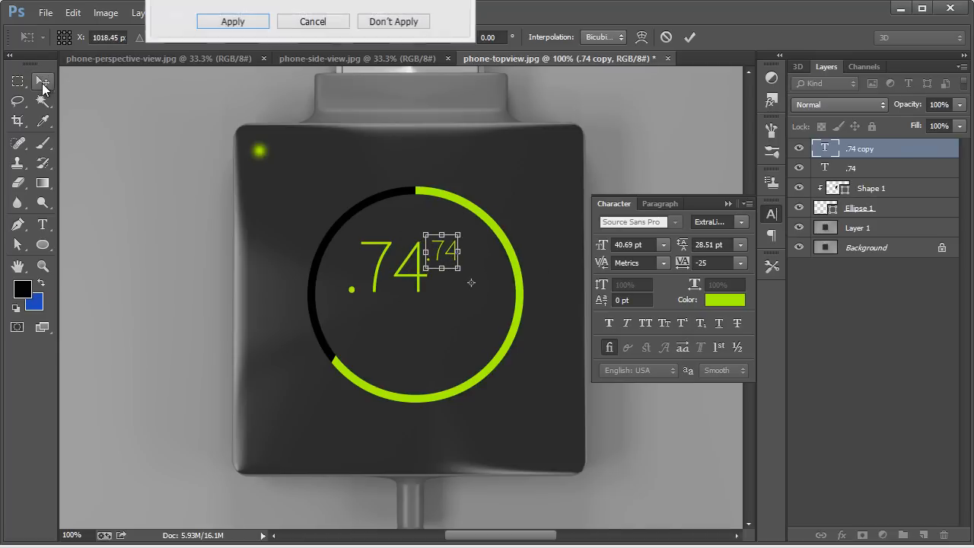
pyautogui.click(231, 21)
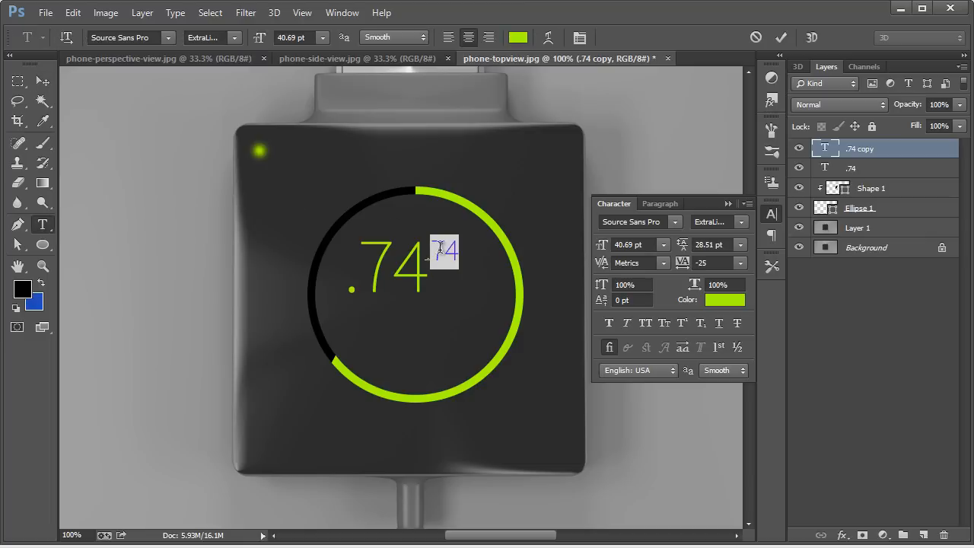
pyautogui.write('BAC')
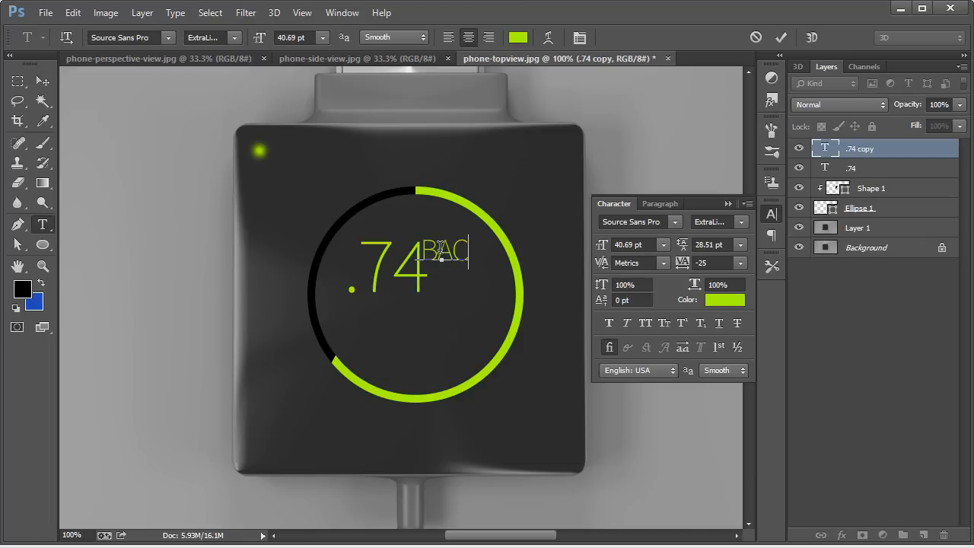
pyautogui.click(43, 82)
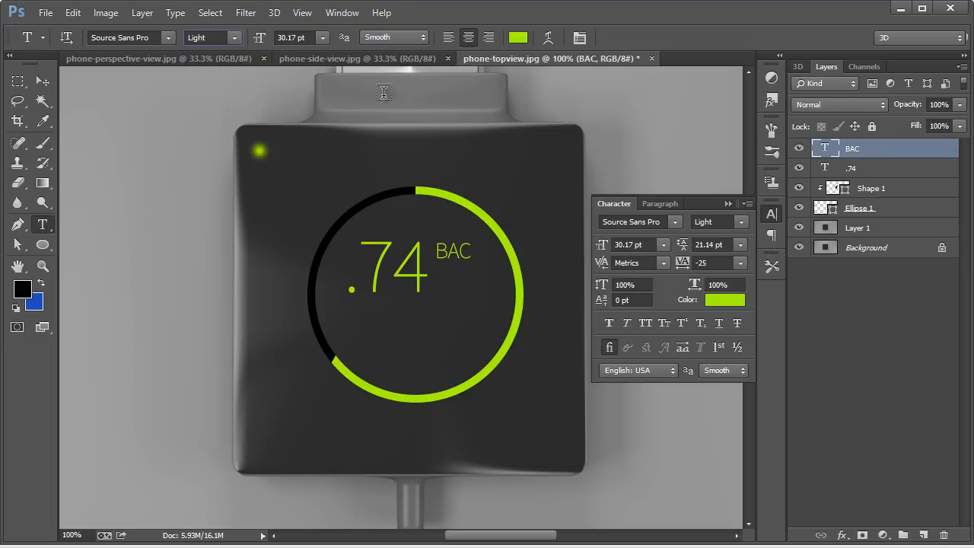
# Step: Recolour BAC to a muted grey-blue and start a new text layer below the .74
pyautogui.click(731, 301)
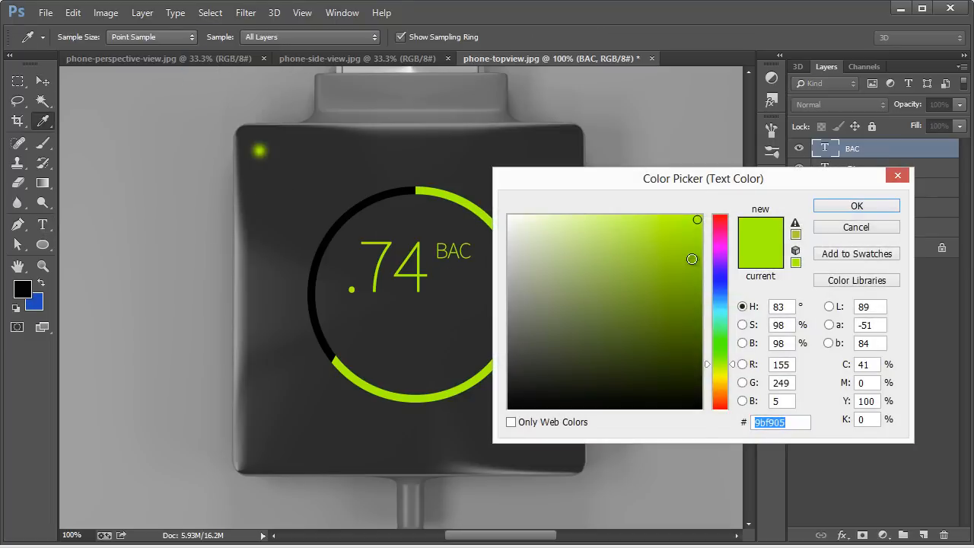
pyautogui.moveTo(703, 178); pyautogui.dragTo(776, 268)
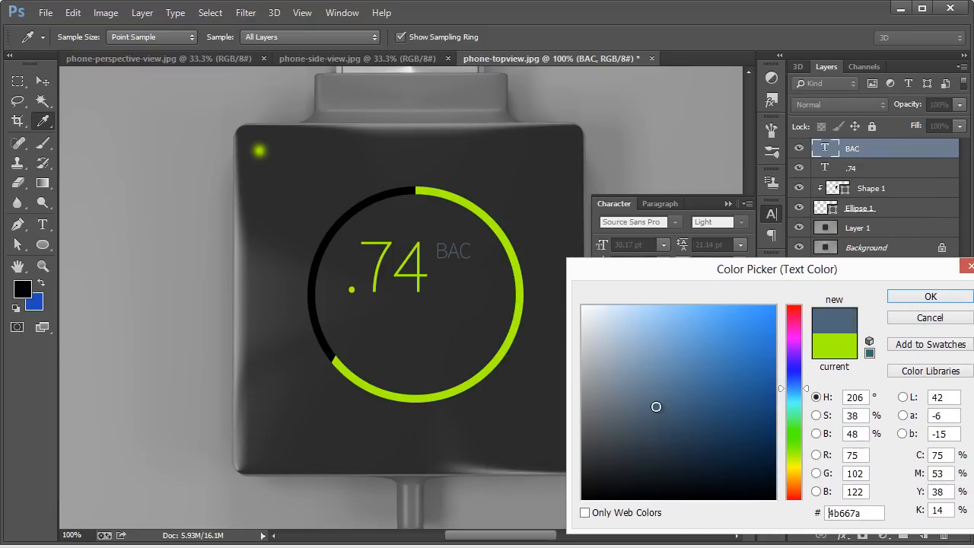
pyautogui.click(928, 296)
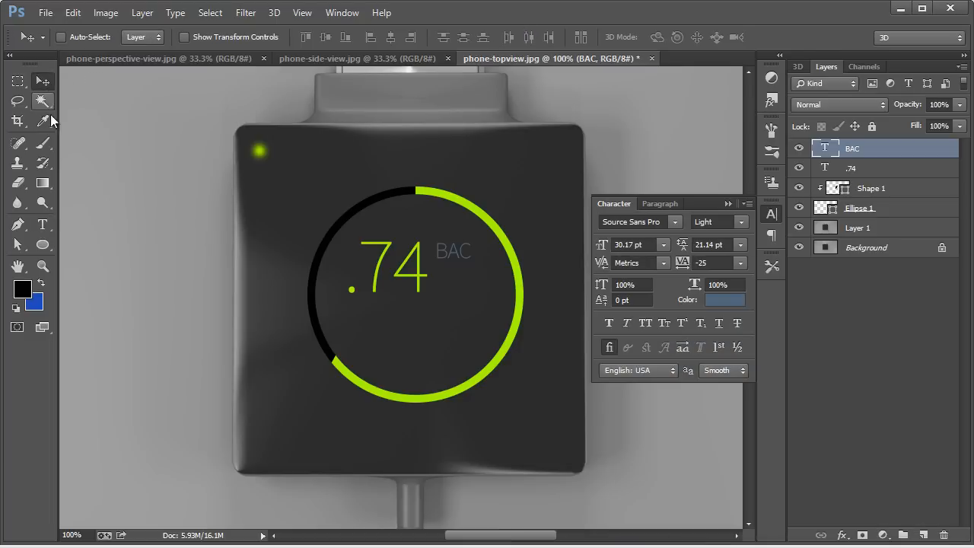
pyautogui.scroll(-3)
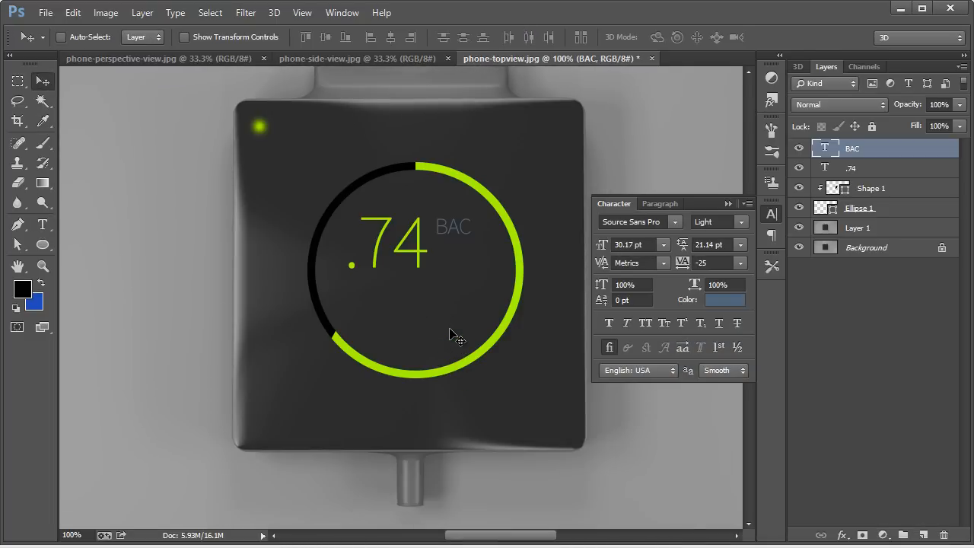
pyautogui.moveTo(432, 338)
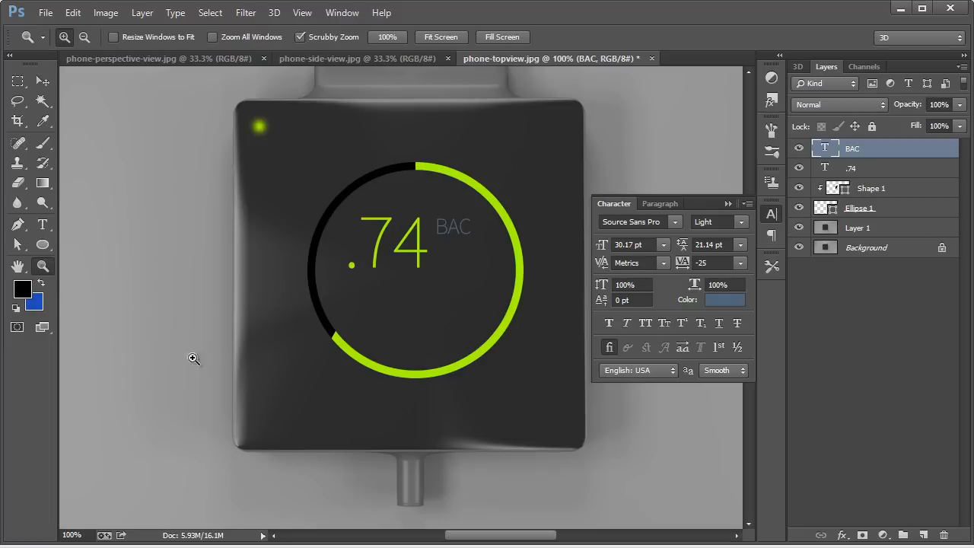
pyautogui.click(42, 225)
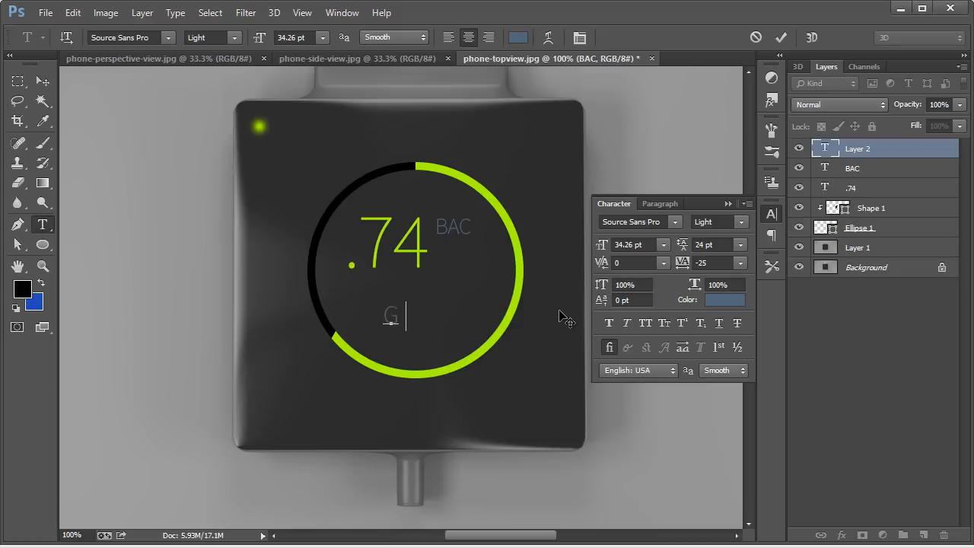
# Step: Add a green 'GOOD TO DRIVE' caption beneath the .74 reading
pyautogui.write('GOOD TO DRIVE')
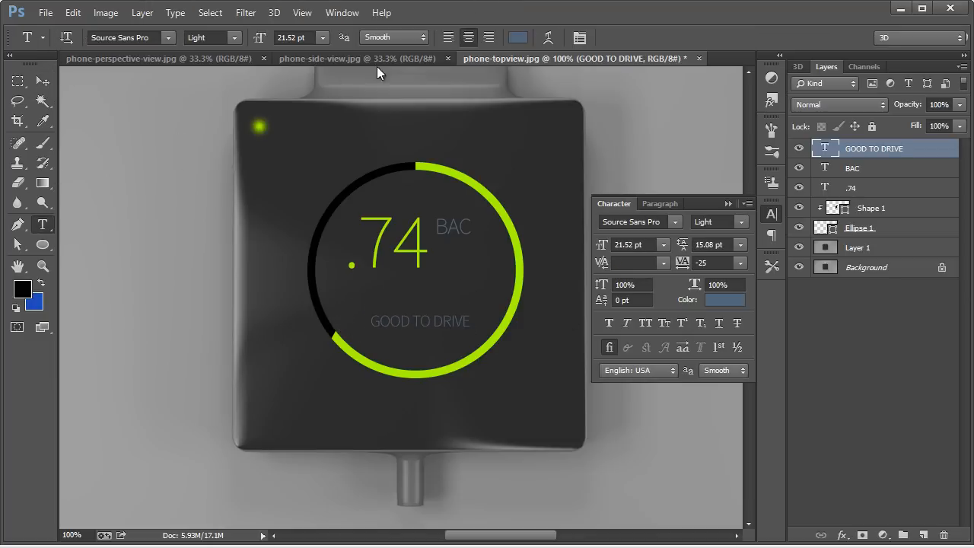
pyautogui.click(719, 300)
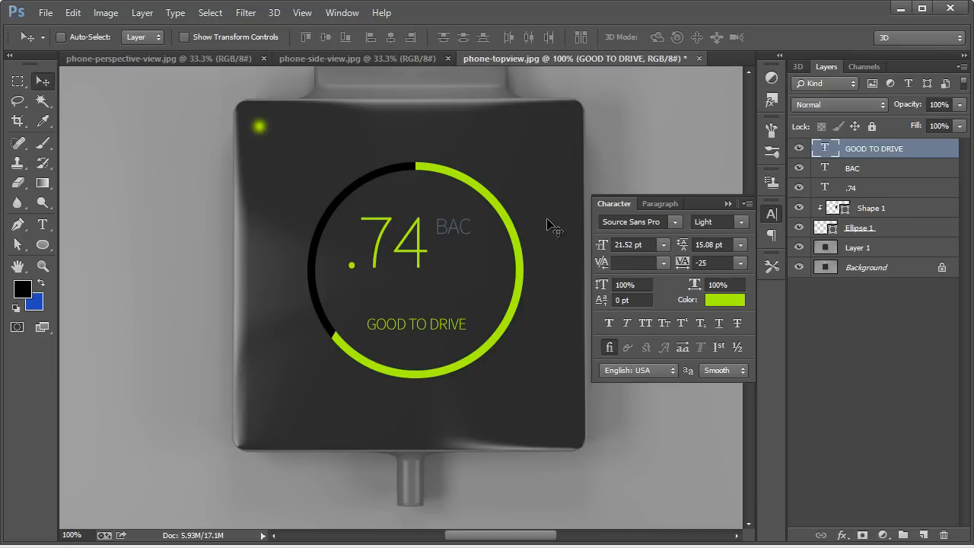
# Step: Recolour the BAC label white
pyautogui.click(852, 168)
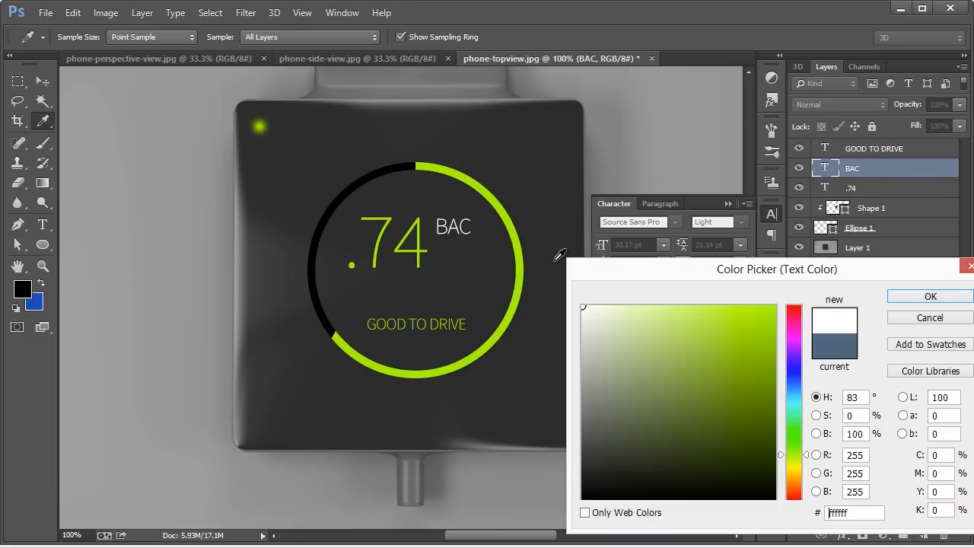
pyautogui.click(928, 295)
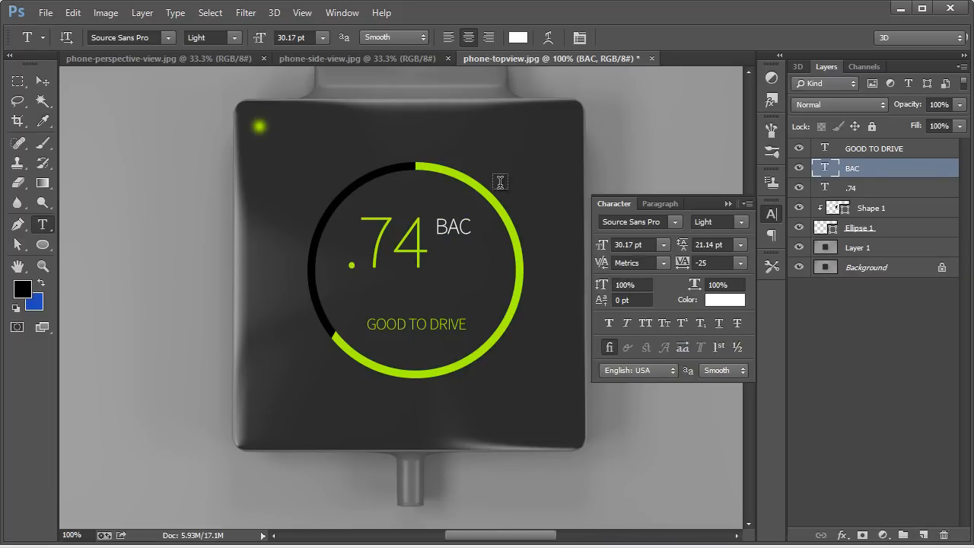
pyautogui.click(17, 82)
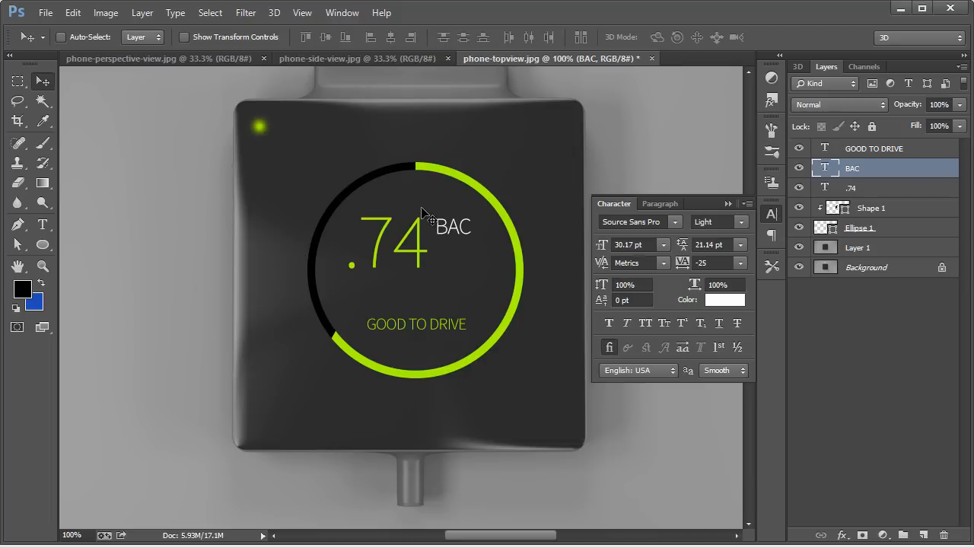
pyautogui.moveTo(462, 374)
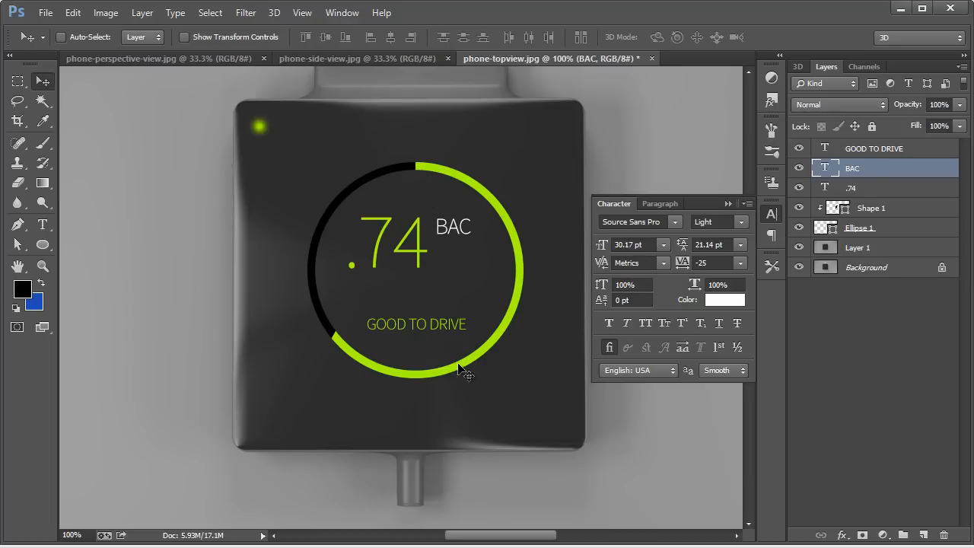
pyautogui.moveTo(416, 383)
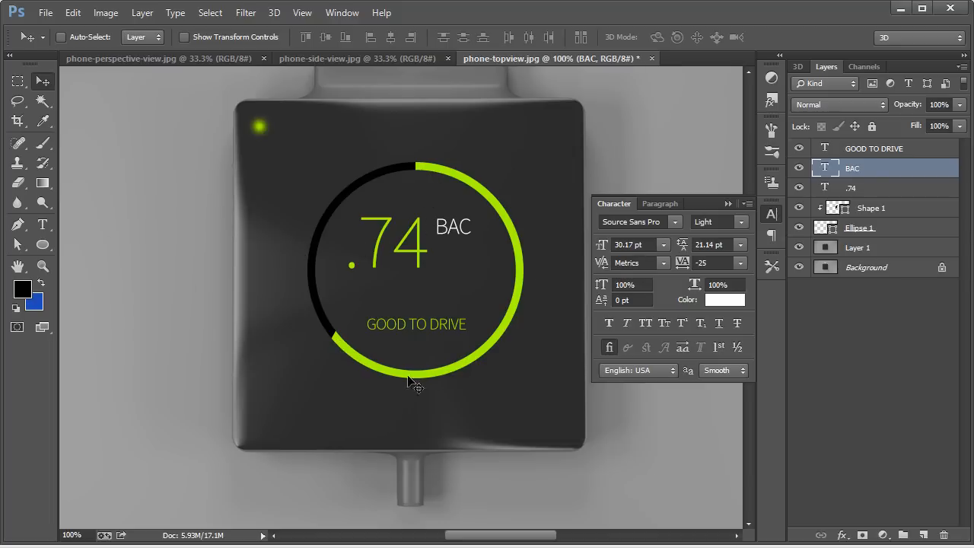
pyautogui.moveTo(370, 352)
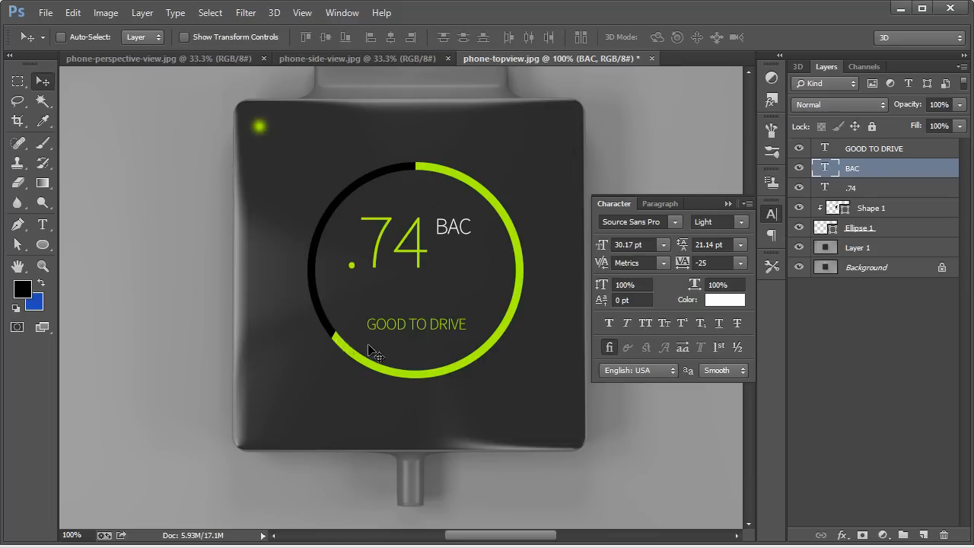
pyautogui.moveTo(335, 189)
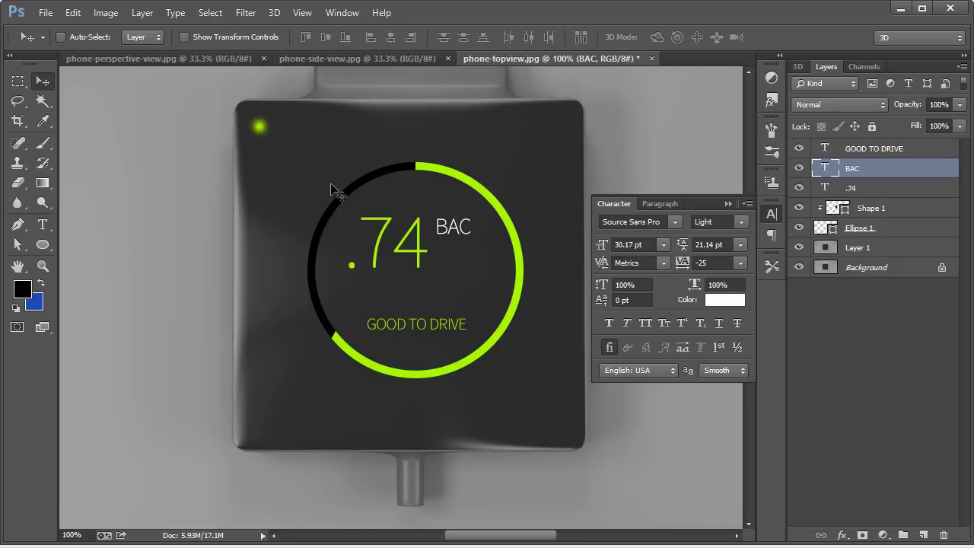
pyautogui.scroll(-3)
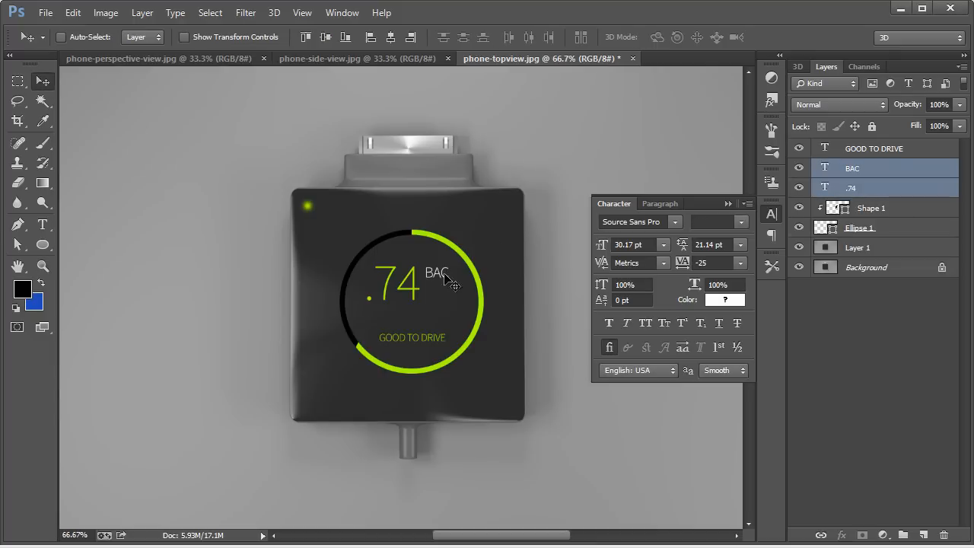
pyautogui.moveTo(463, 296)
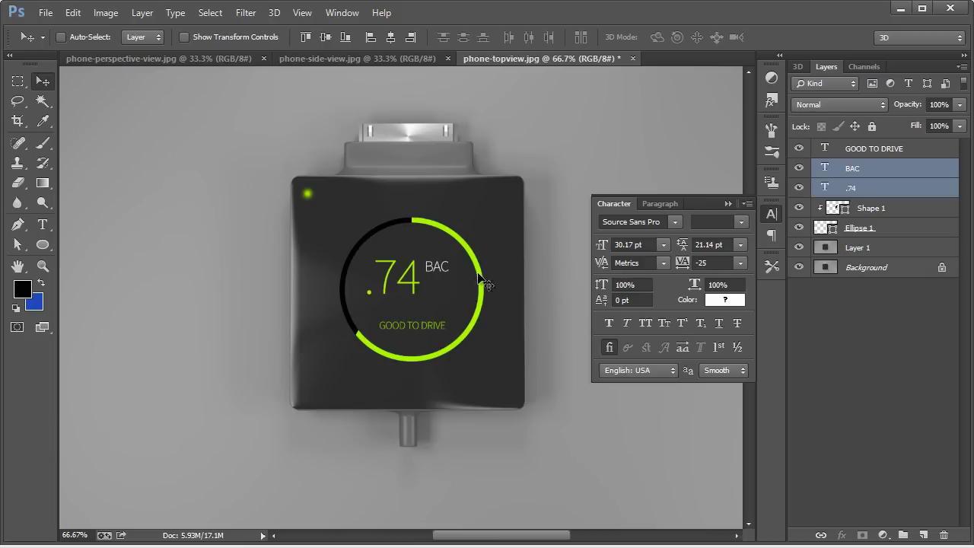
pyautogui.moveTo(460, 341)
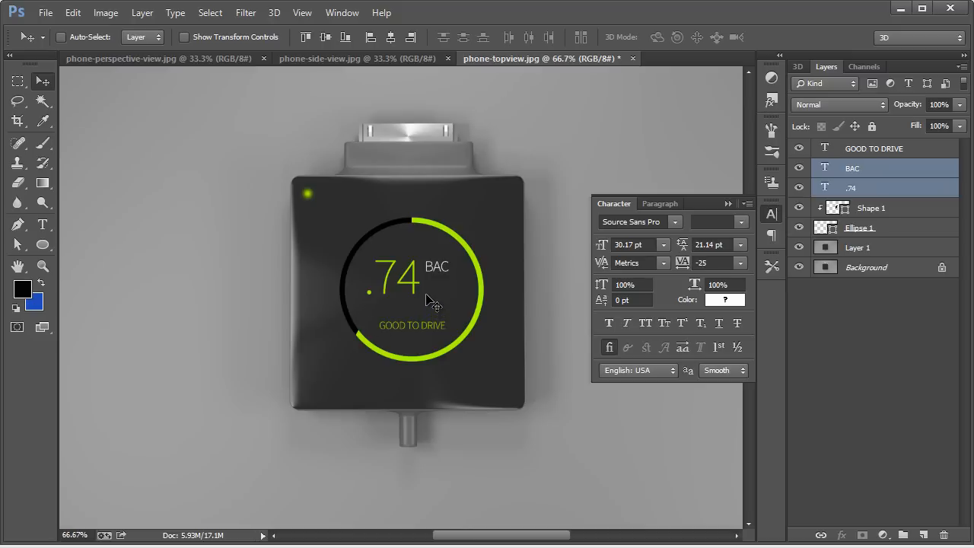
pyautogui.moveTo(426, 287)
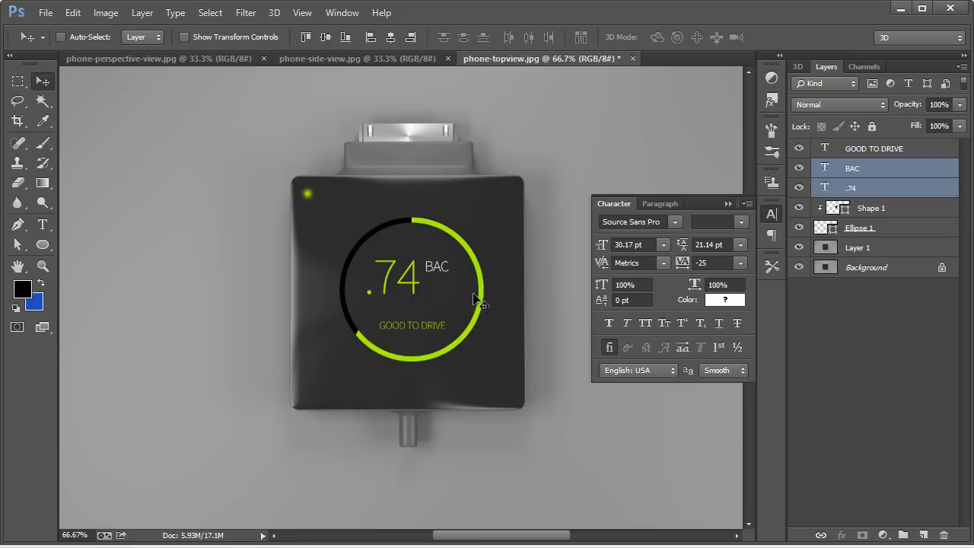
pyautogui.moveTo(356, 338)
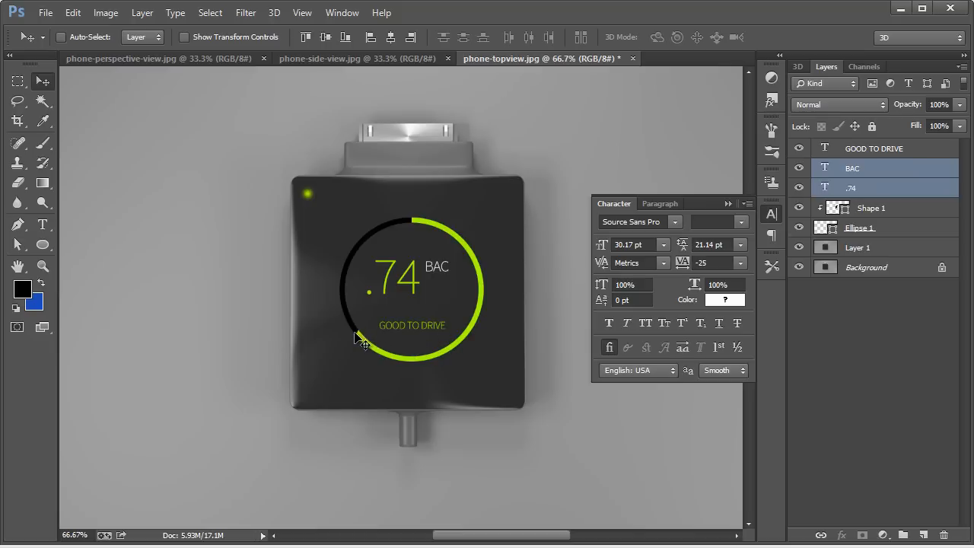
pyautogui.moveTo(374, 332)
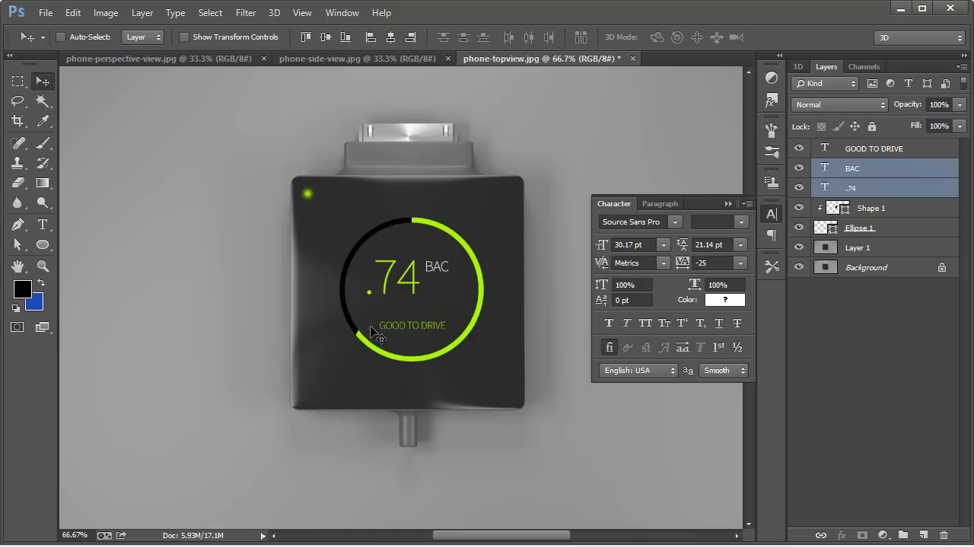
pyautogui.moveTo(384, 335)
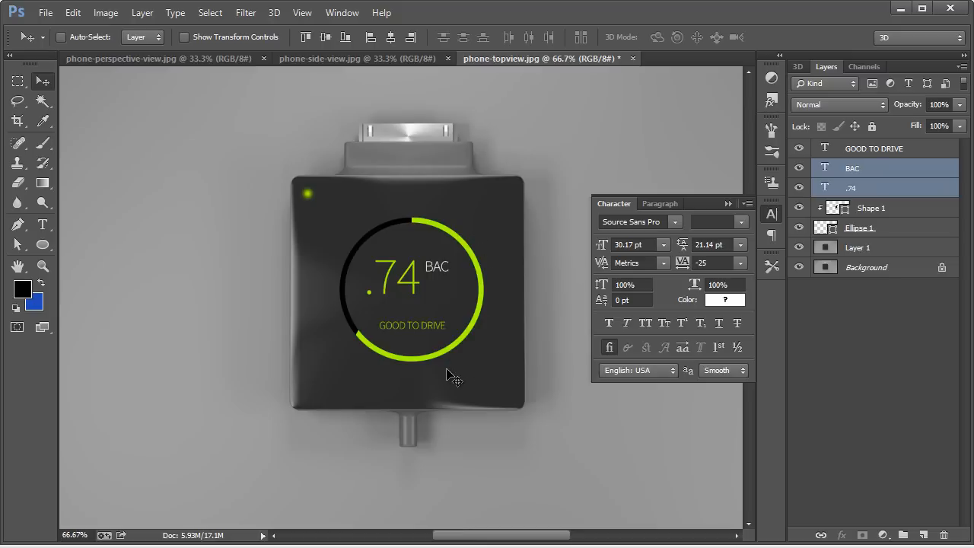
pyautogui.moveTo(356, 347)
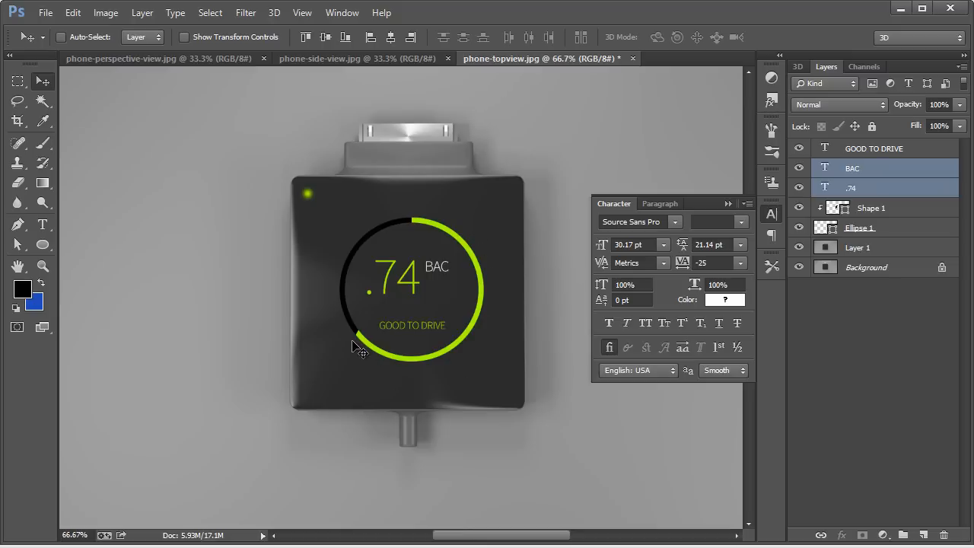